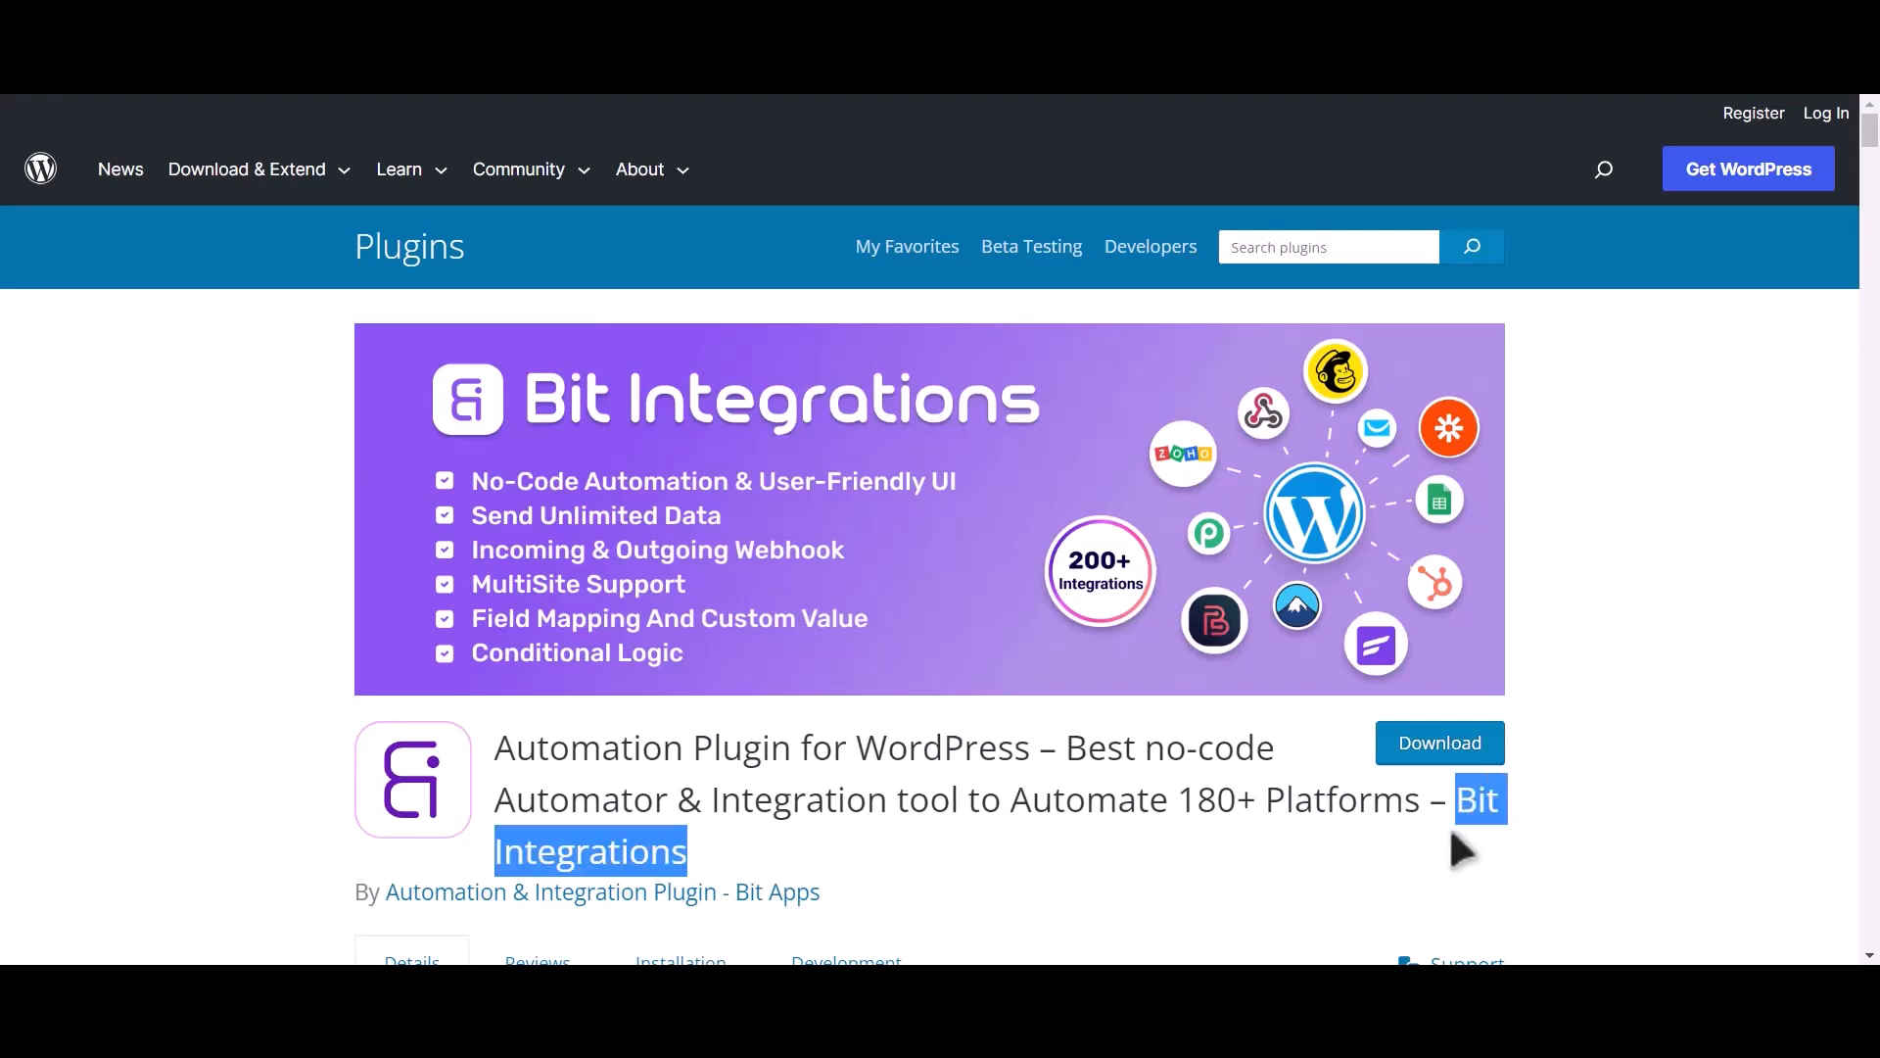
mouse_move(1459, 849)
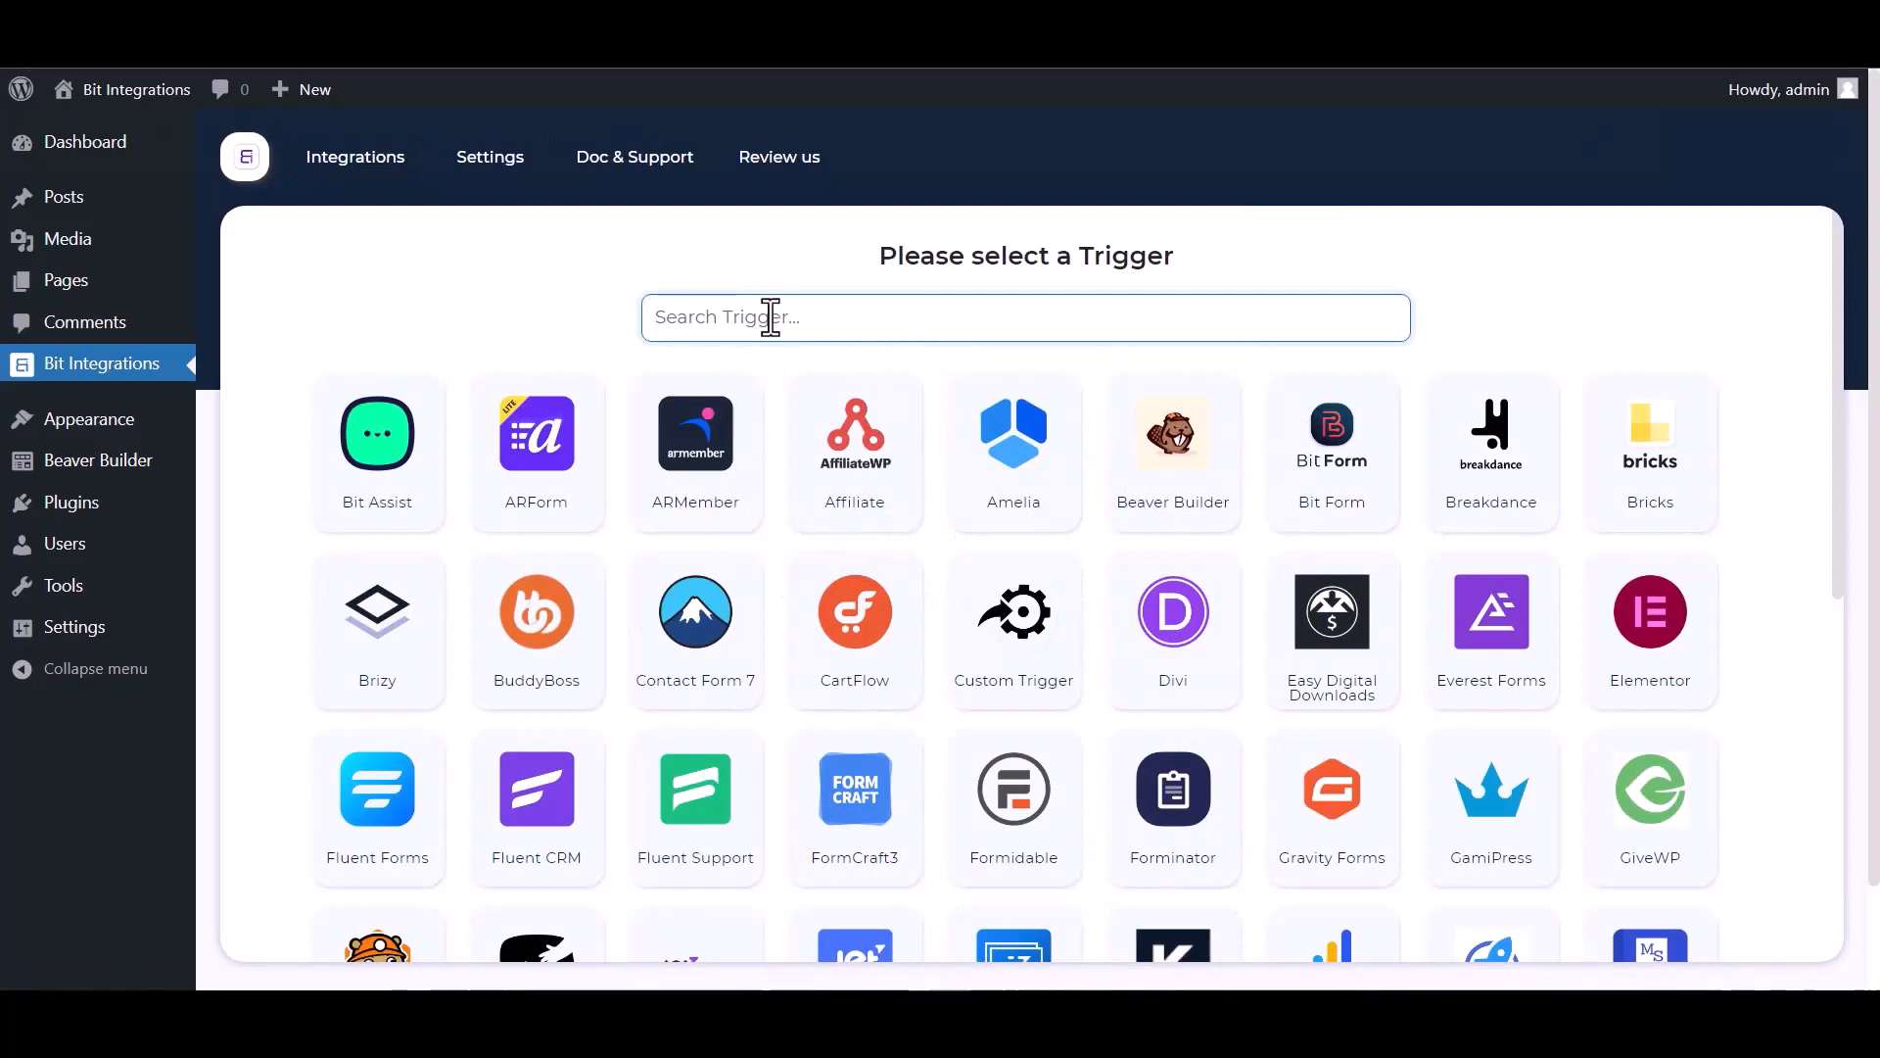
Set Beaver Builder's Contact Form as the integration trigger and continue to actions.
type("bea")
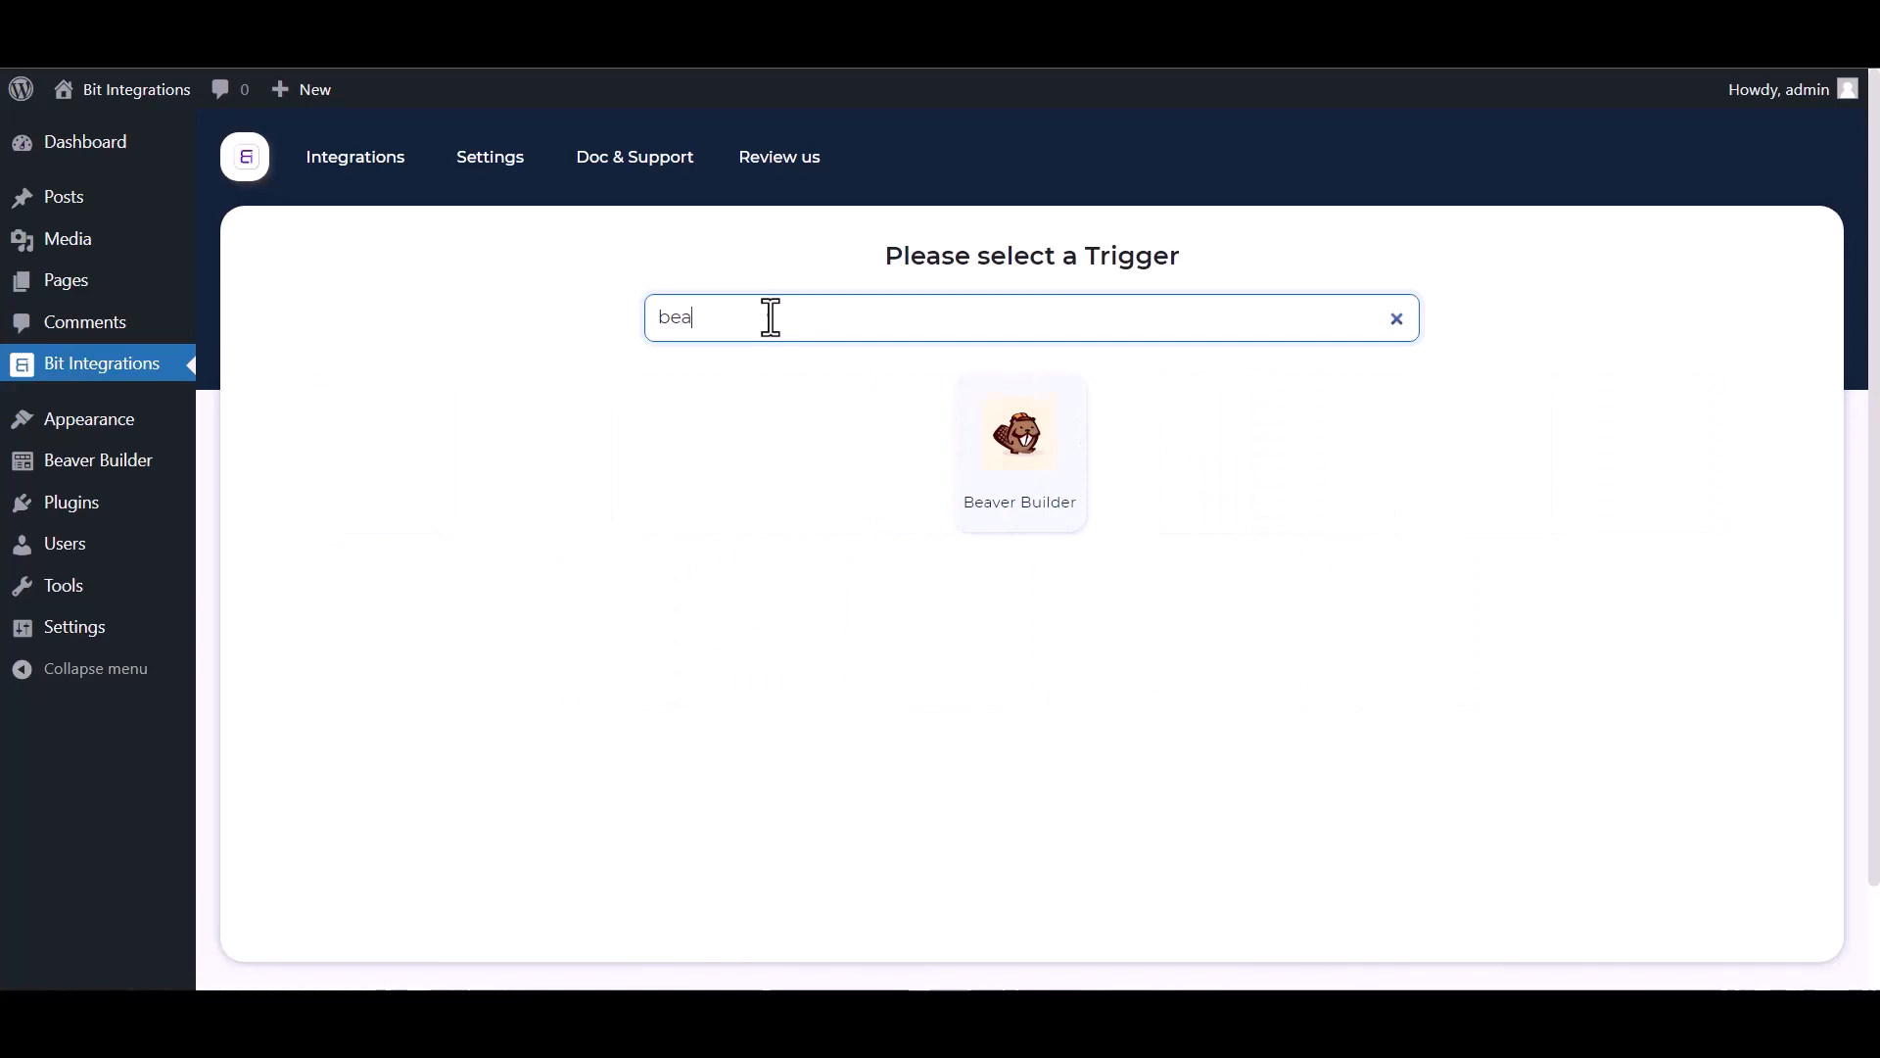
left_click(1018, 449)
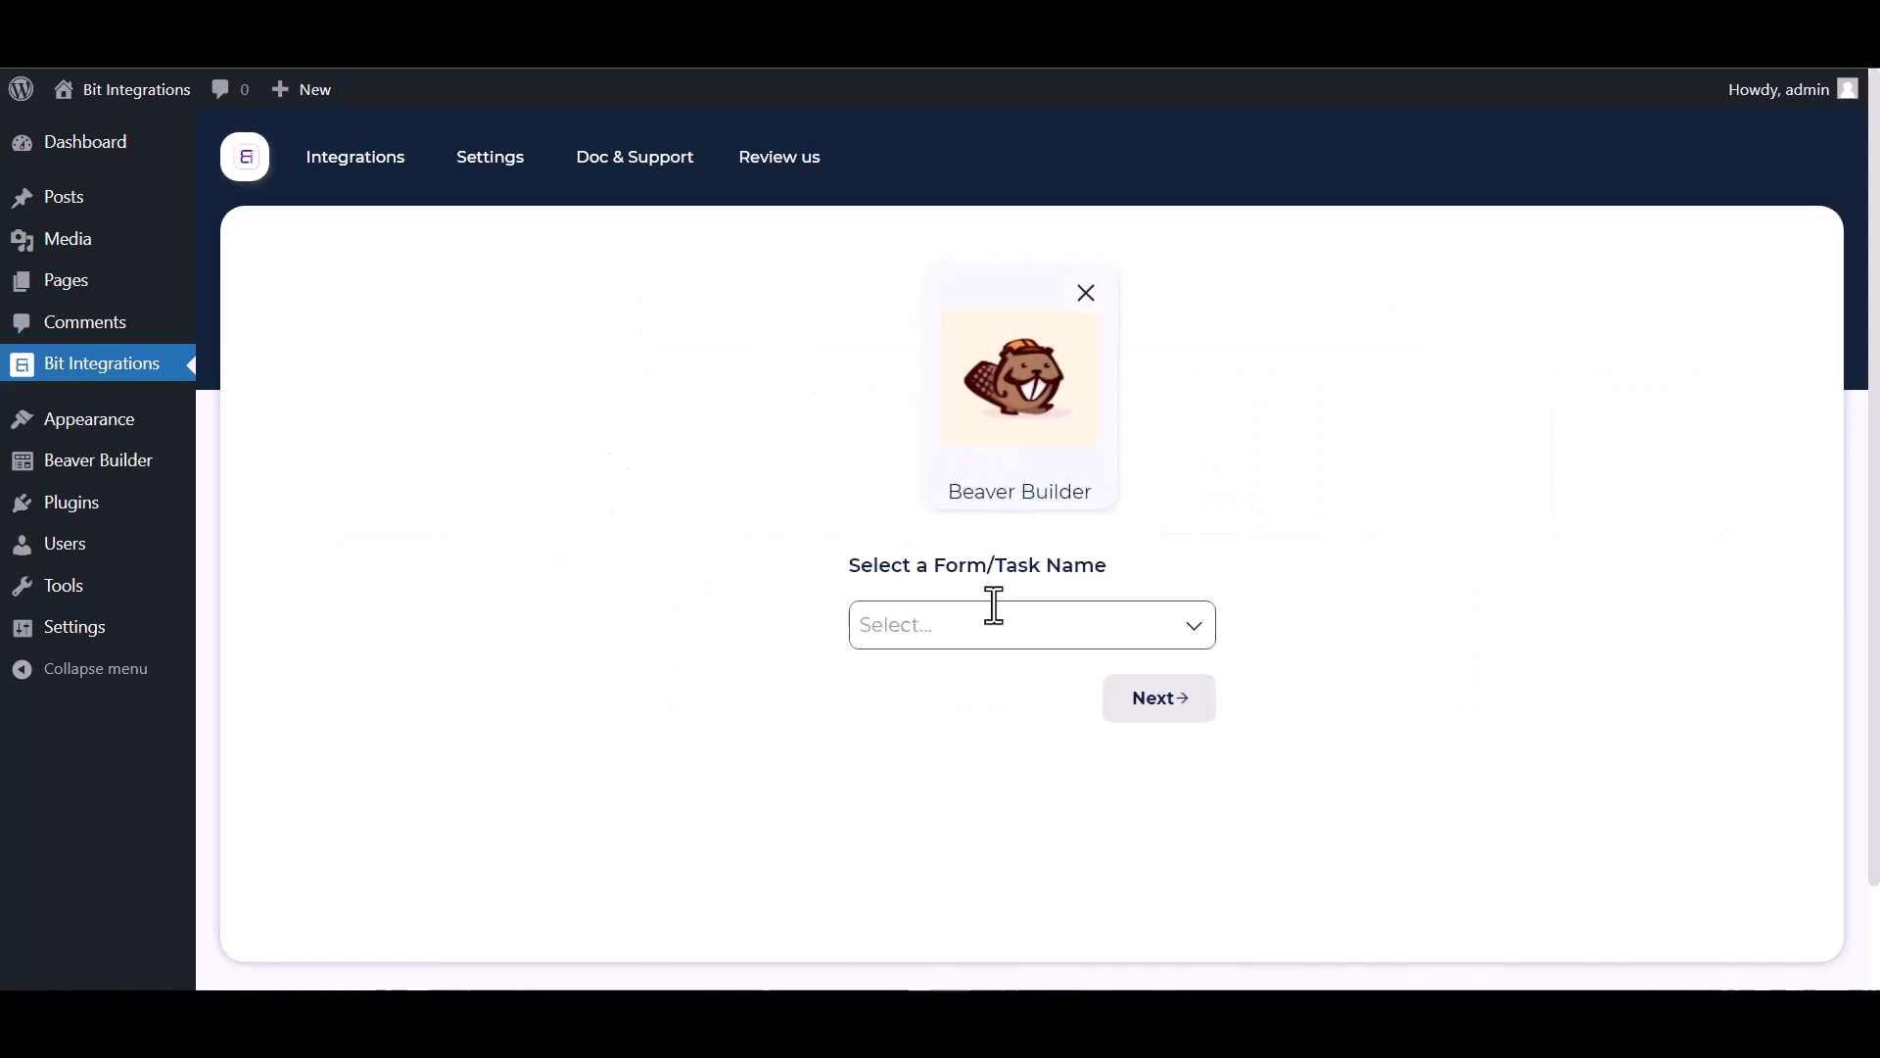
left_click(1031, 624)
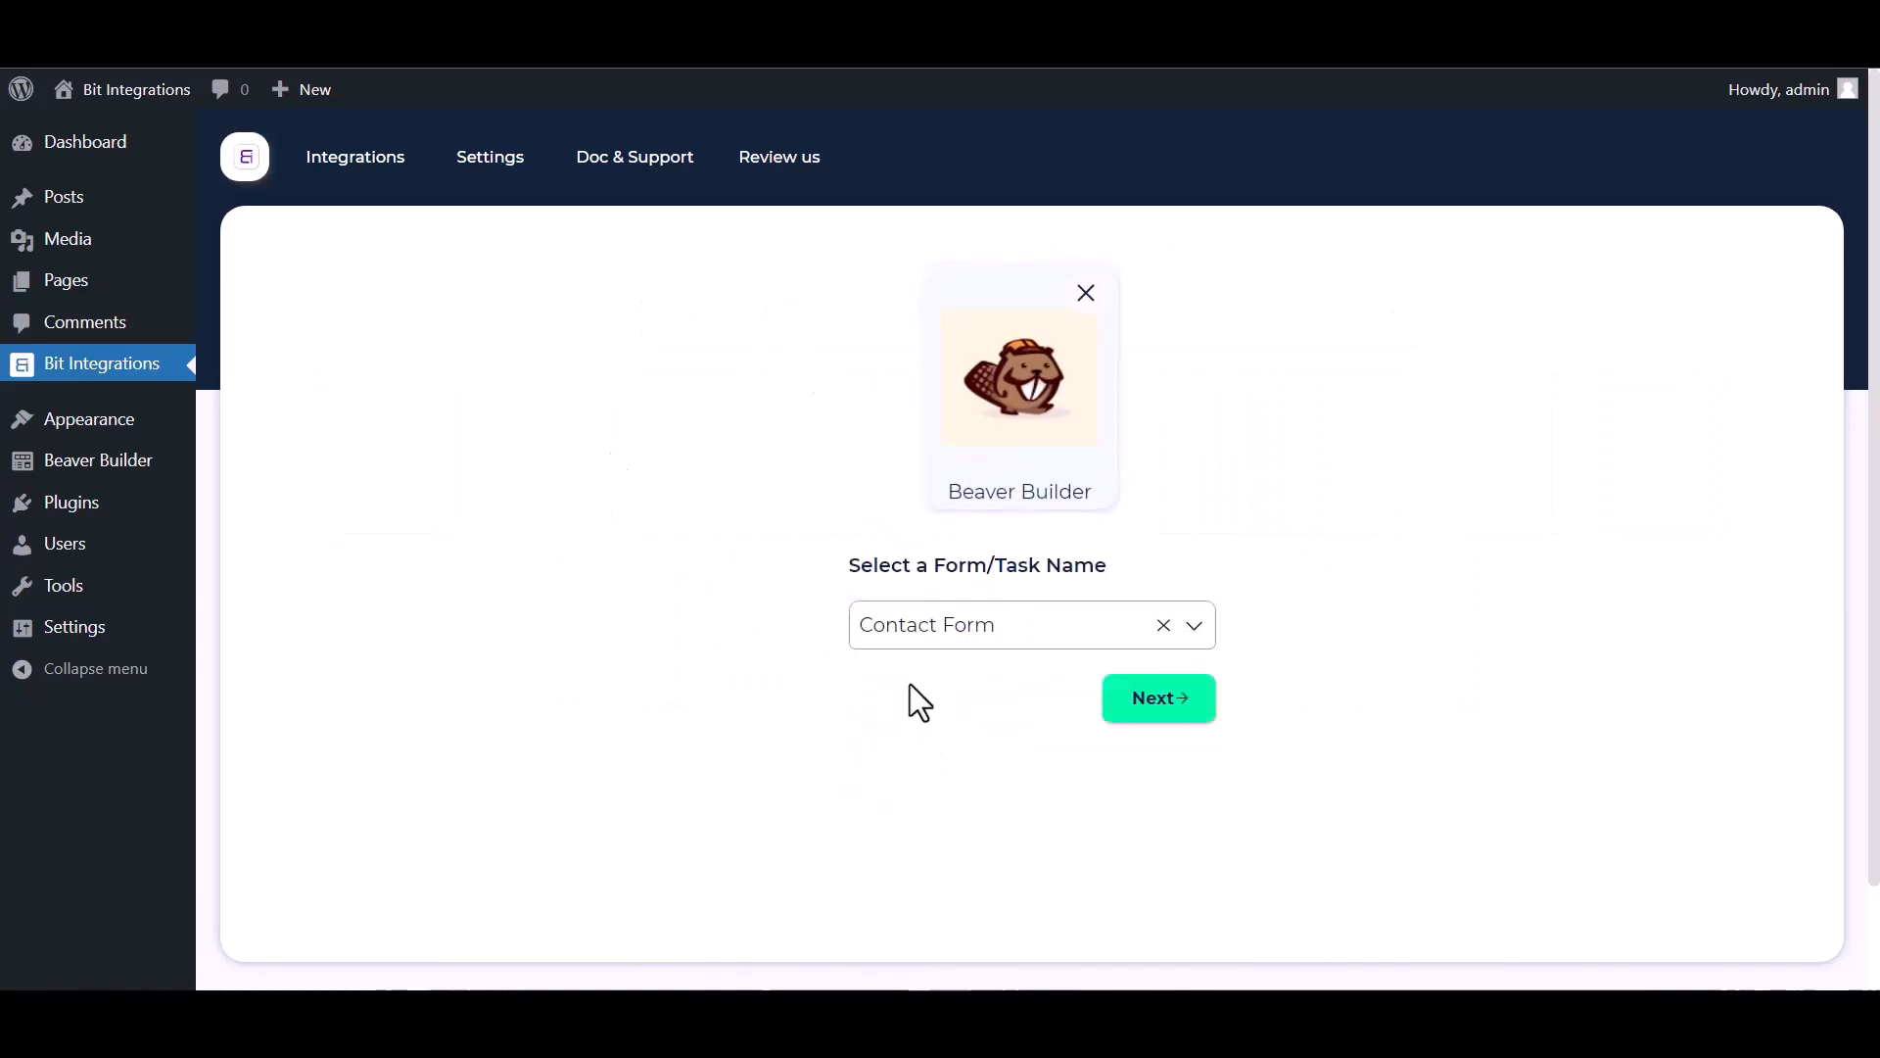
left_click(1155, 698)
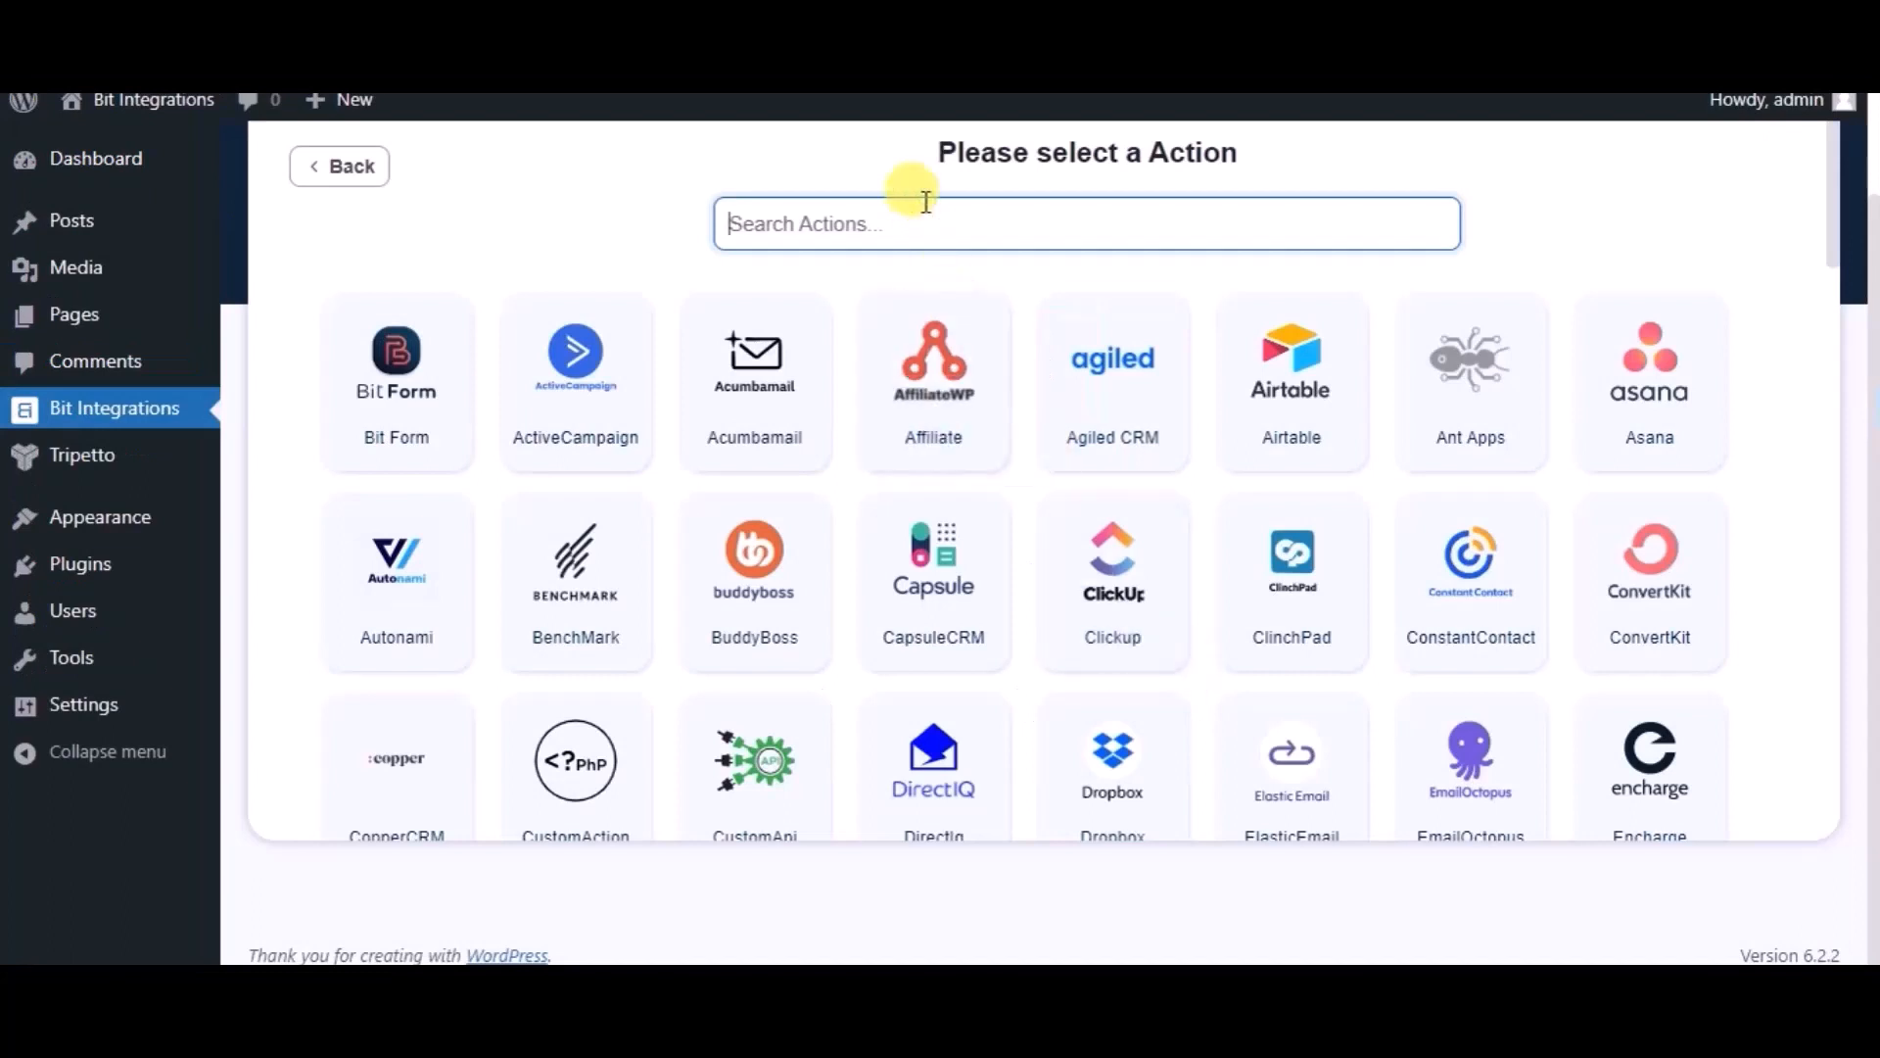
Choose Zoho Recruit with the zoho.com data center and open the Zoho API Console.
type("zoho re")
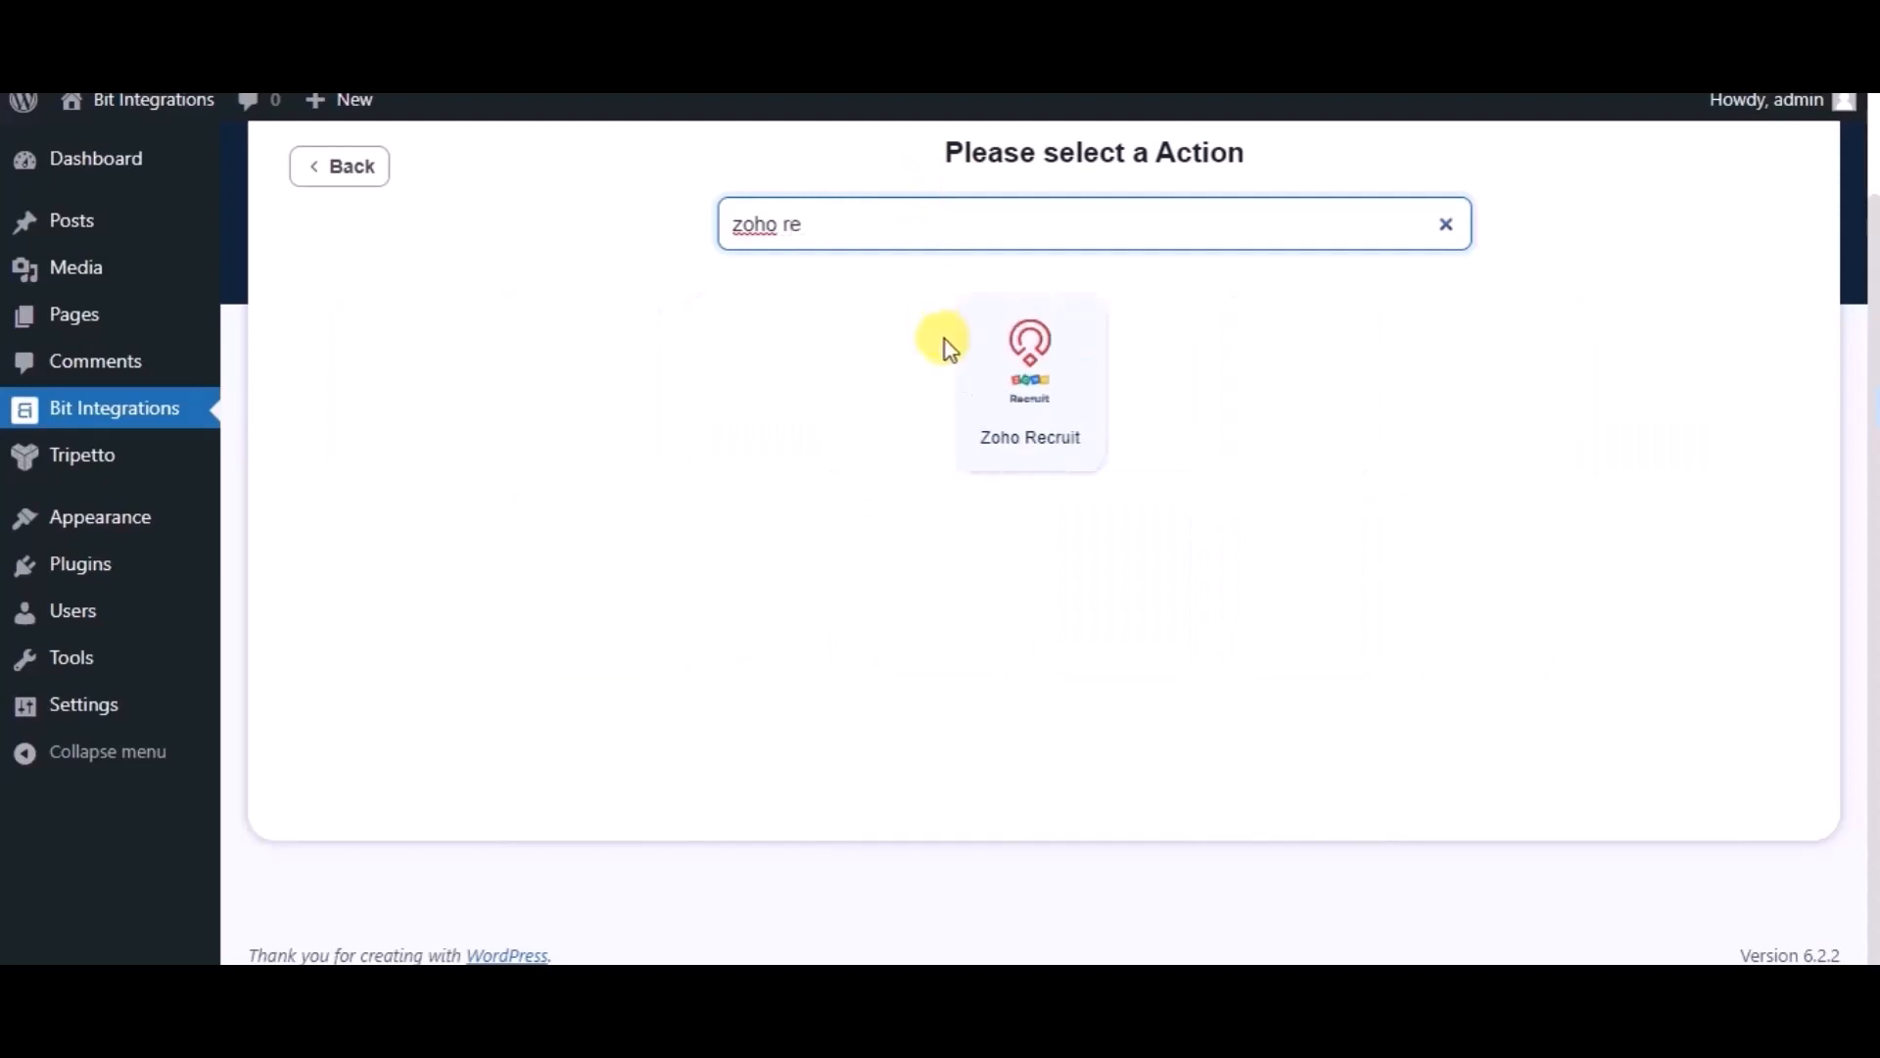
left_click(1029, 360)
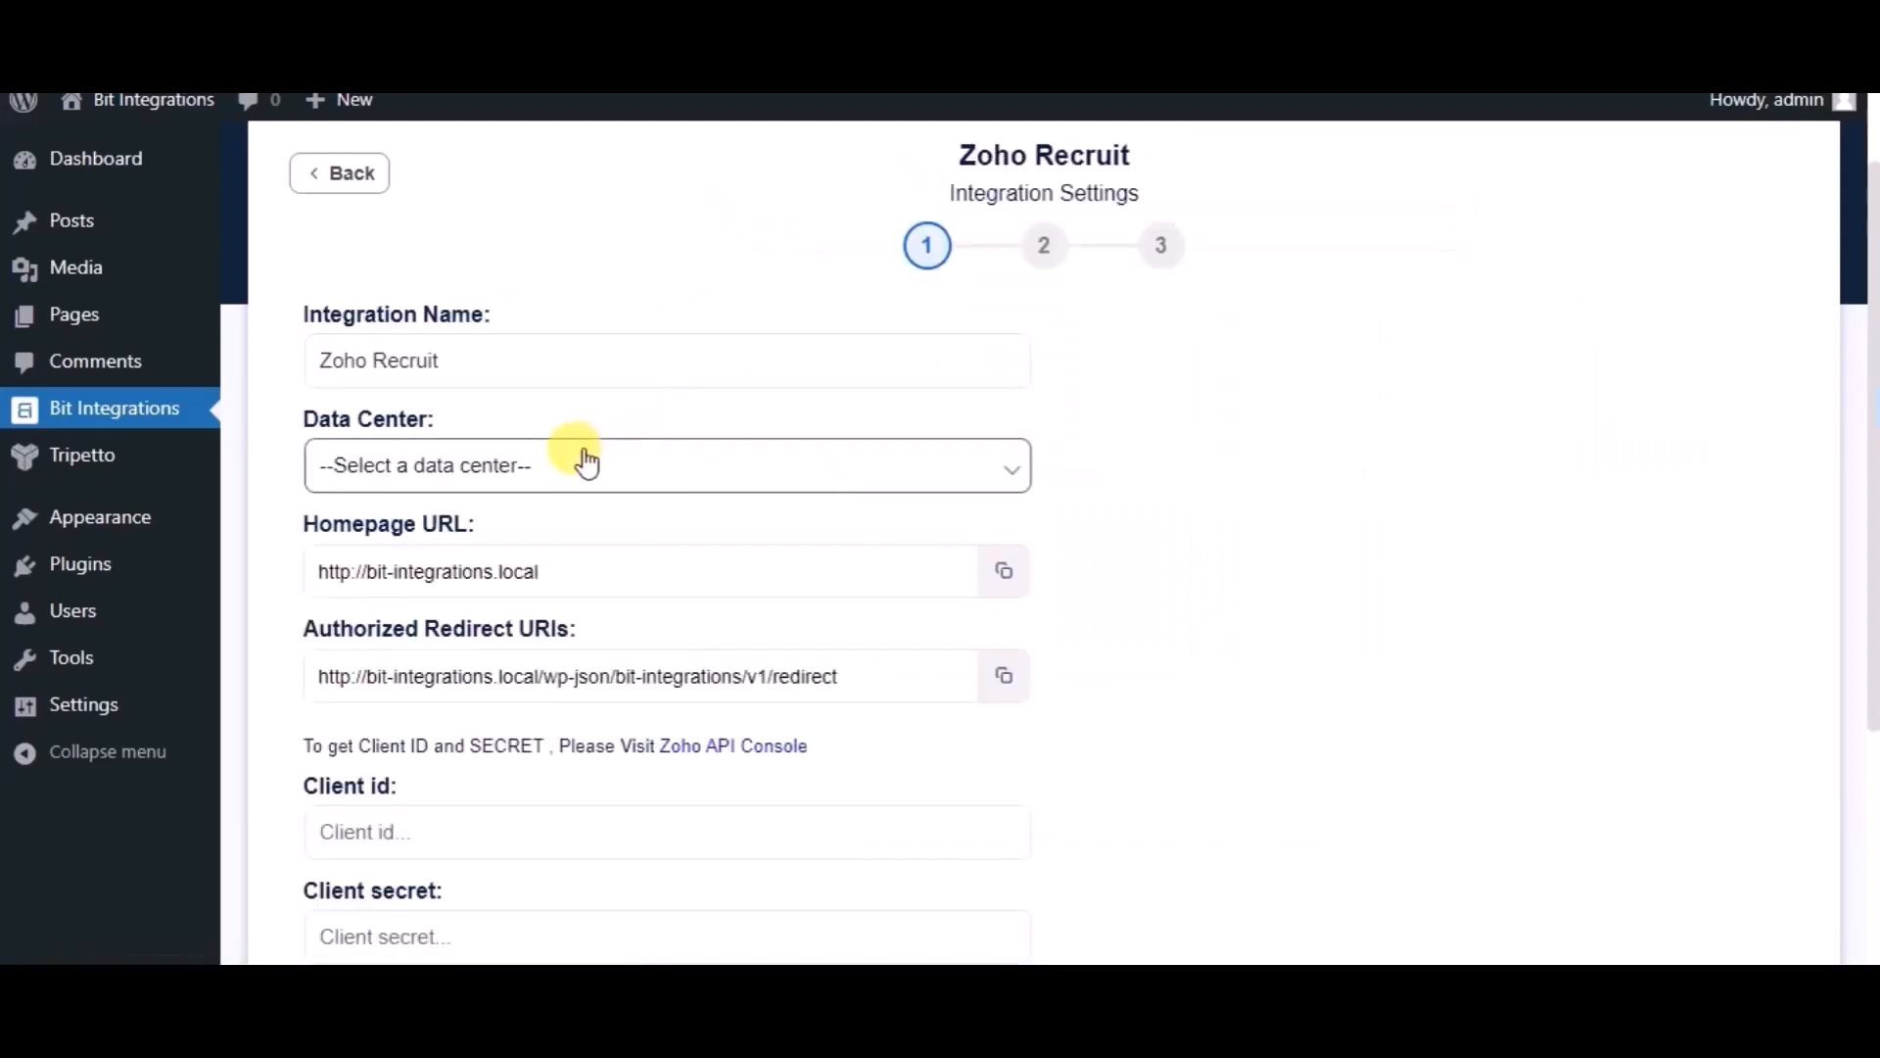
left_click(666, 466)
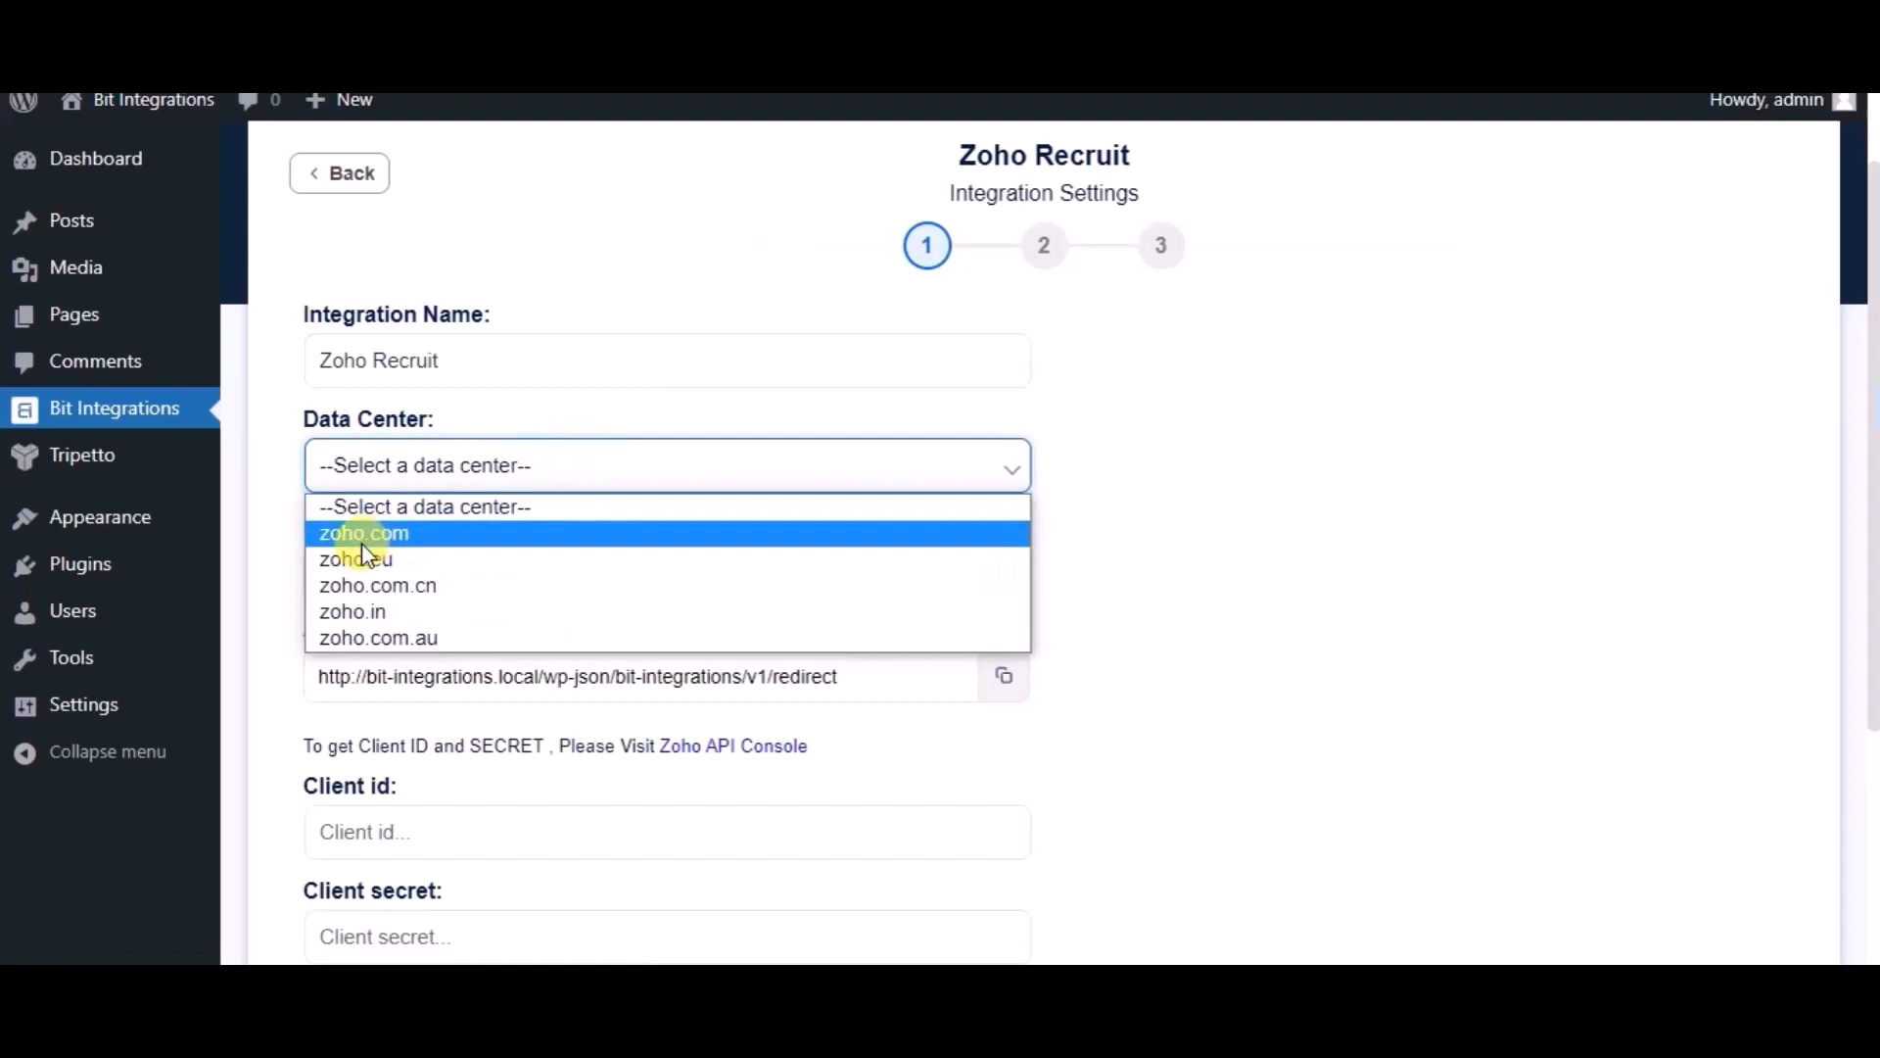
left_click(363, 533)
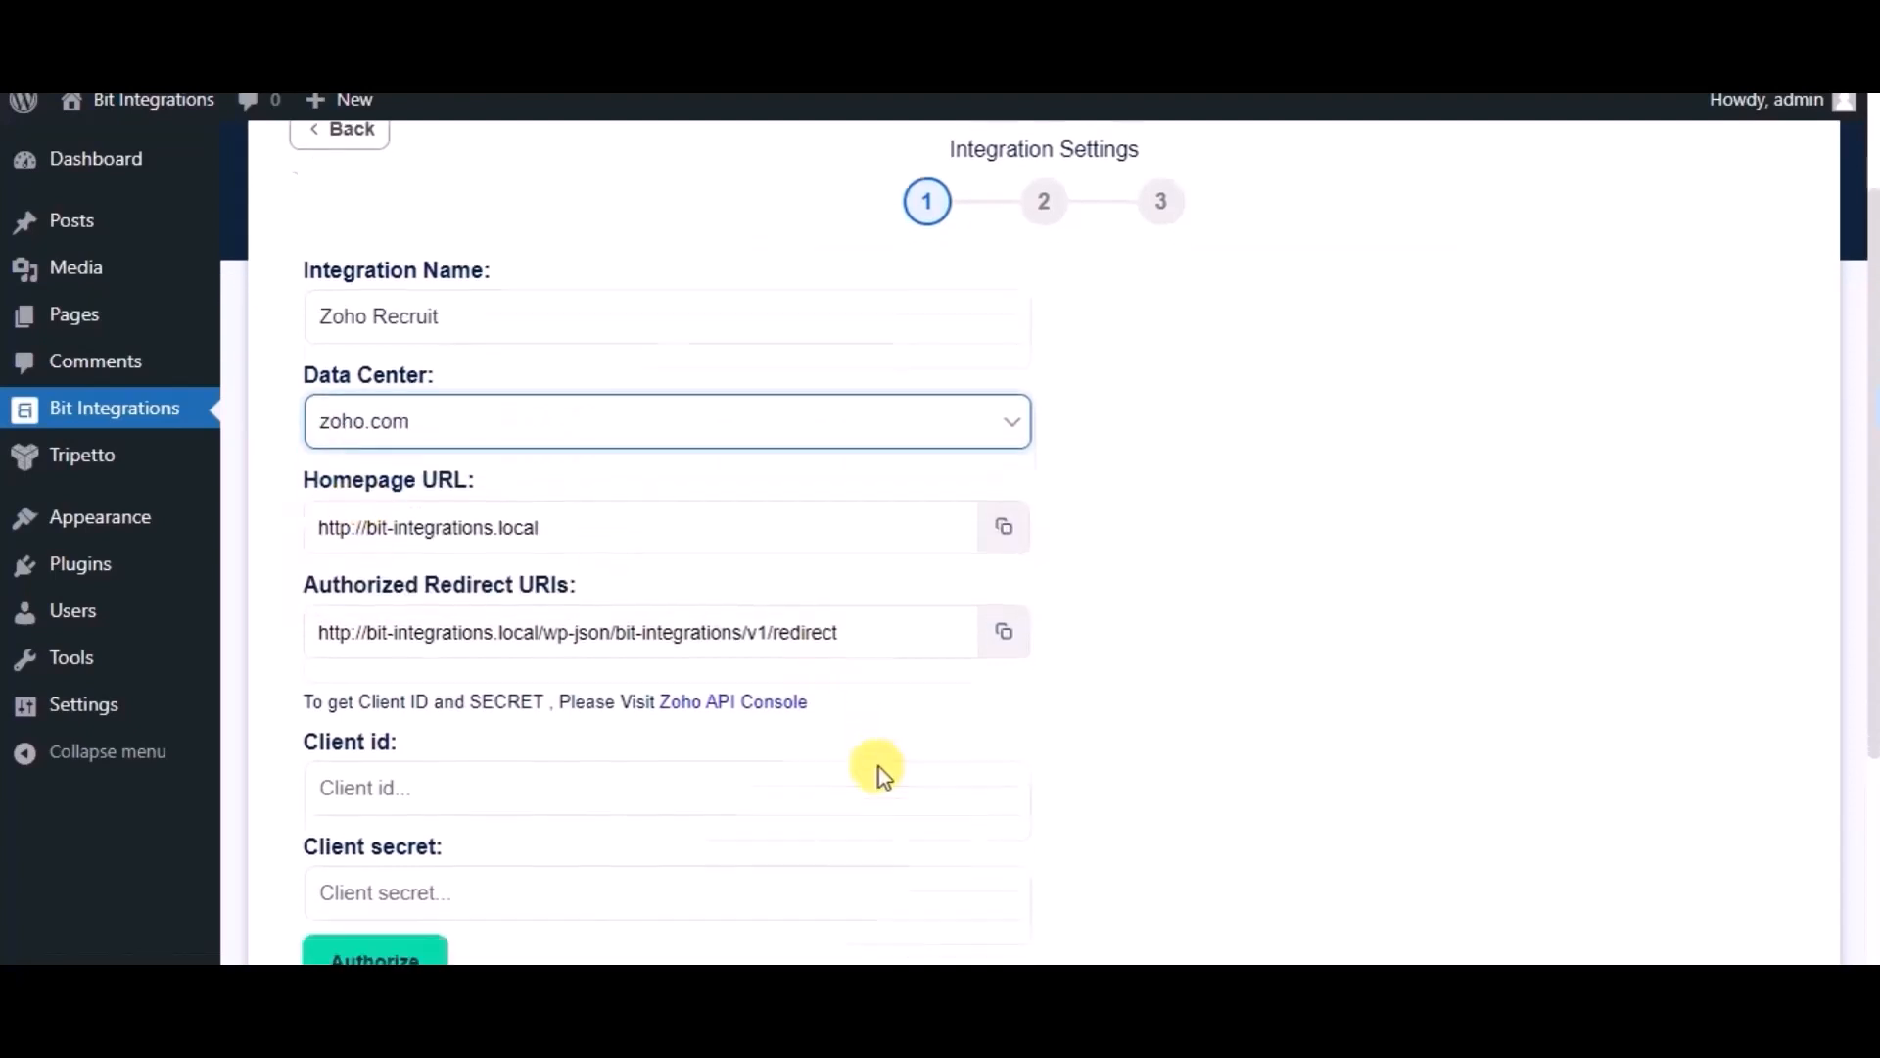
scroll("down", 3)
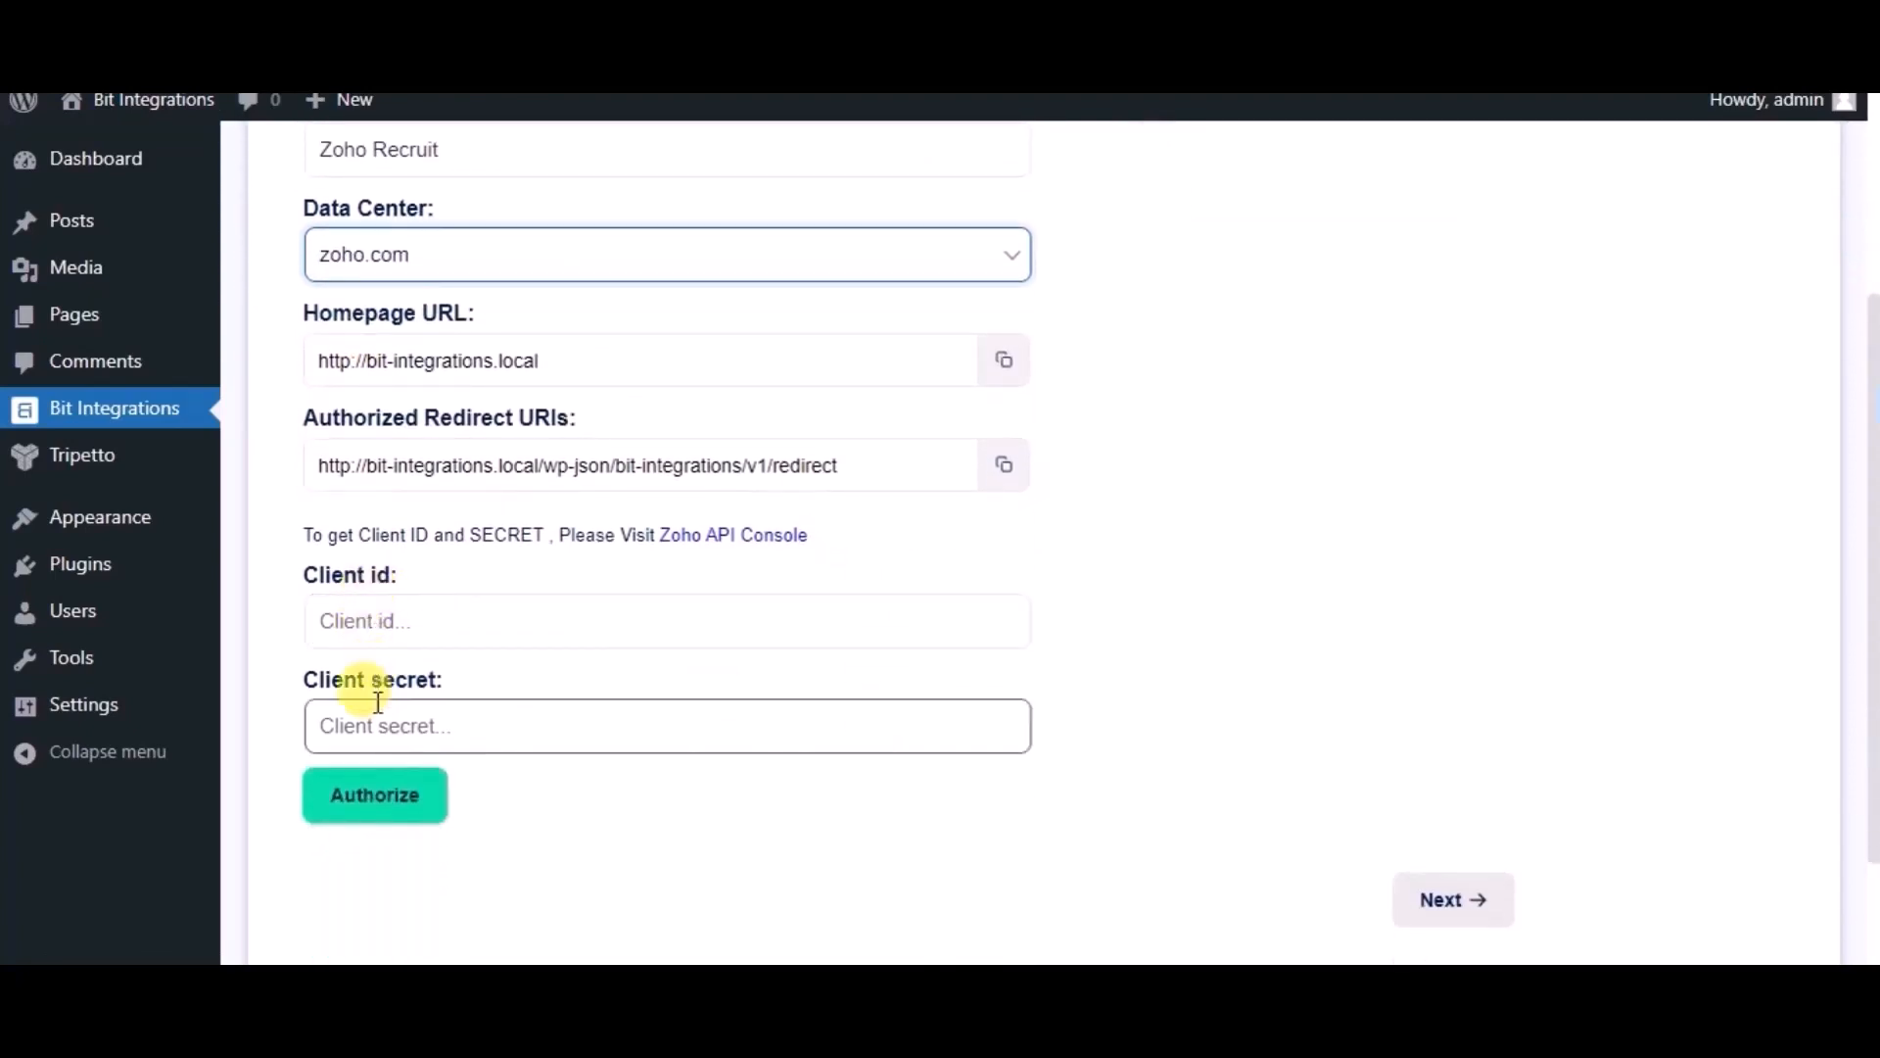
left_click(732, 535)
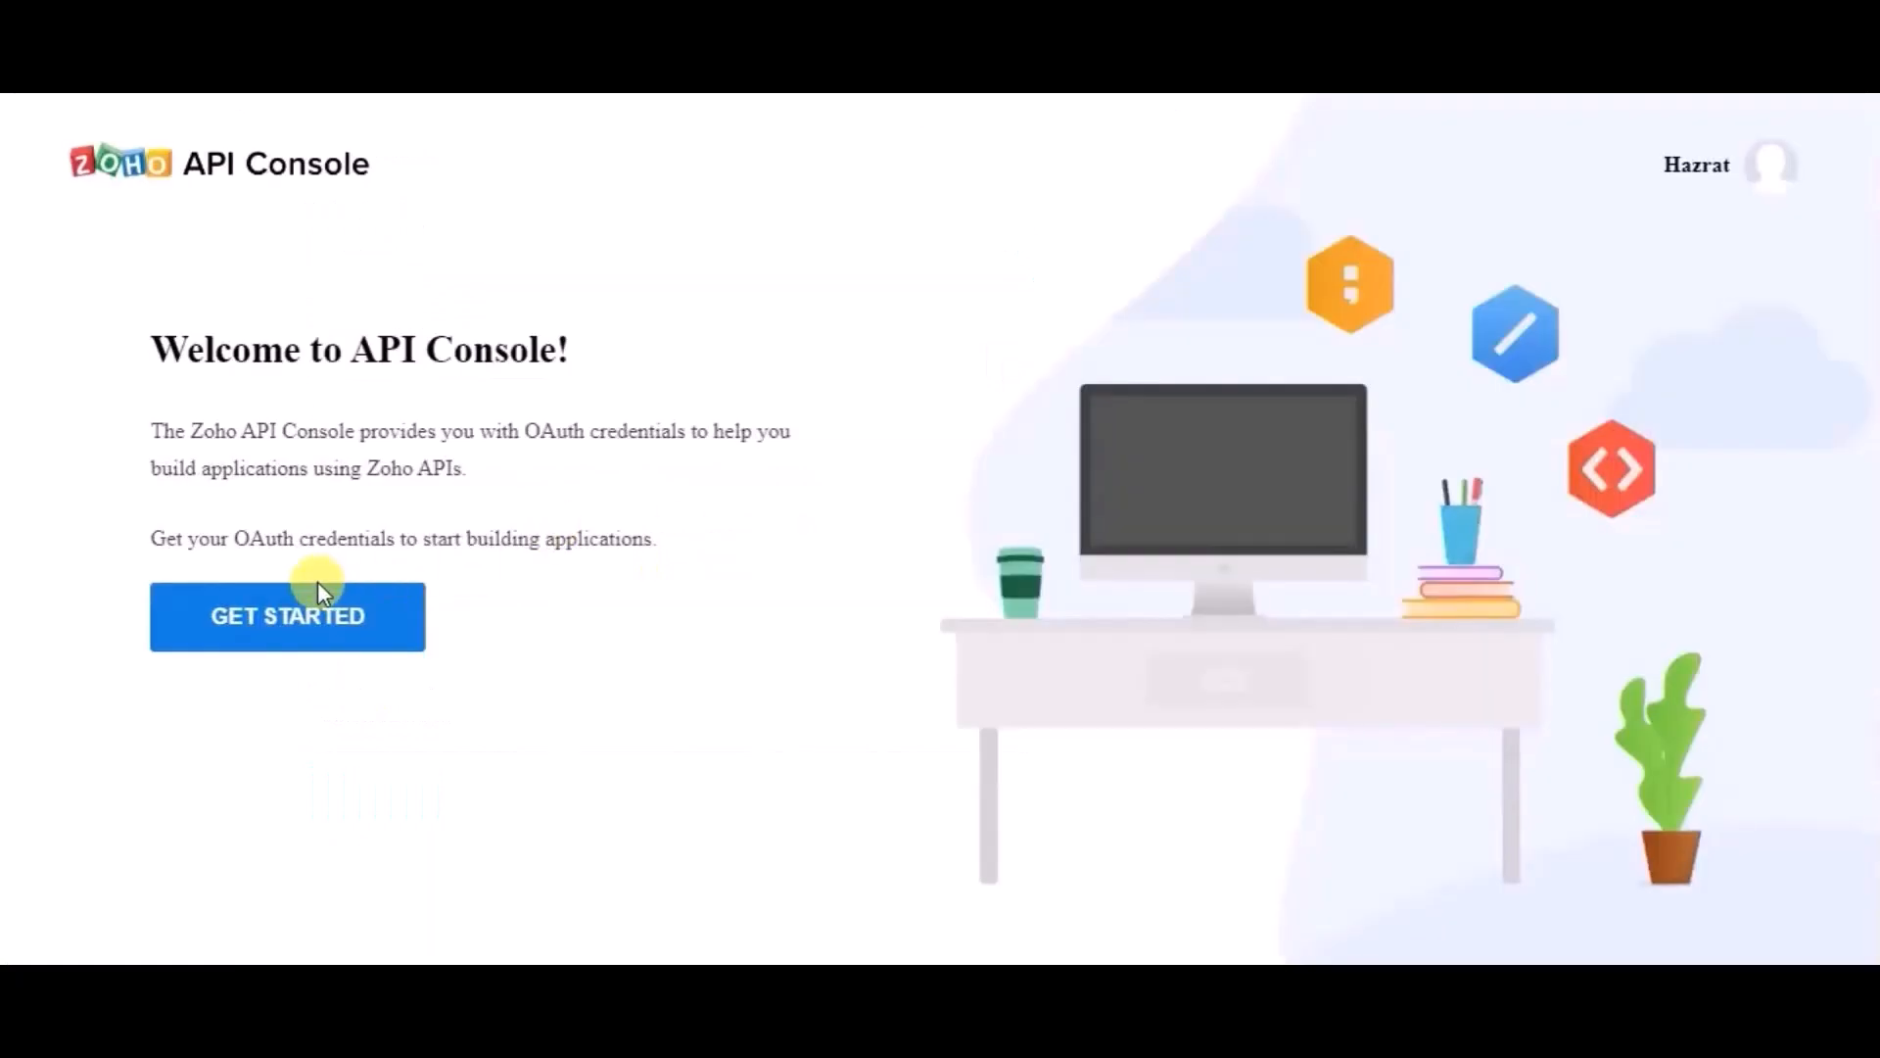
Start a Server-based Applications client named 'Bit Integrations'.
left_click(287, 615)
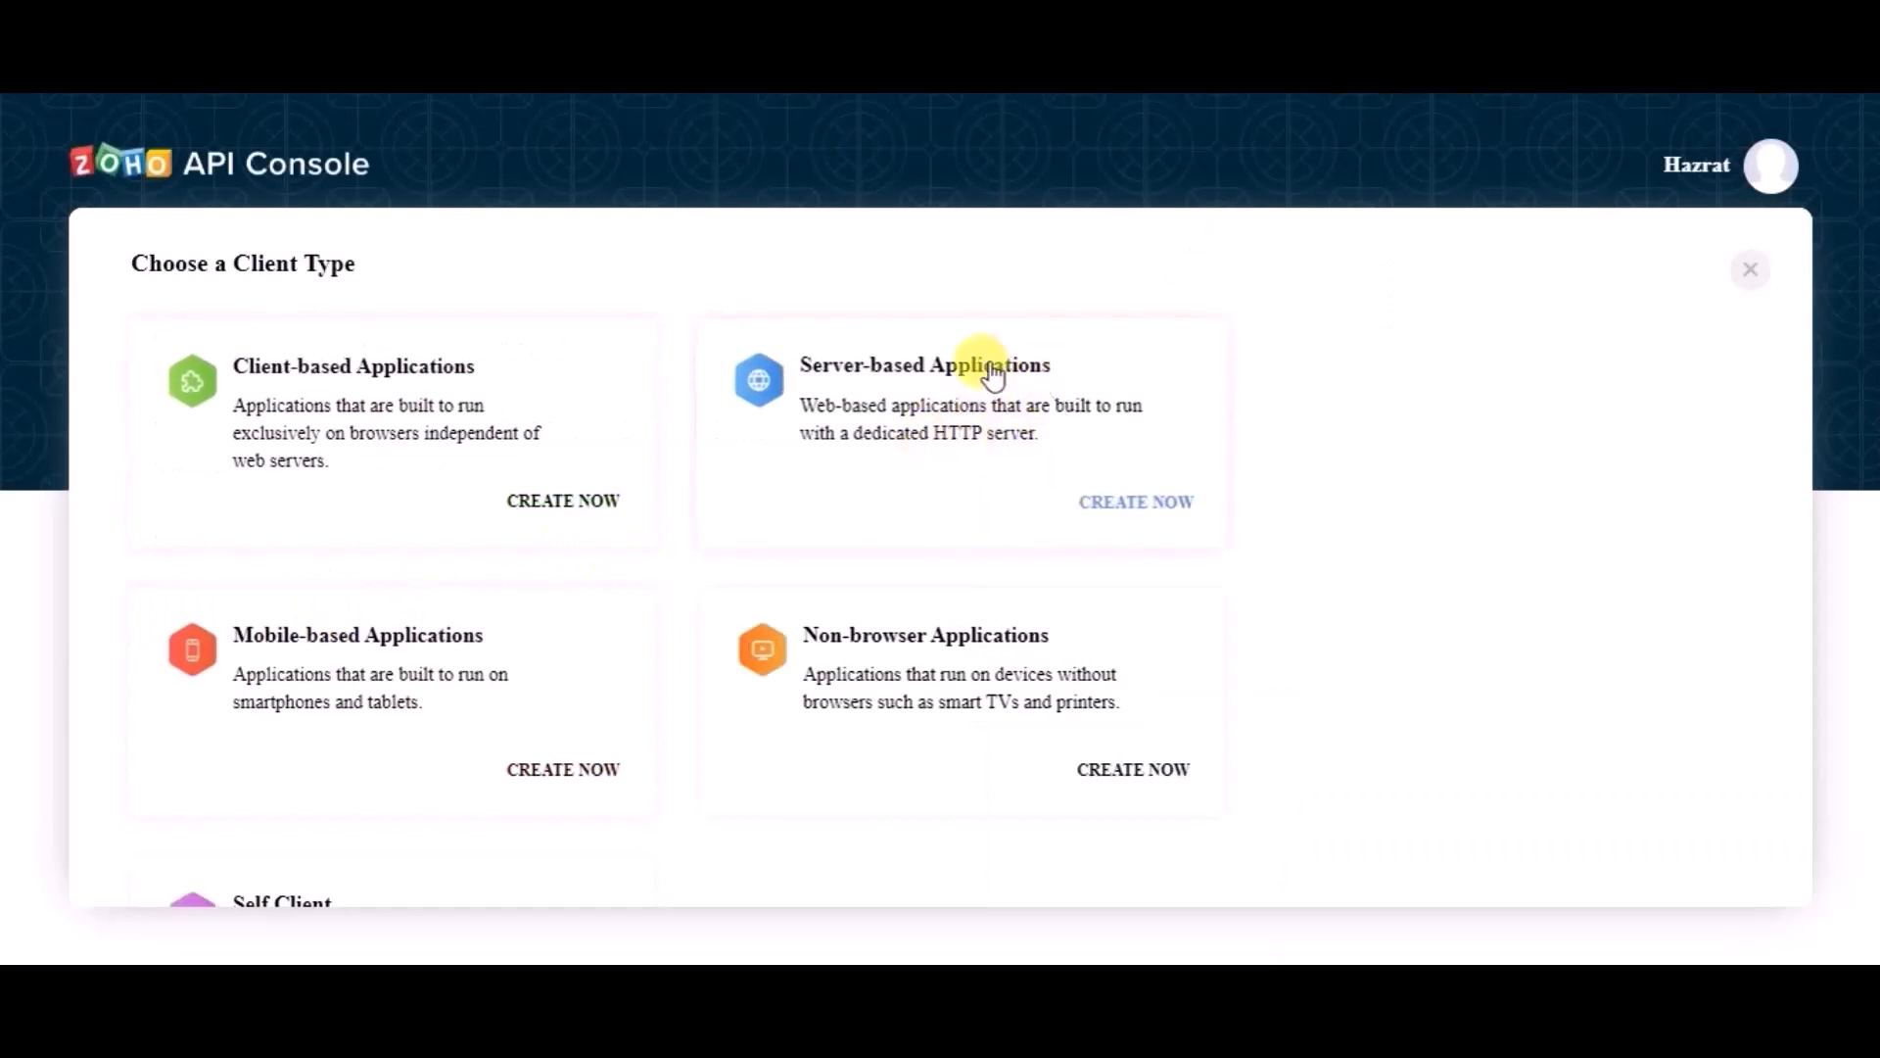
left_click(1134, 501)
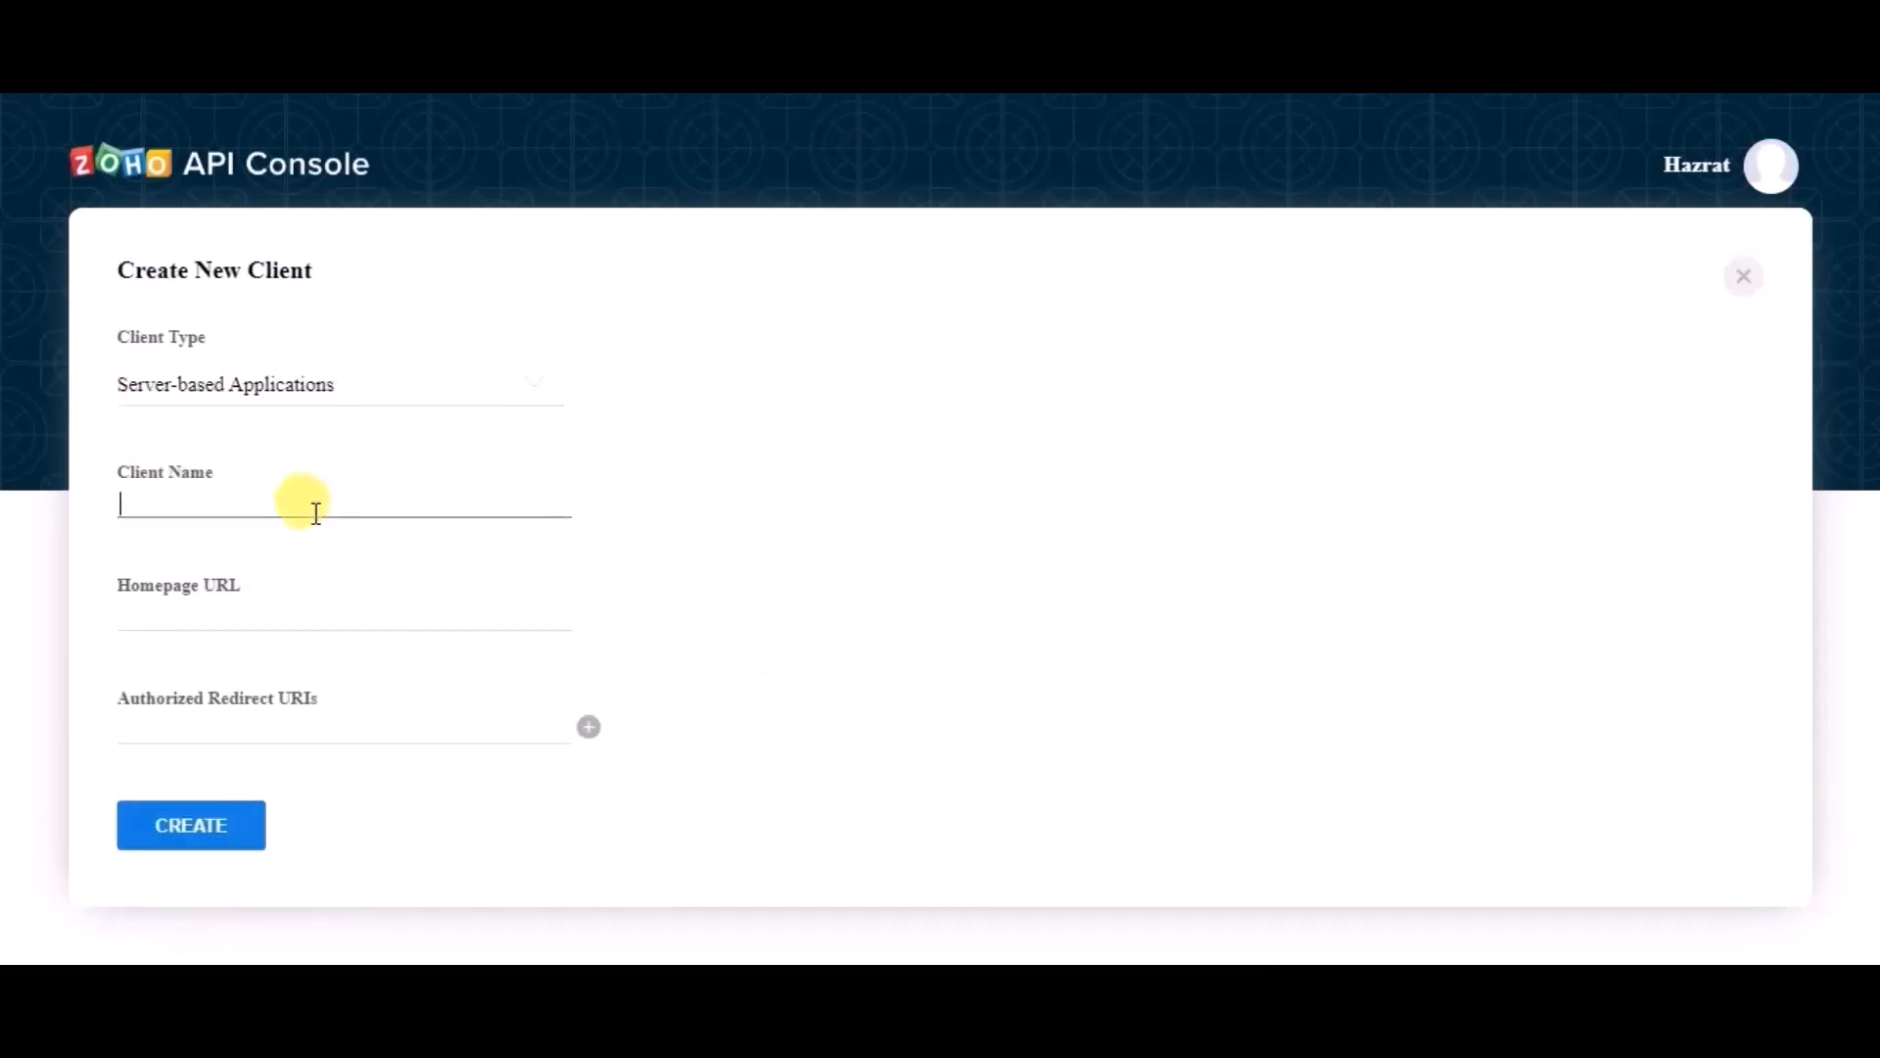
type("Bit")
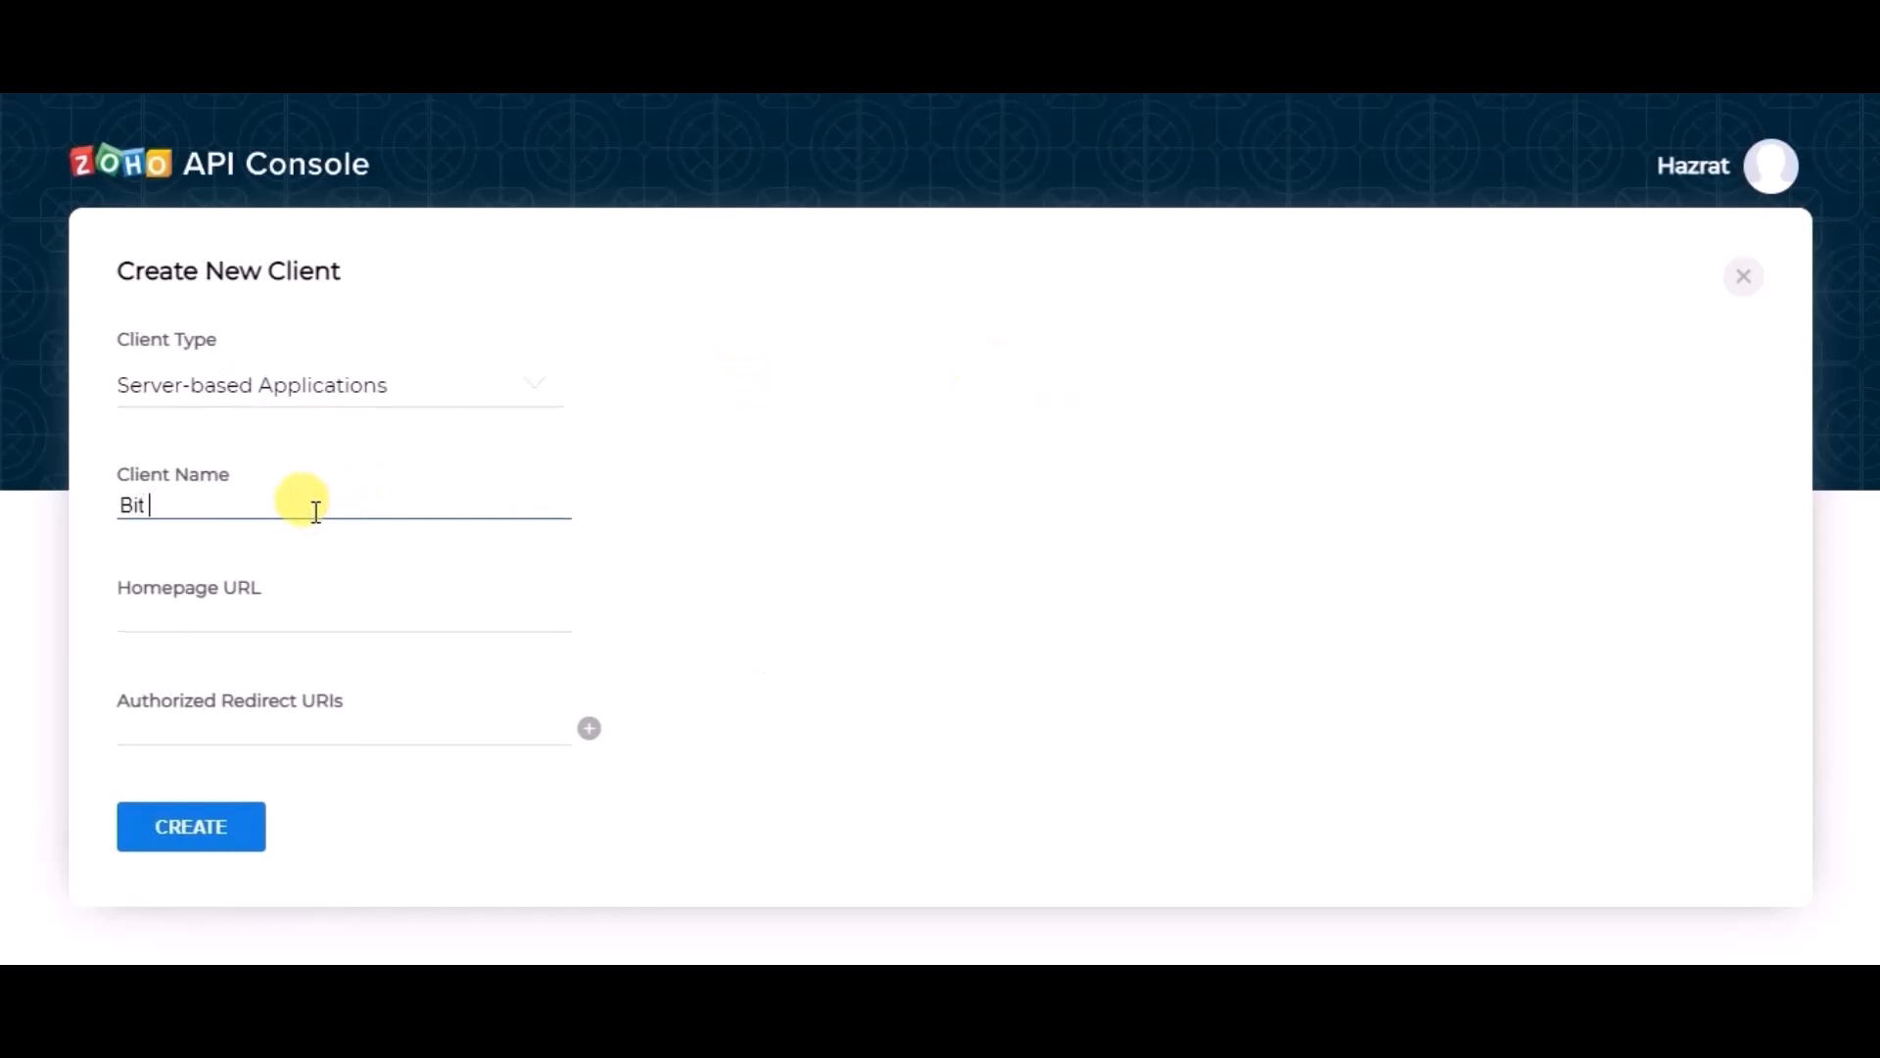
type("Inte")
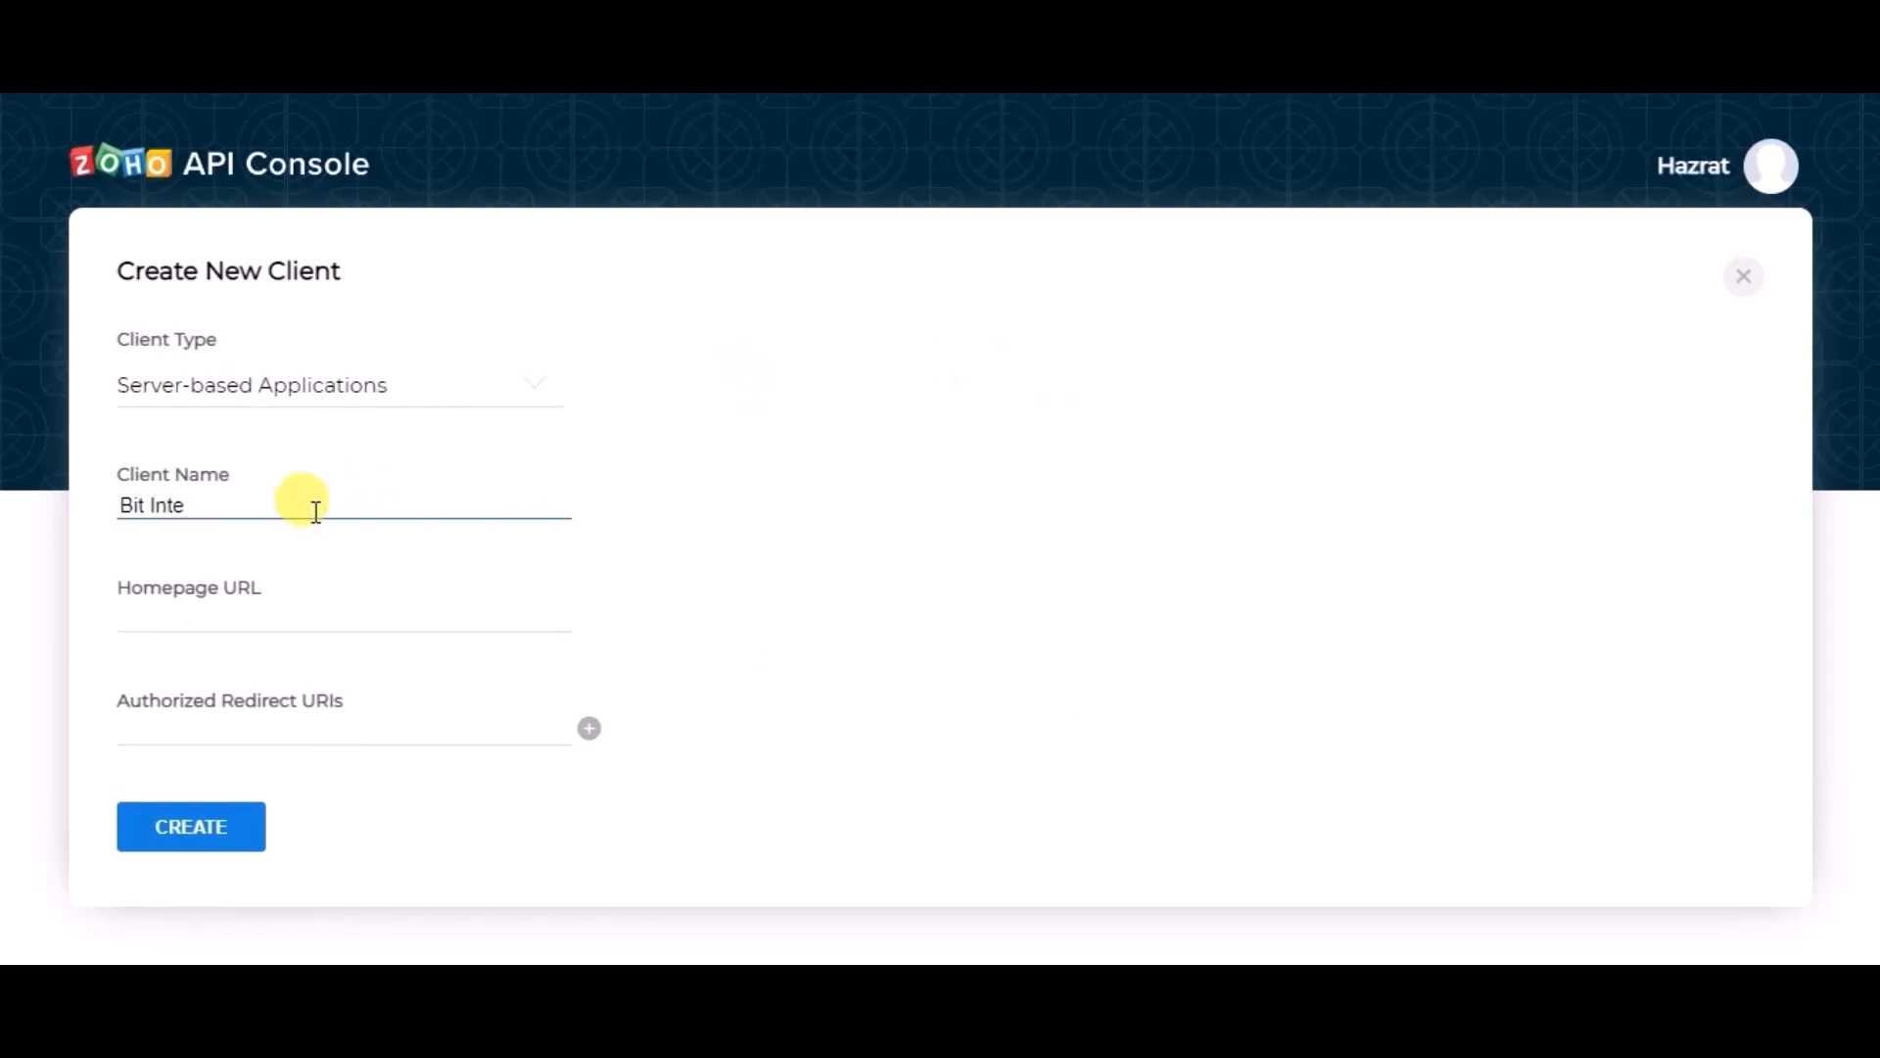
type("grations")
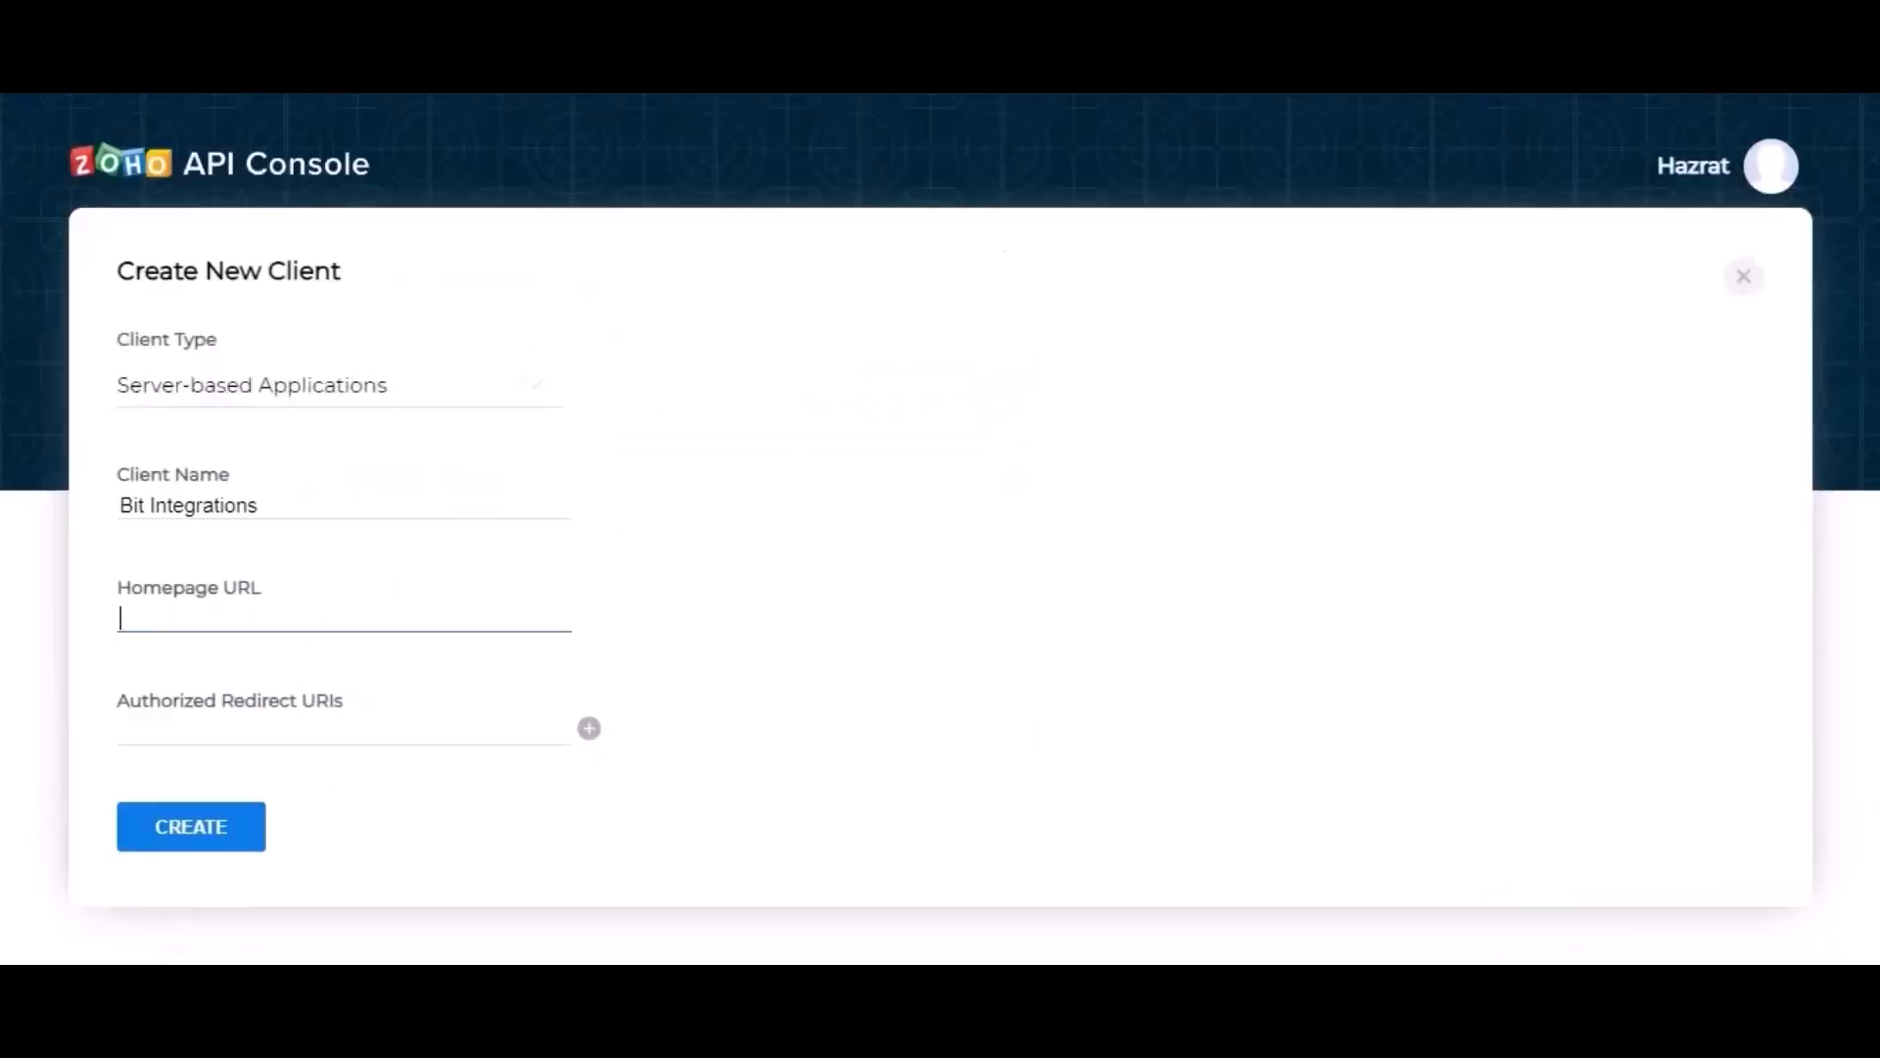
type("http://bit-integrations.local")
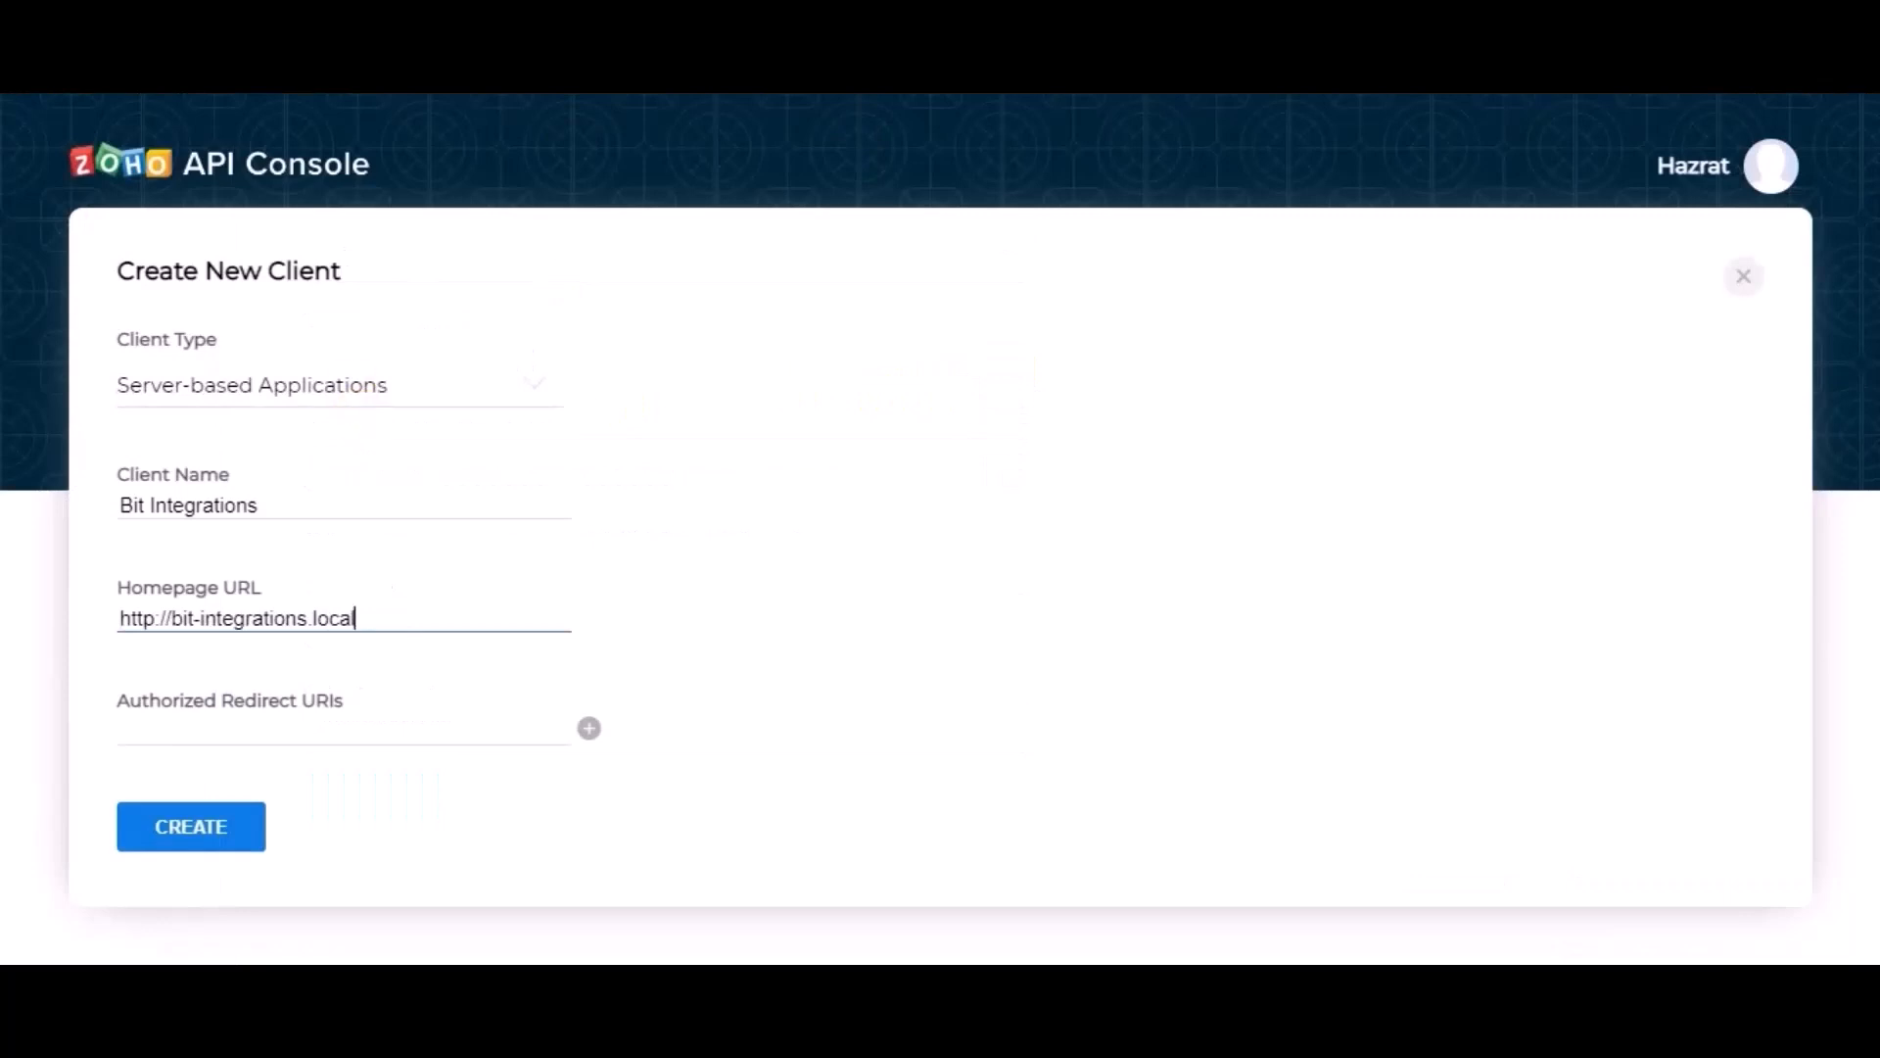
left_click(1003, 465)
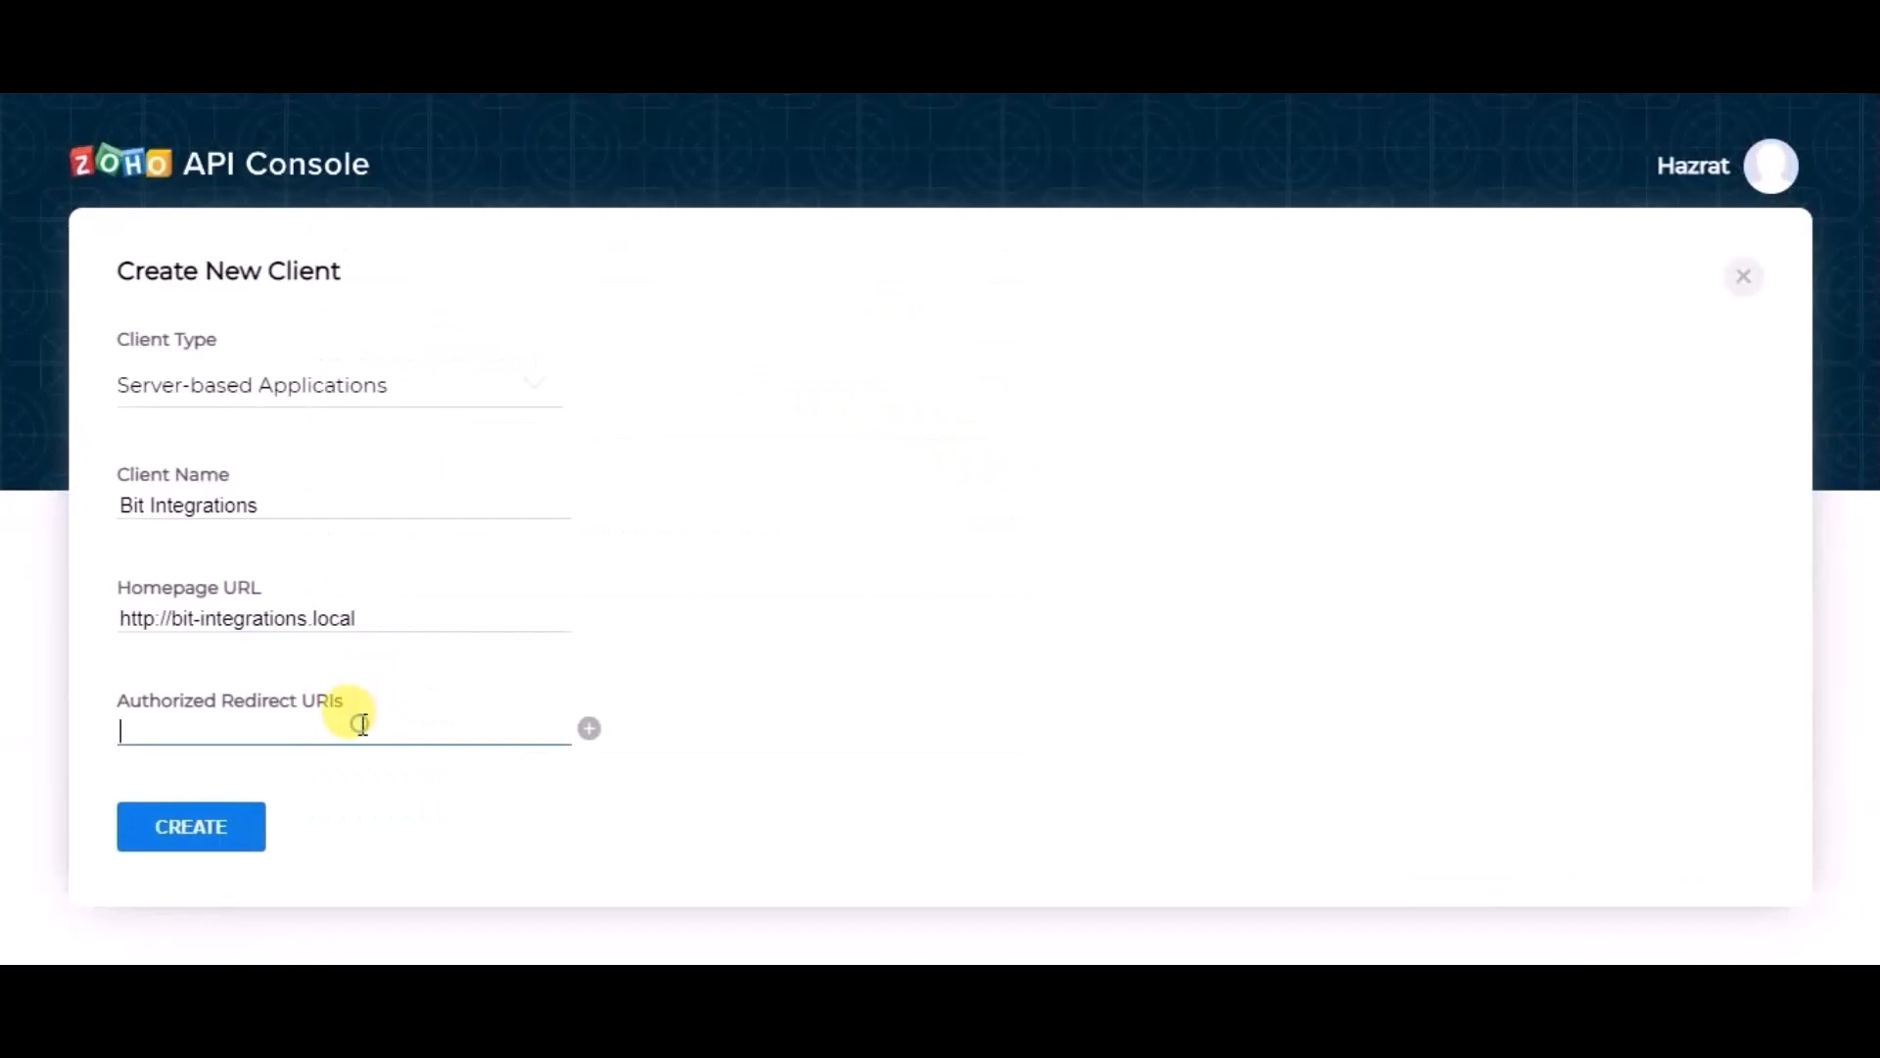
type("https://bit-integrations.local/wp-json/bit-integrations/v1/redirect")
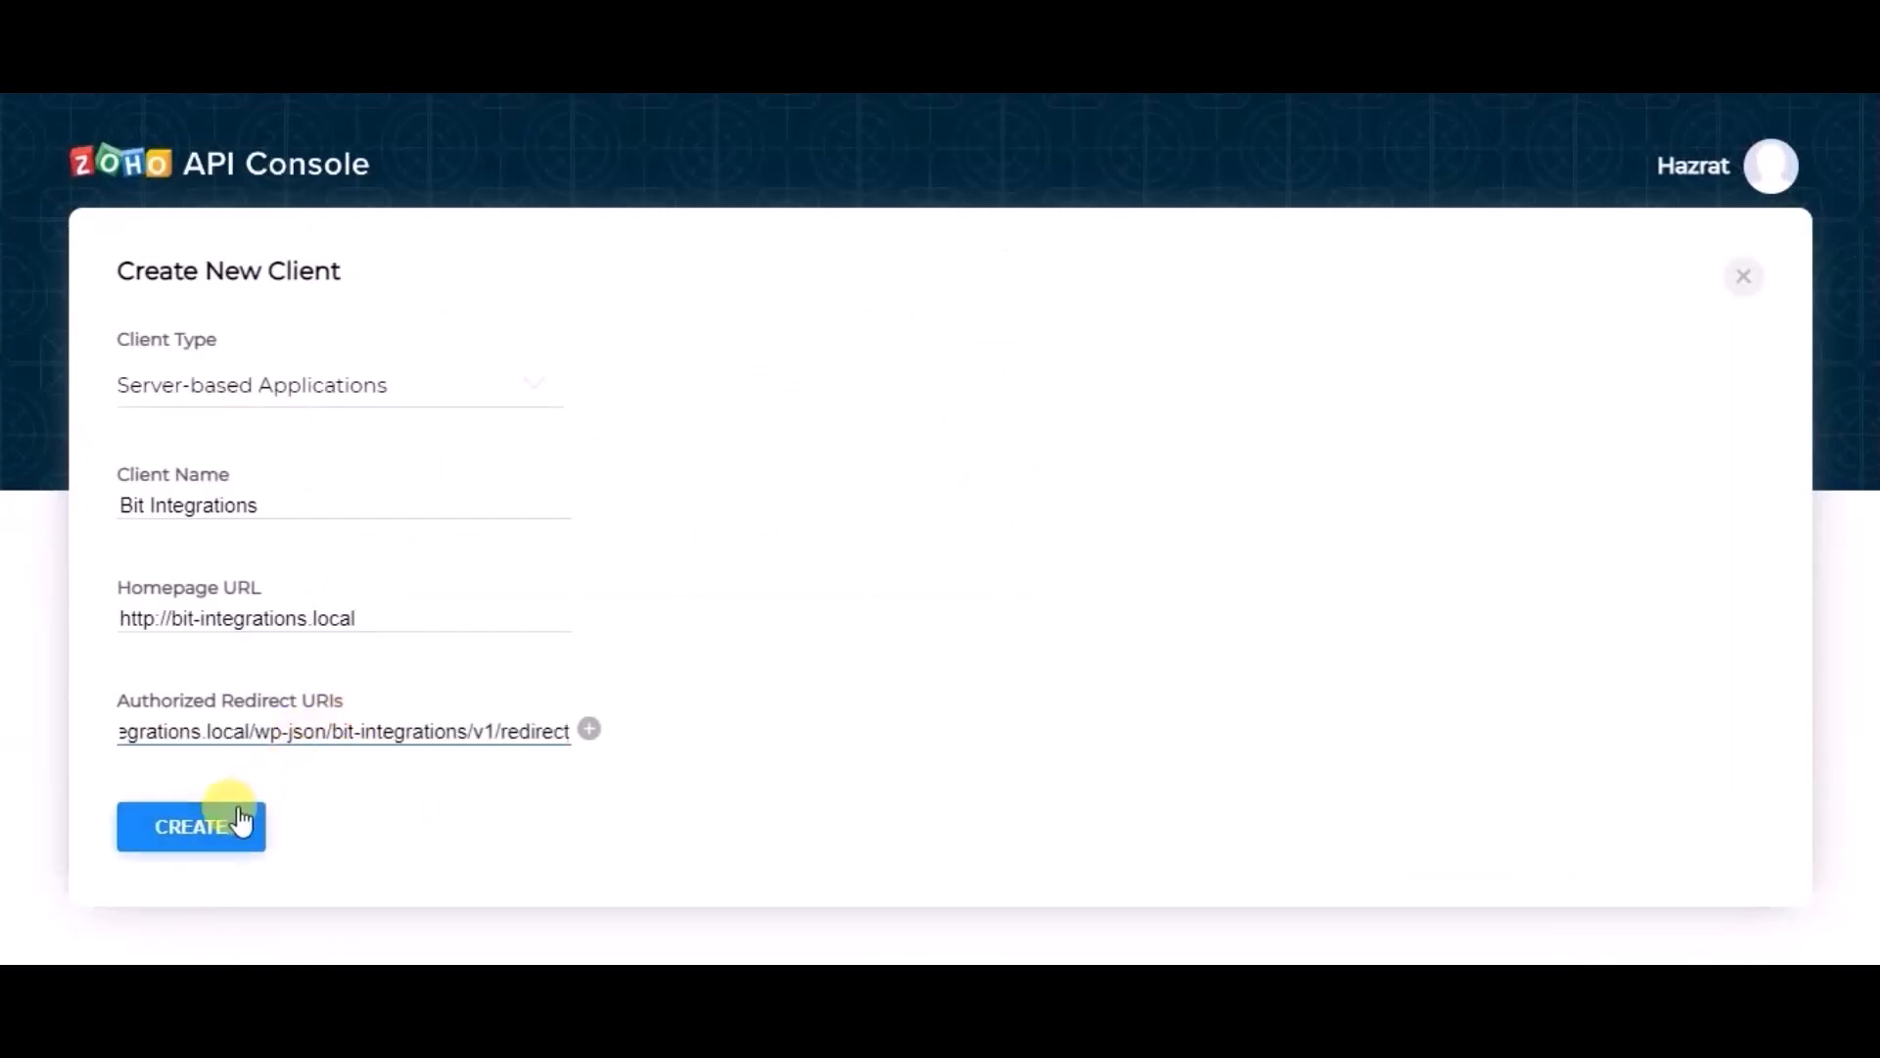
left_click(190, 826)
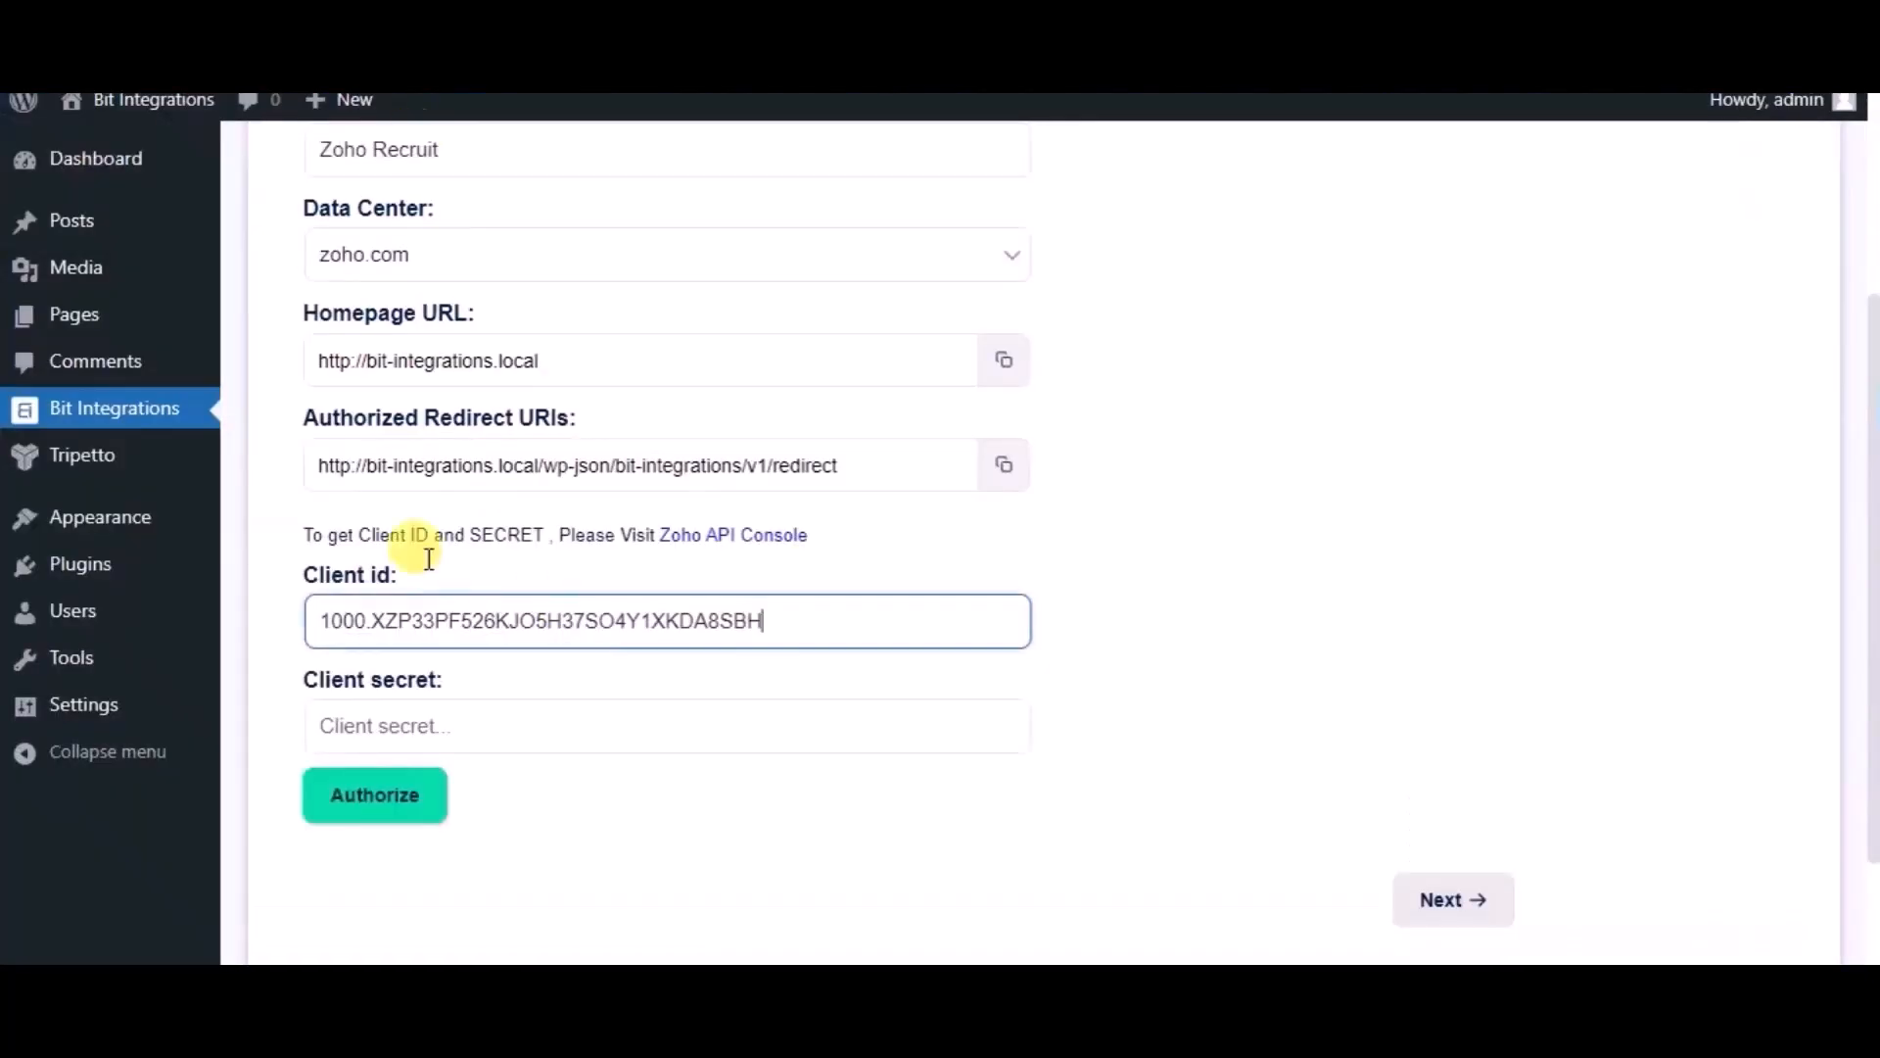
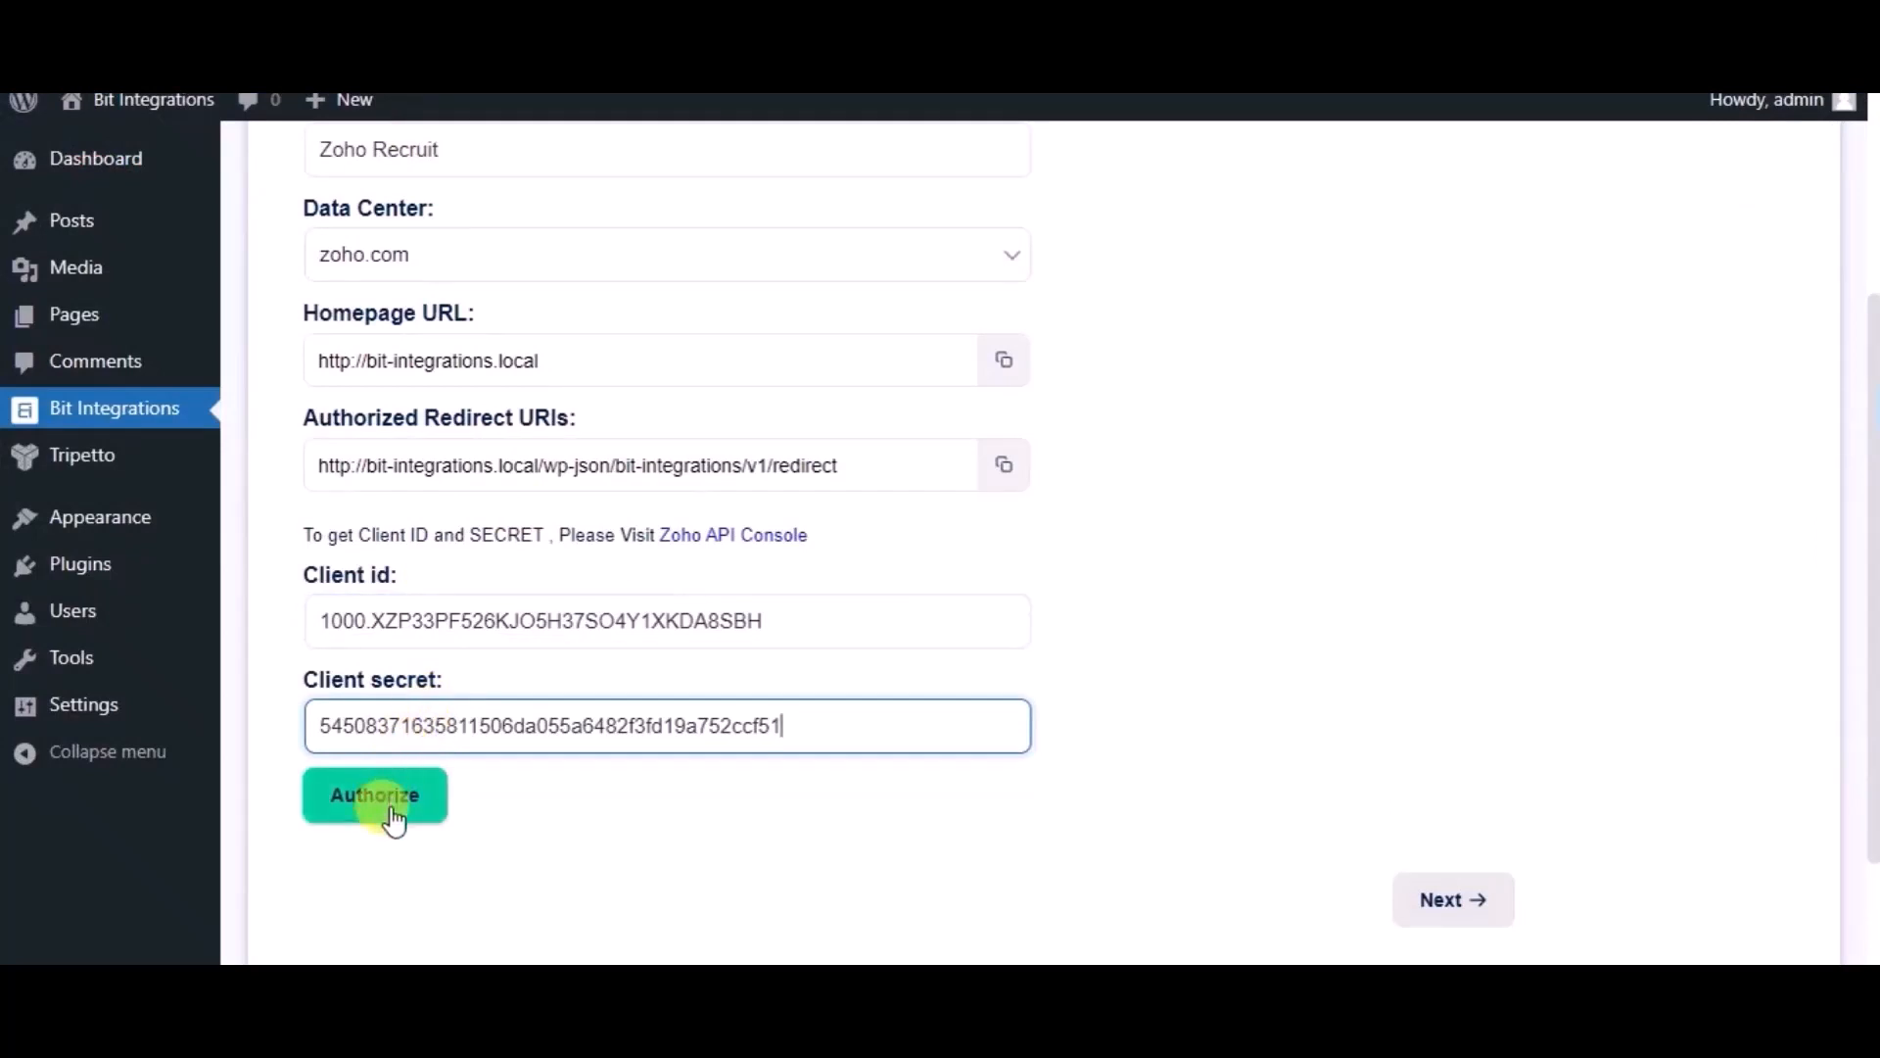
Enter the Zoho client credentials, authorize Zoho Recruit, and proceed to step 2.
left_click(374, 796)
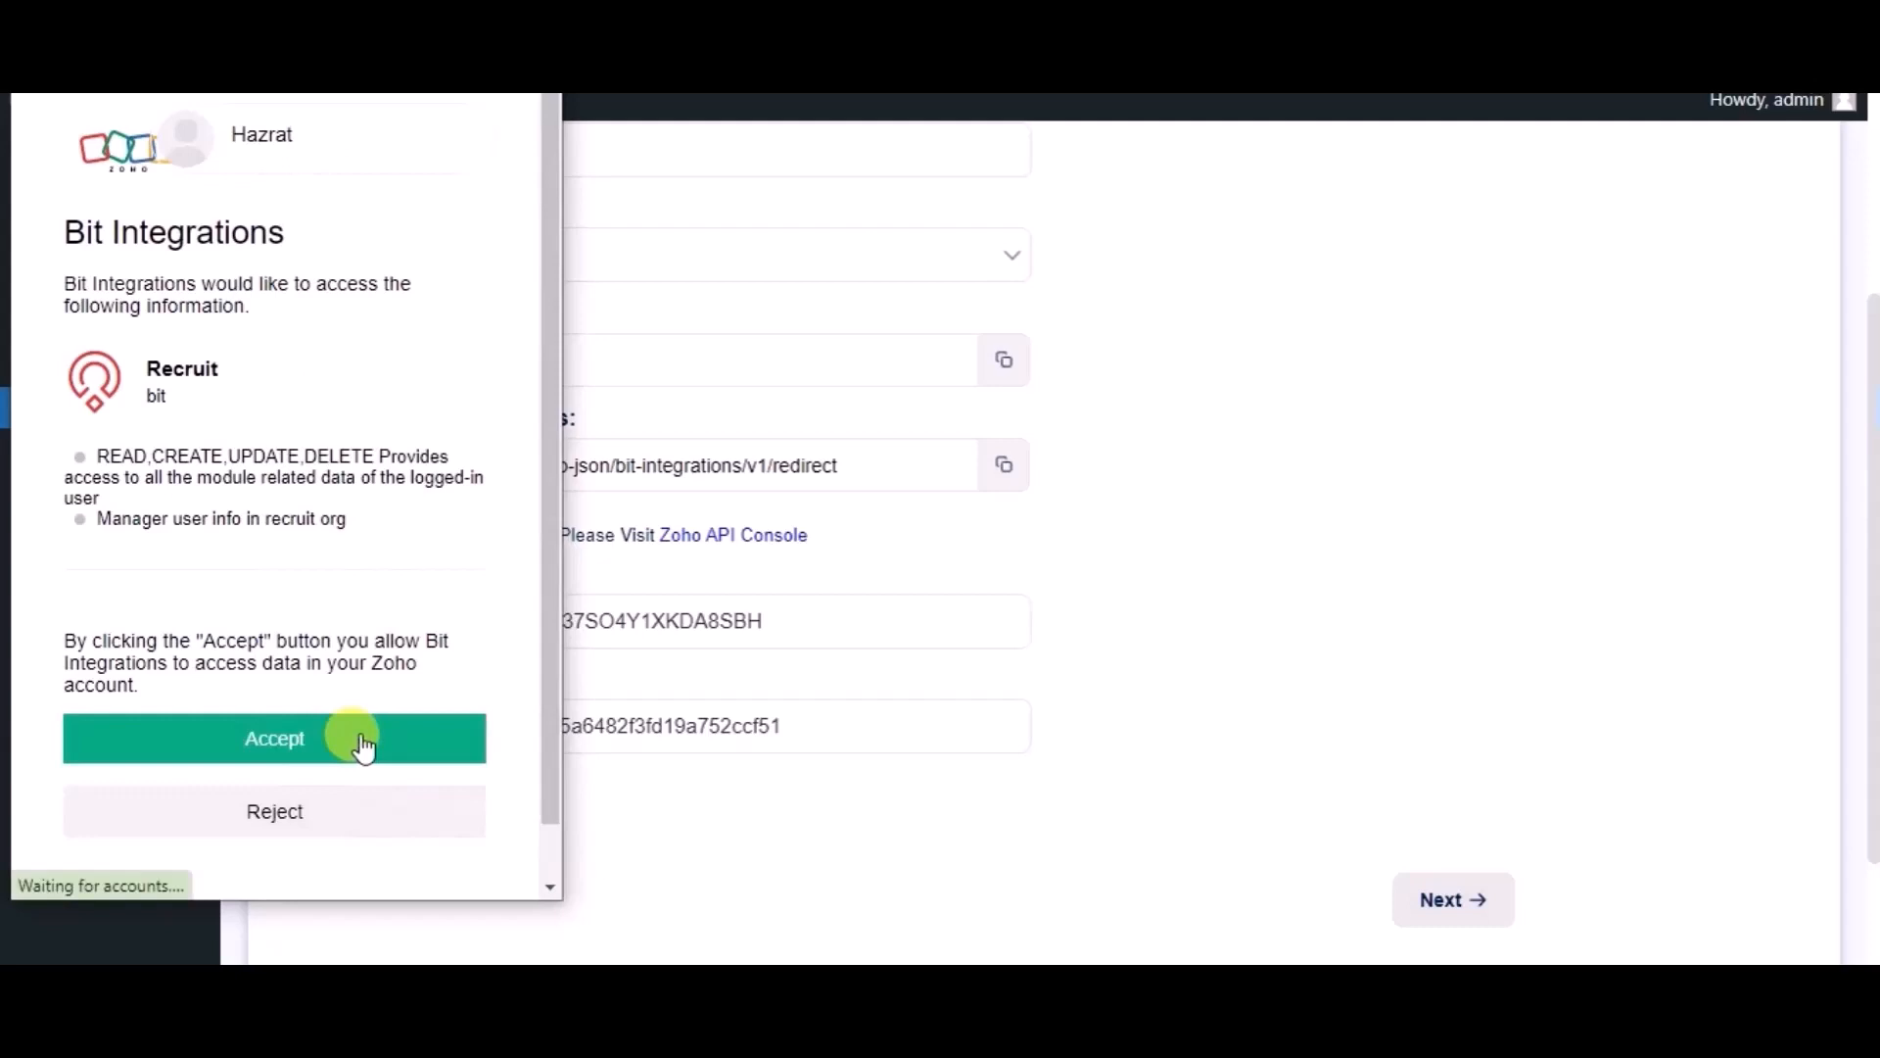
left_click(273, 737)
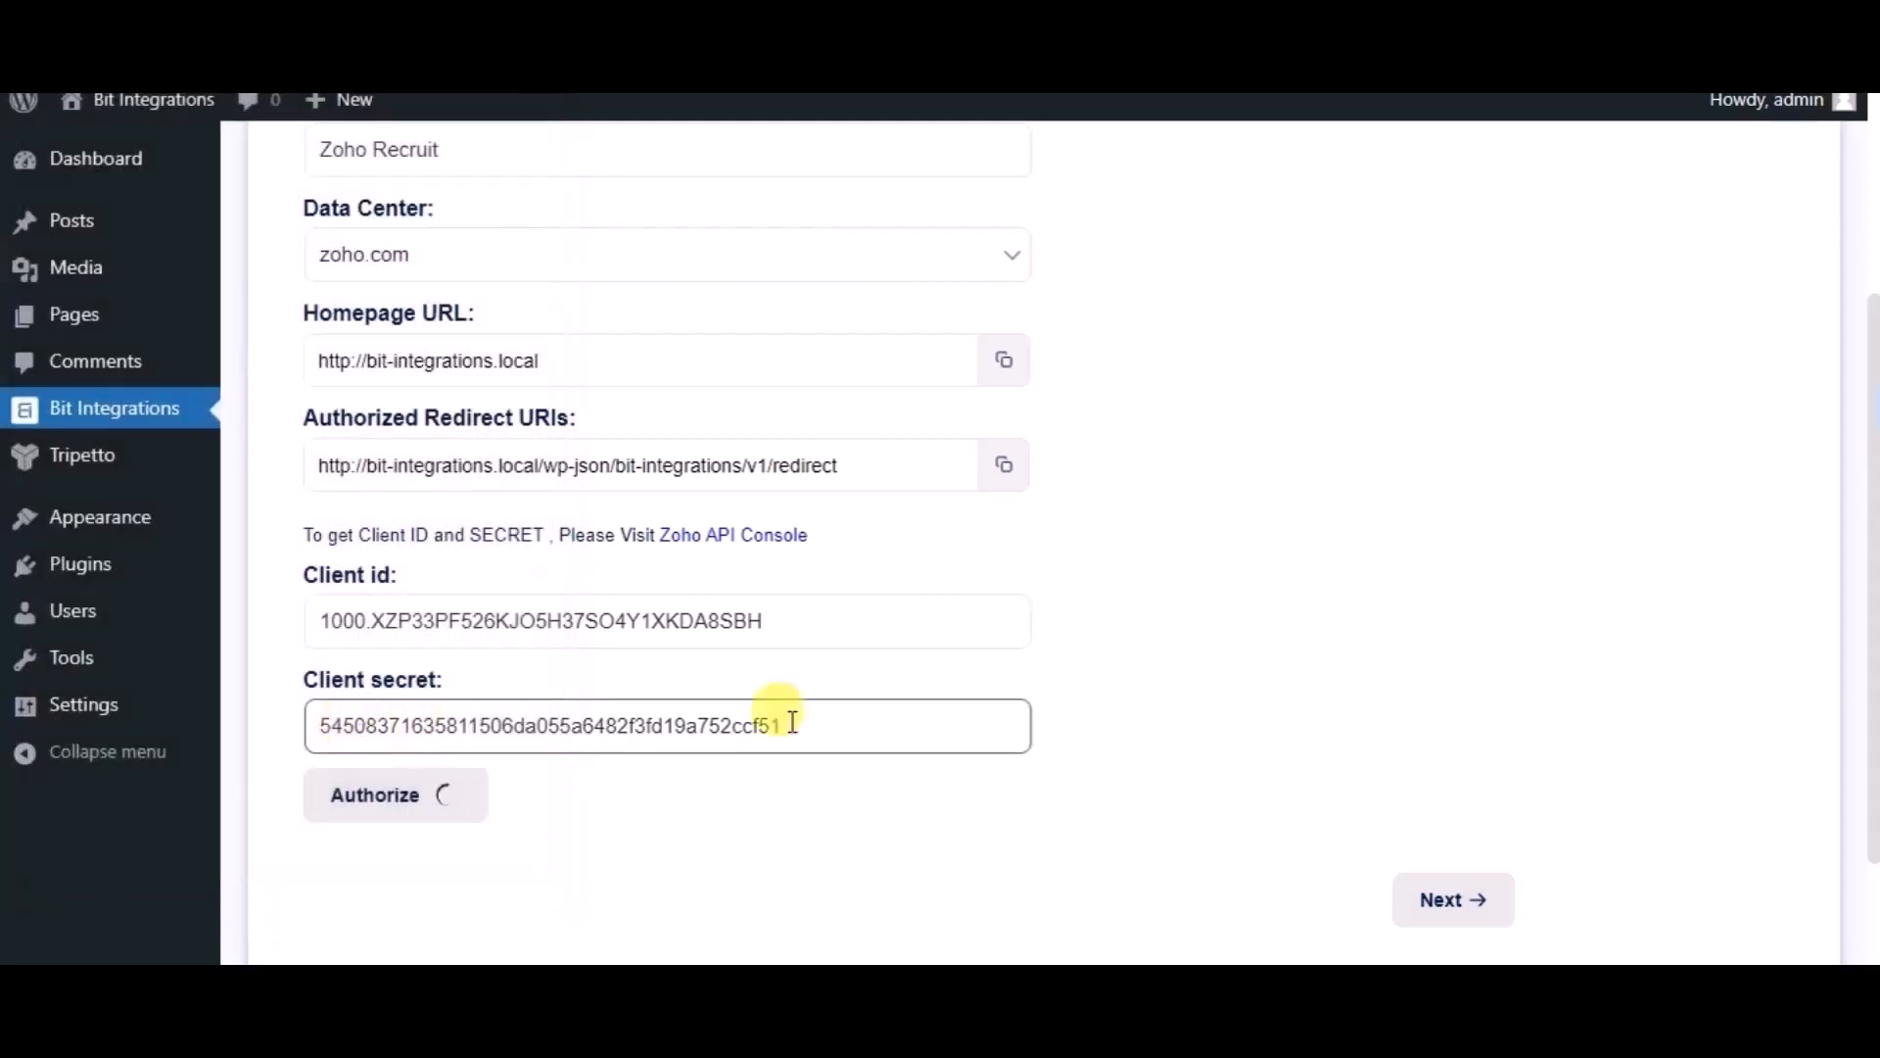
left_click(374, 795)
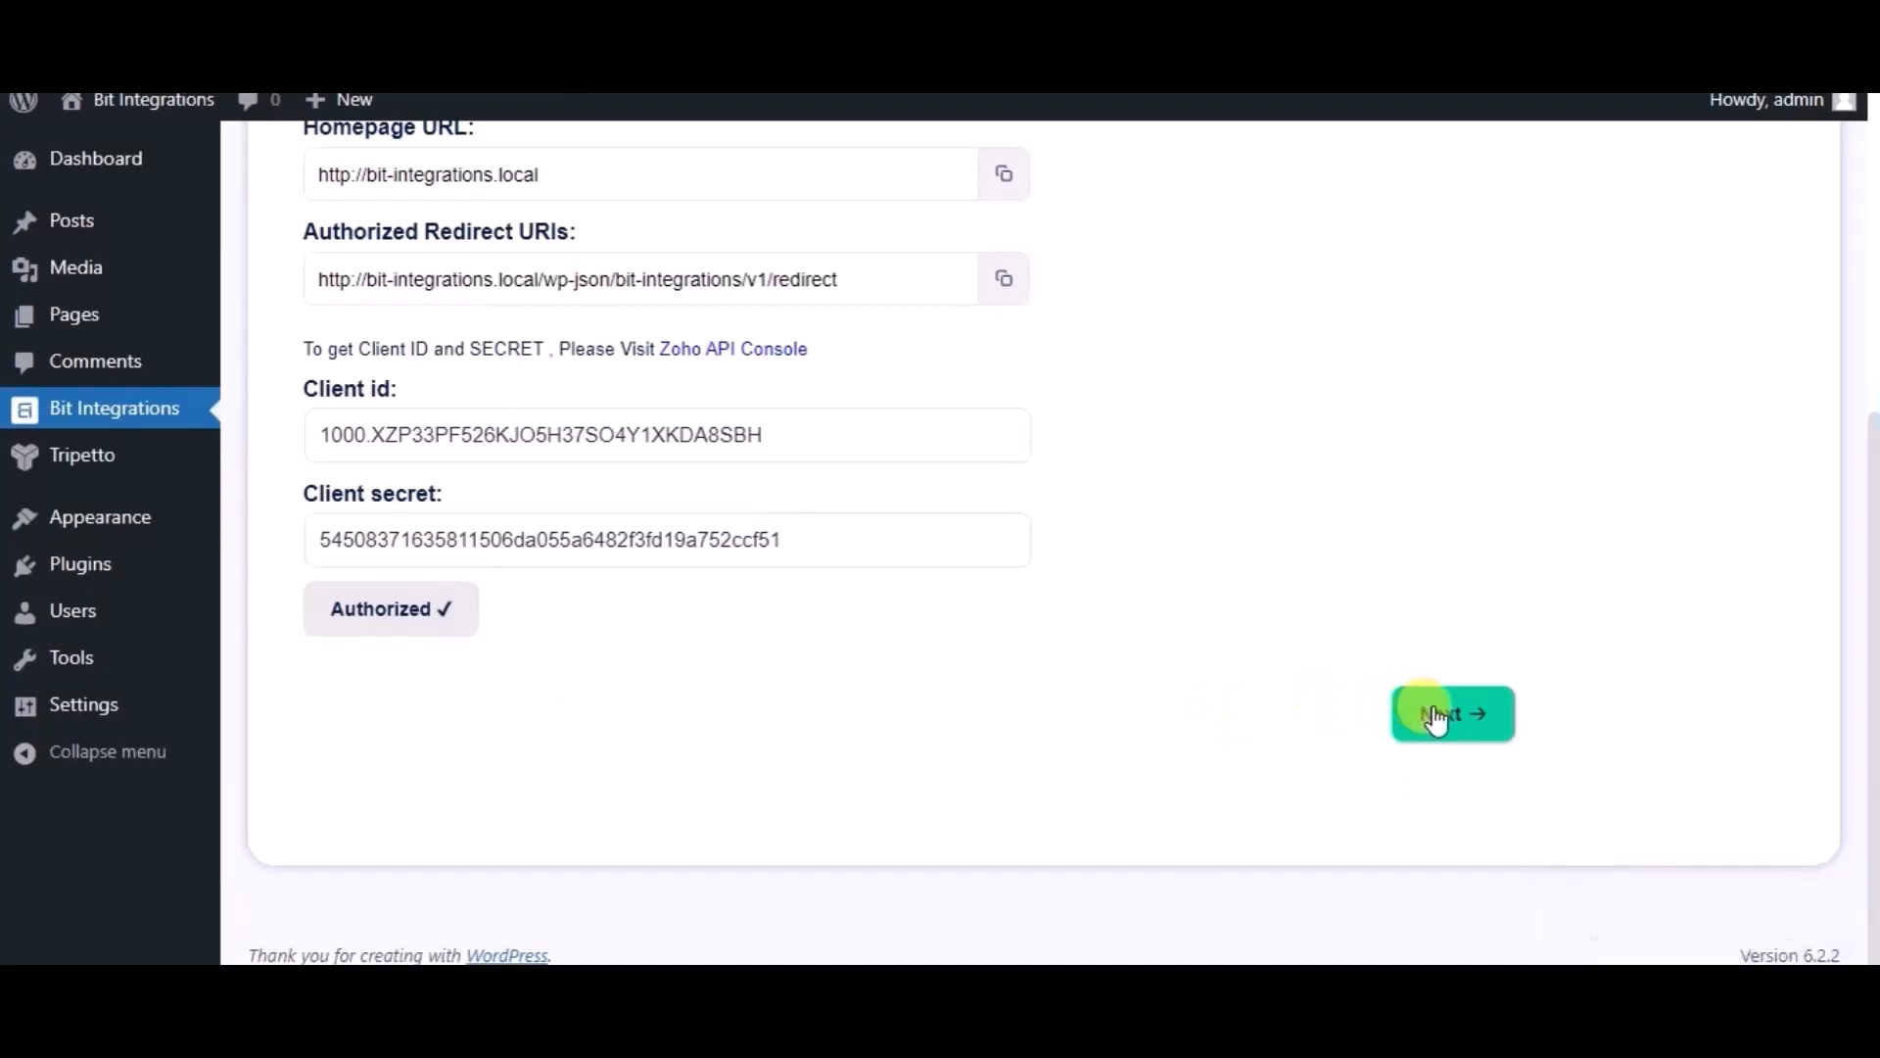
left_click(1451, 712)
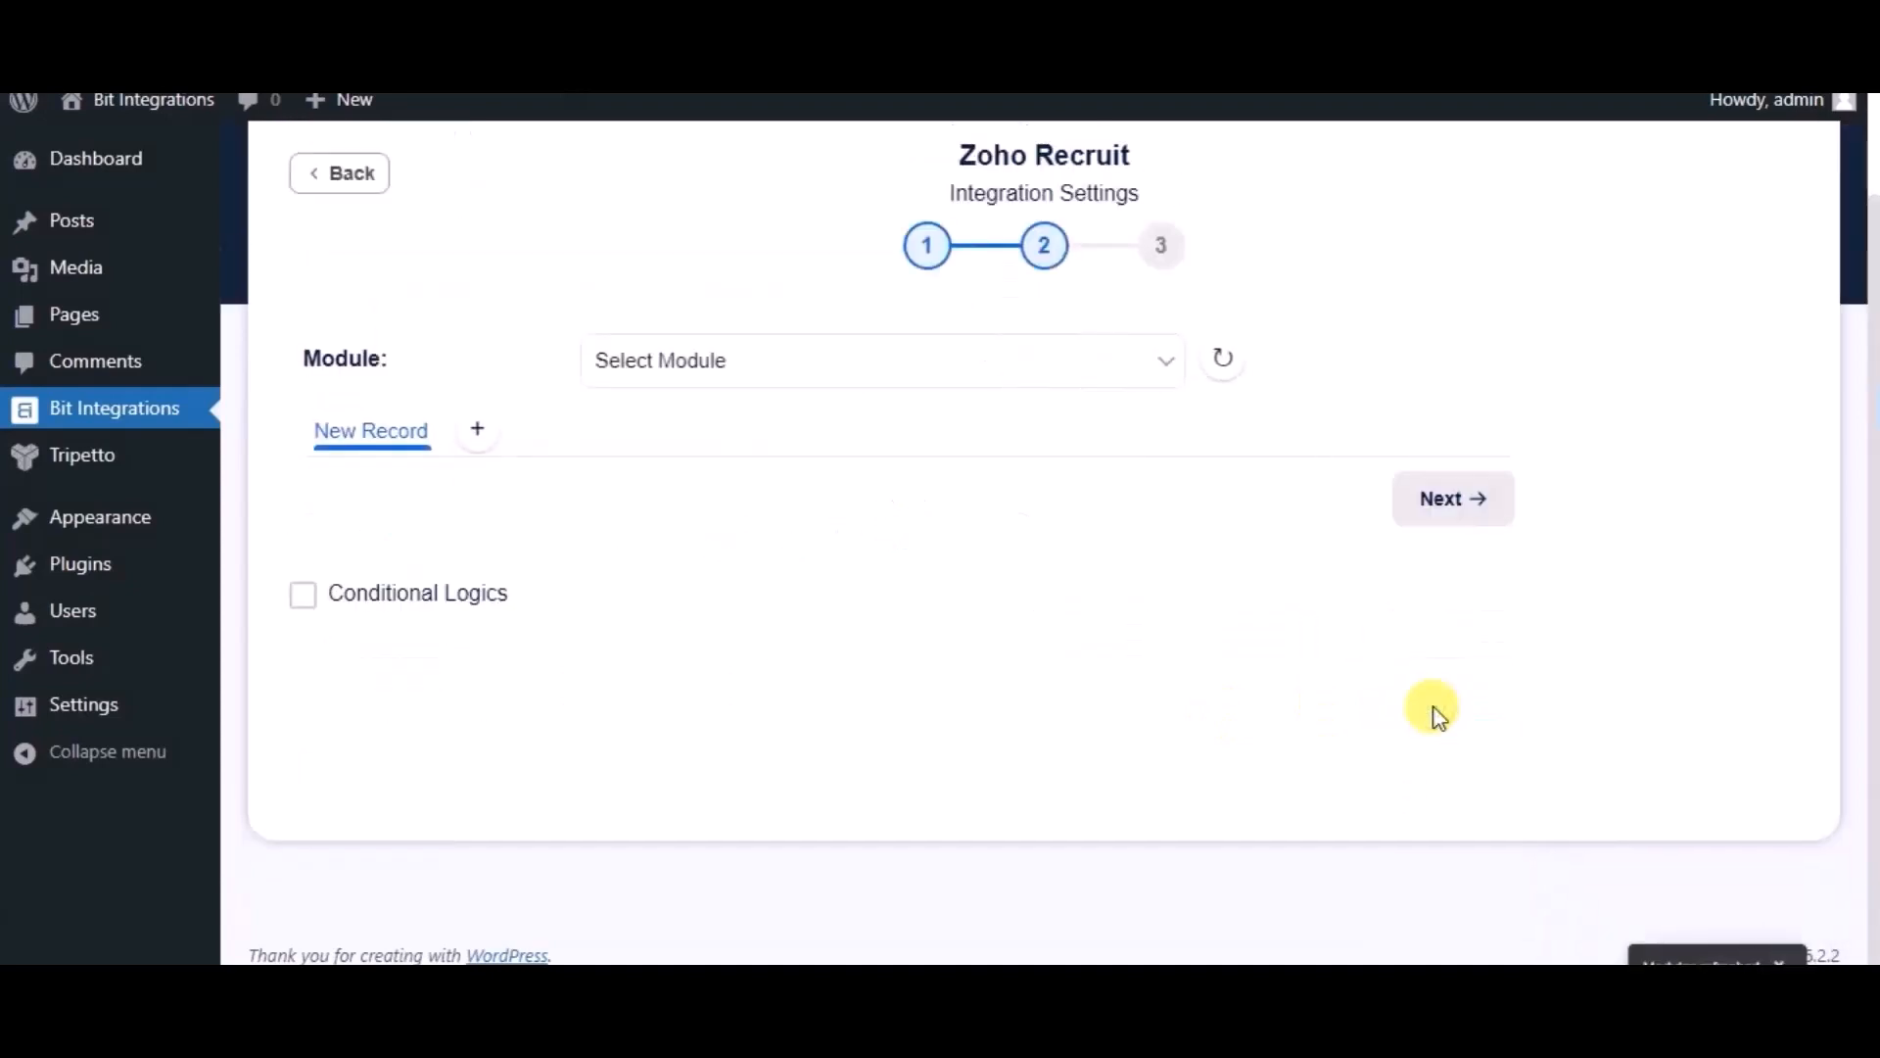
Choose the Candidates module and map Name to Last Name and Email address to Email.
left_click(882, 359)
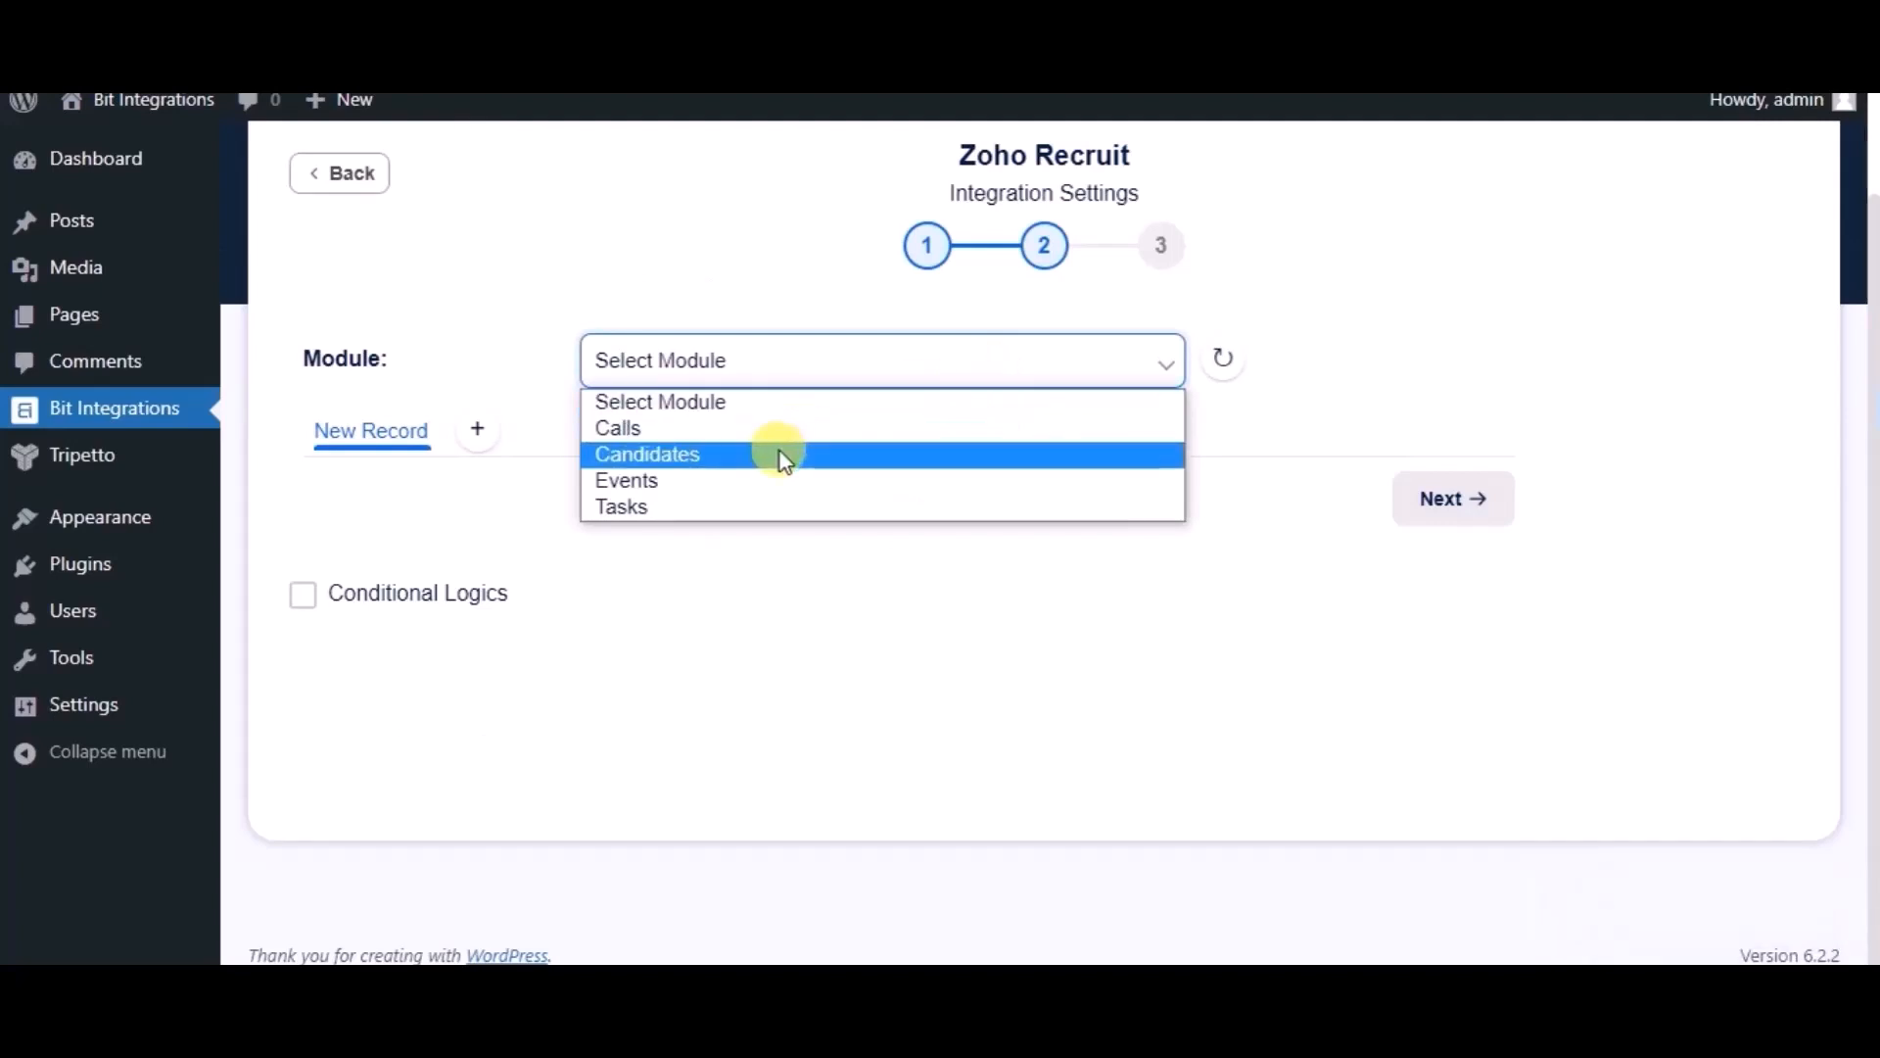
left_click(646, 454)
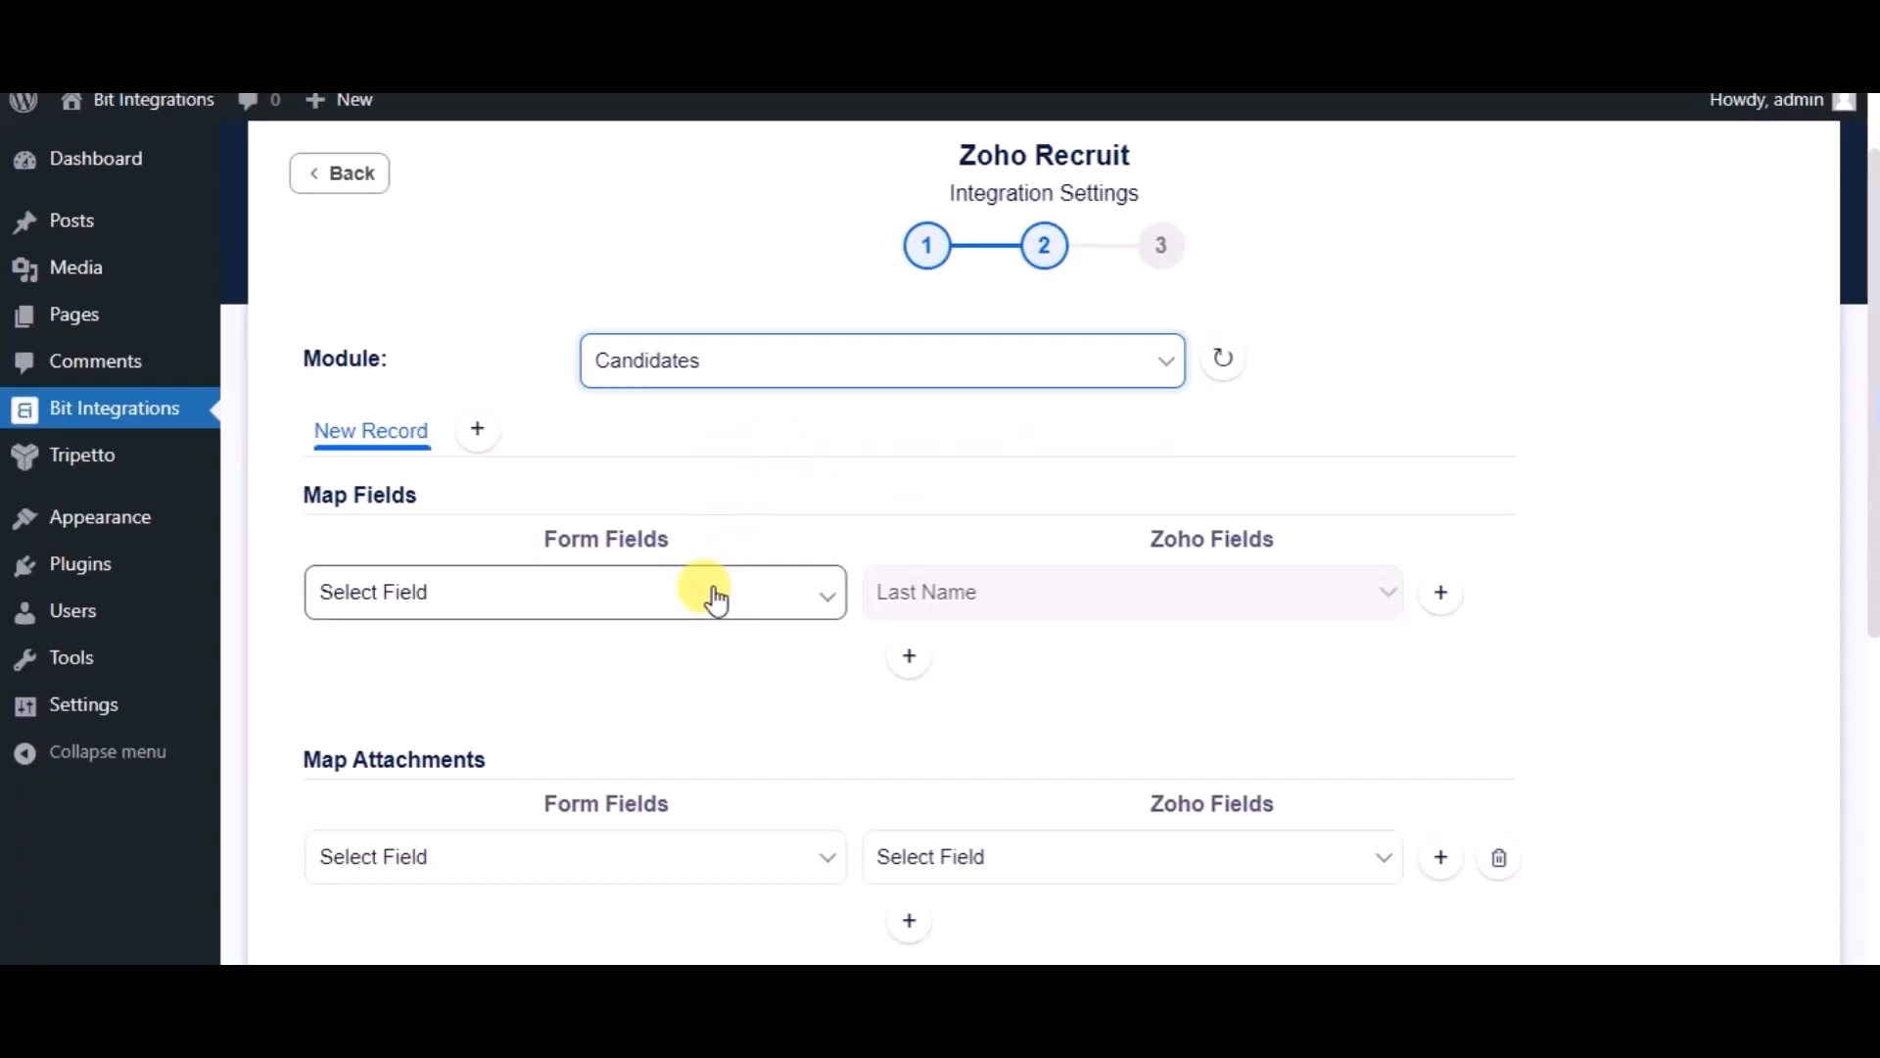
left_click(573, 592)
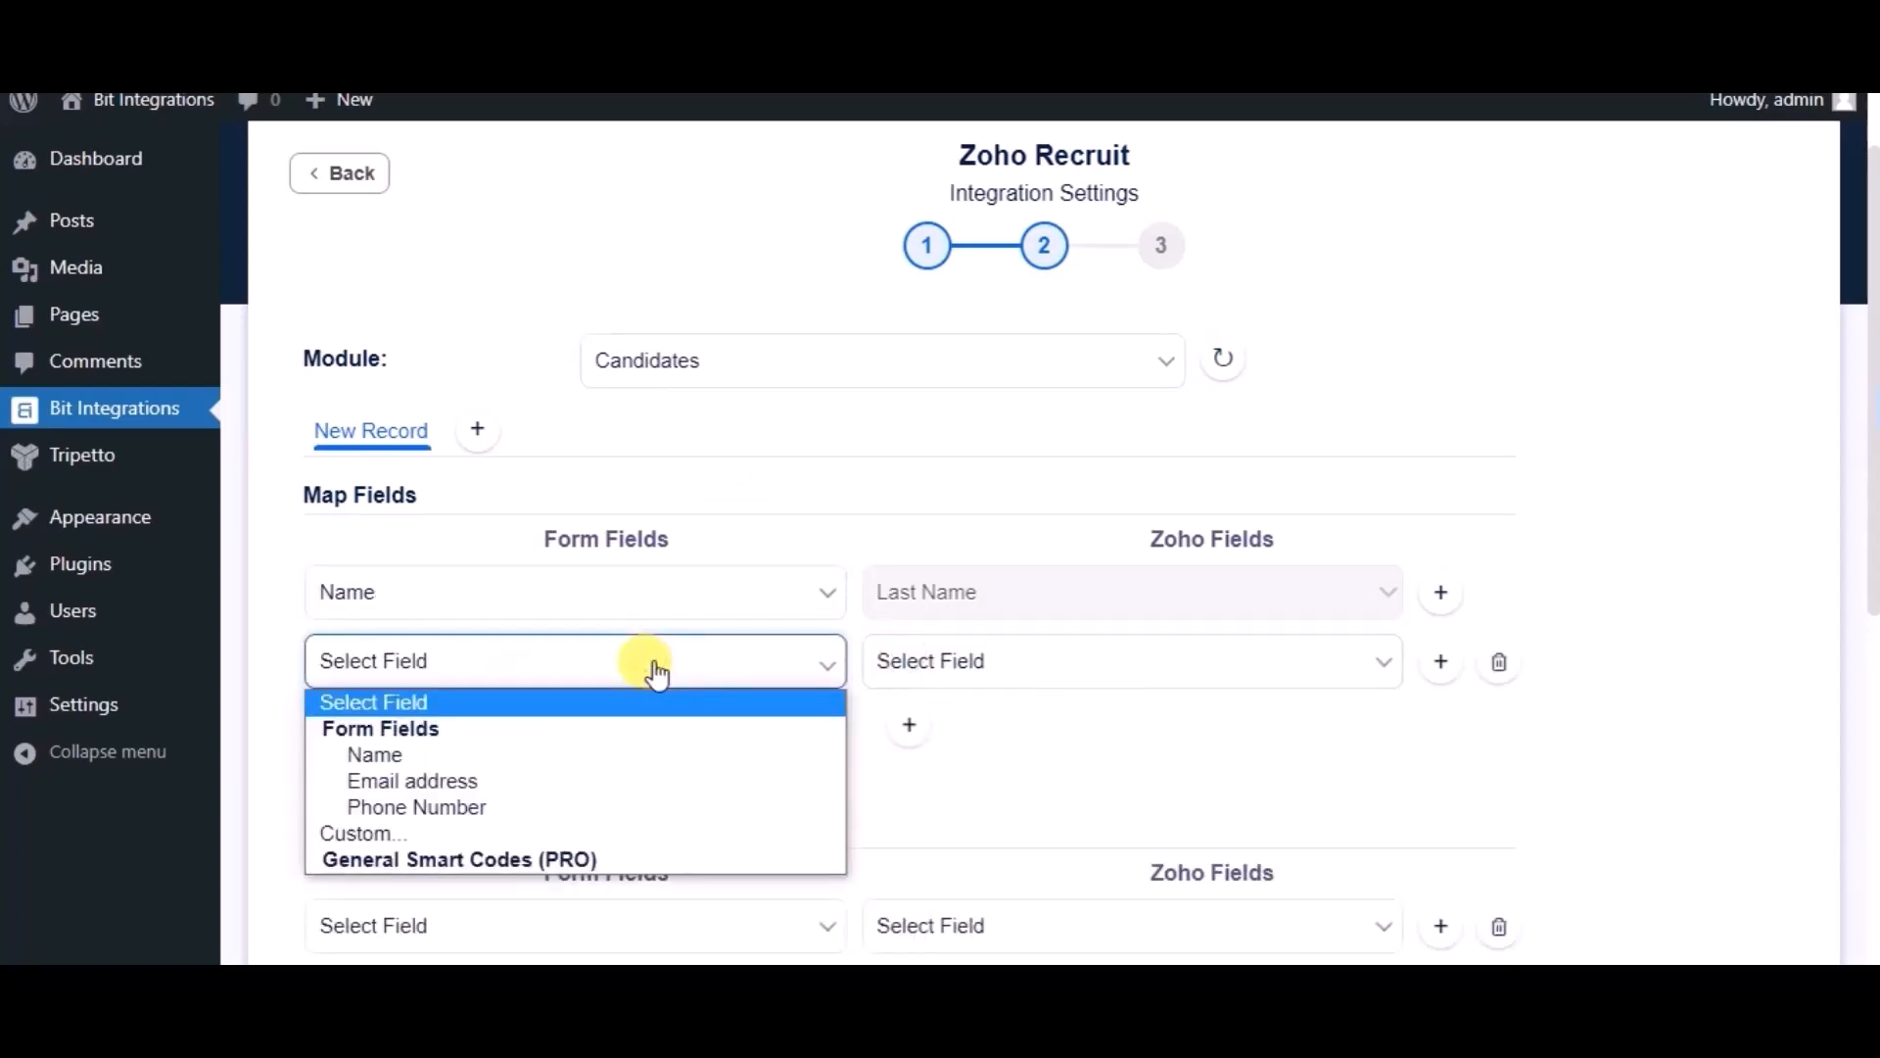
left_click(411, 780)
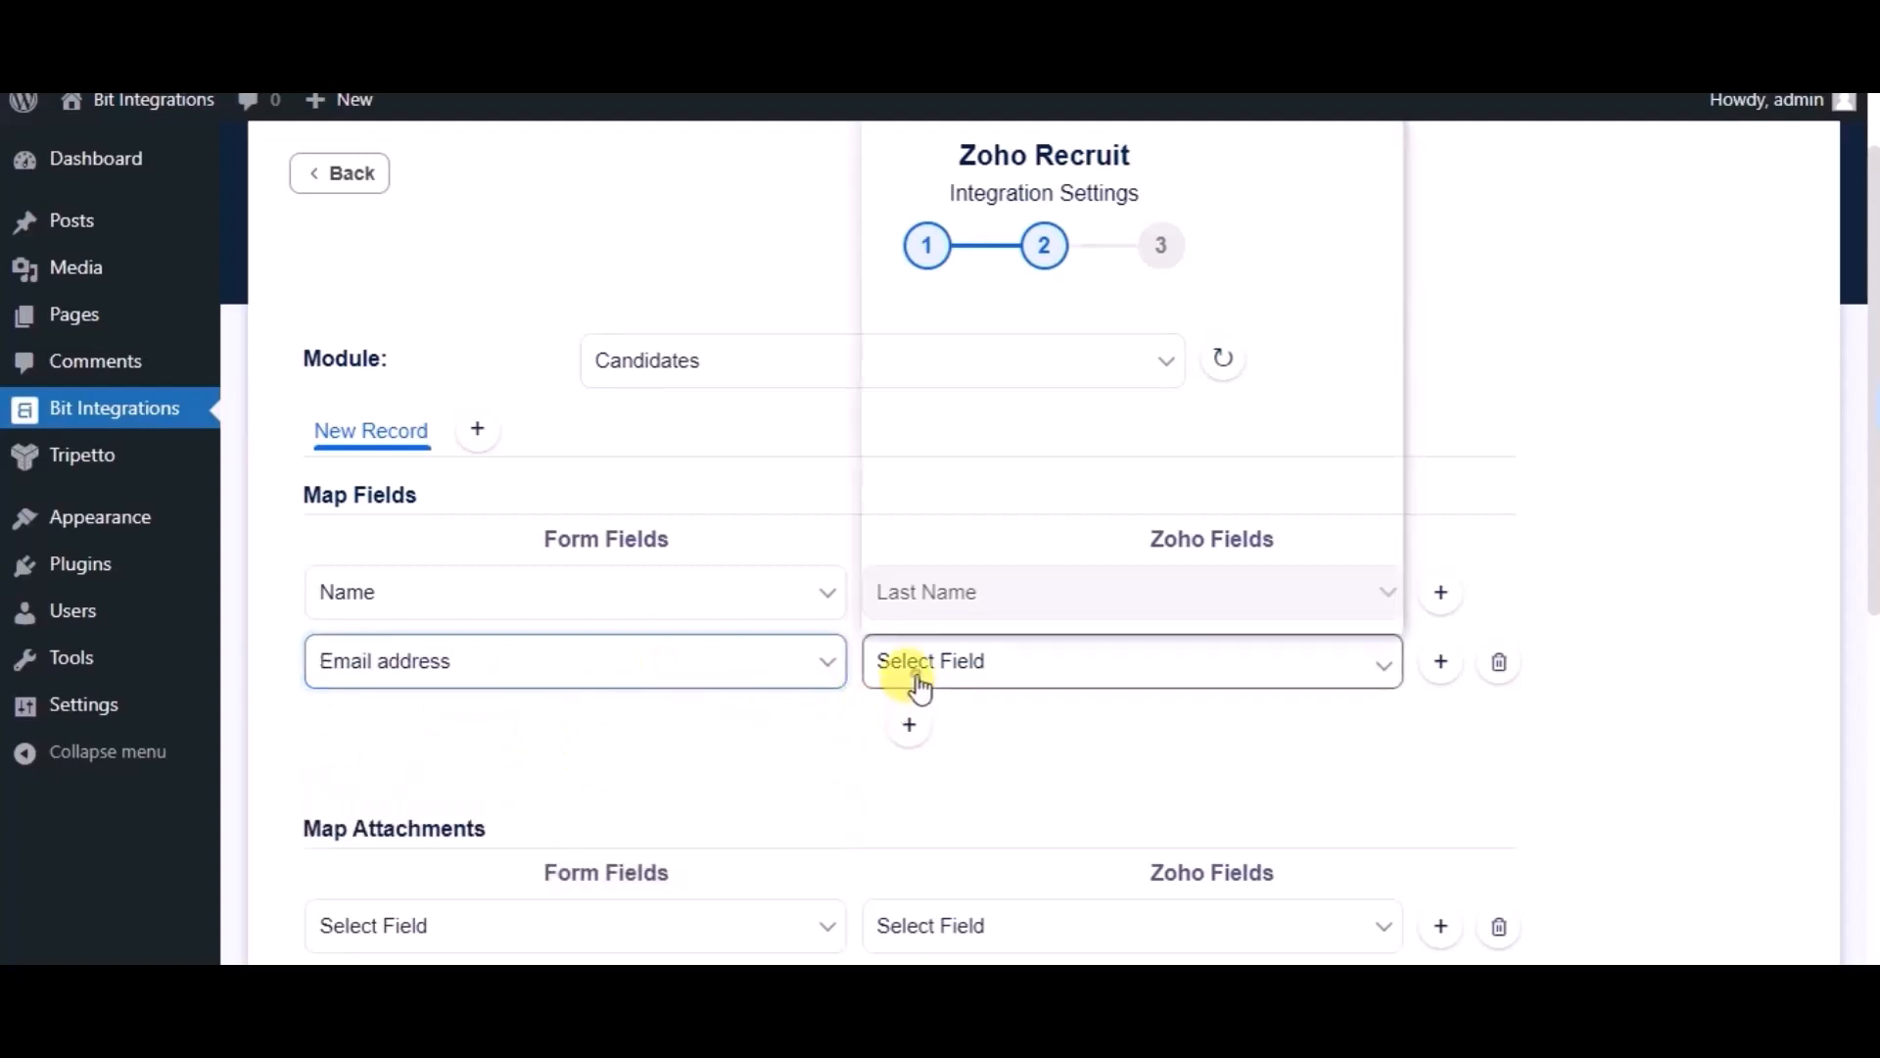
left_click(1127, 661)
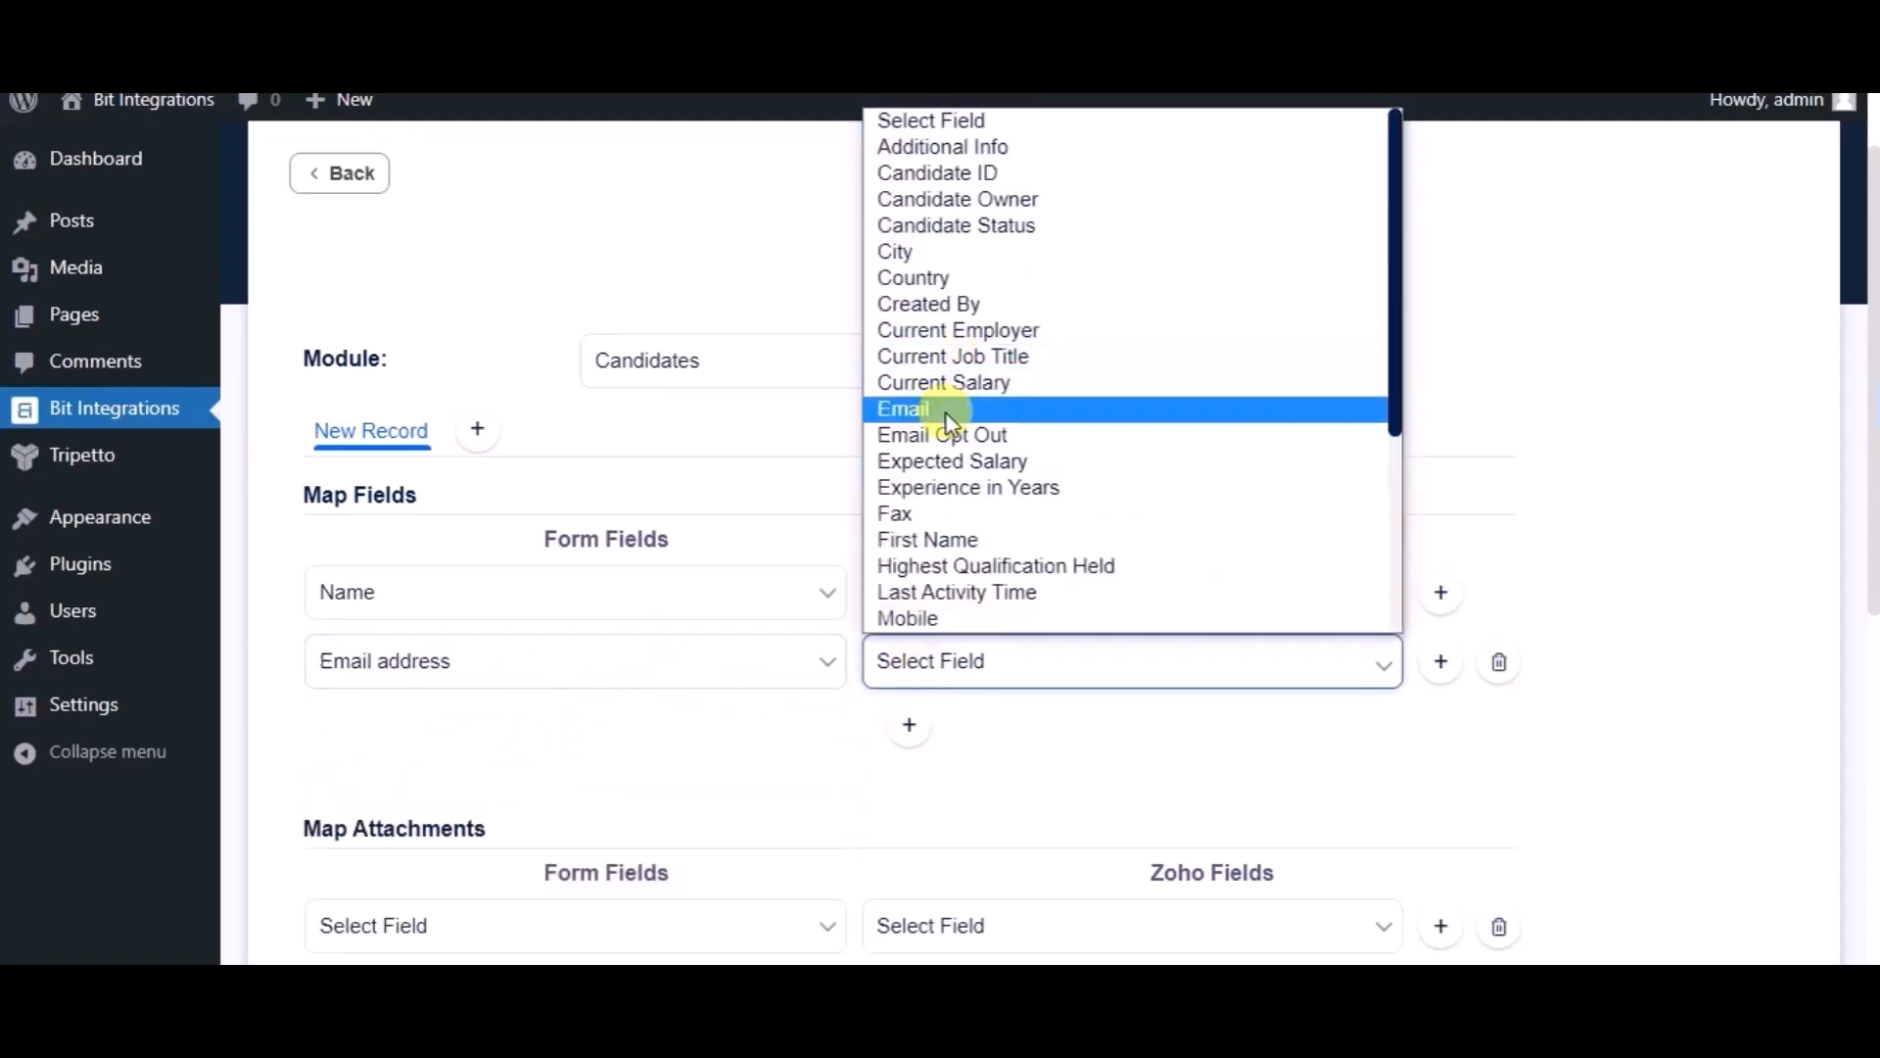
left_click(902, 410)
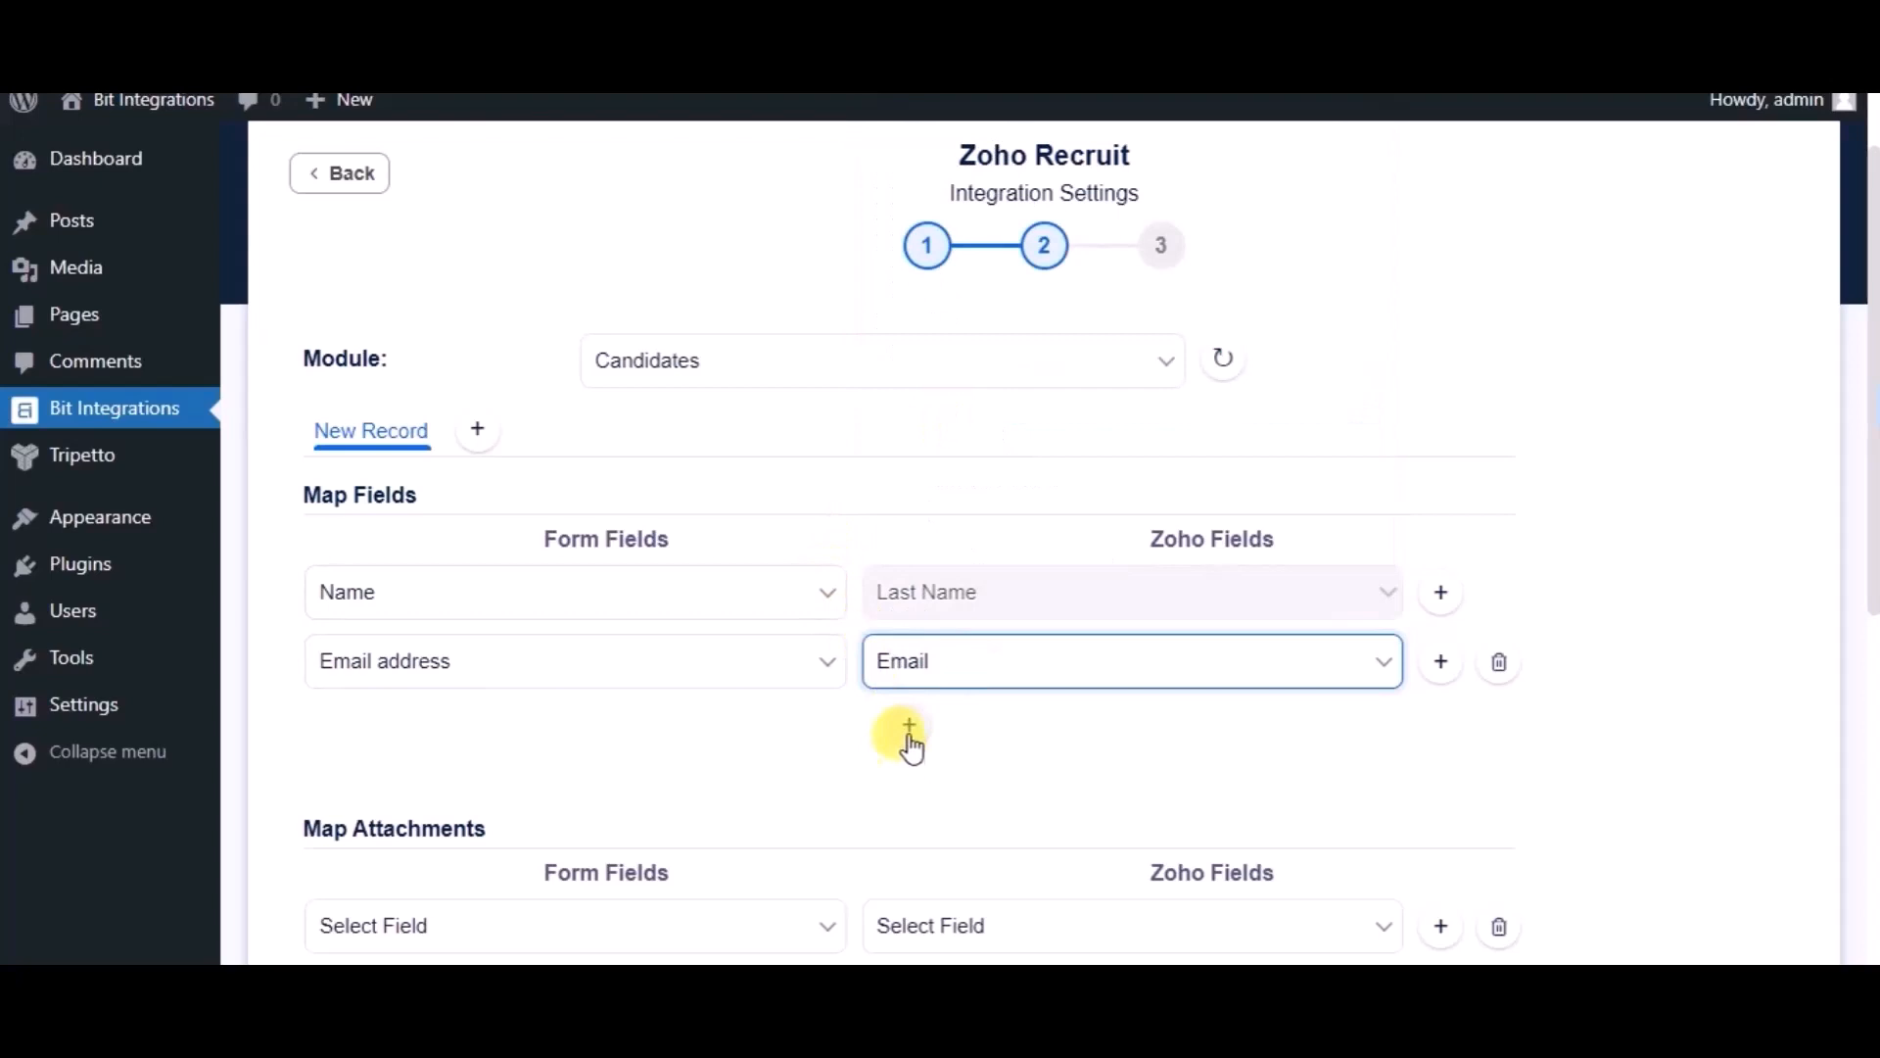
Add a Phone Number to Mobile mapping, then finish and save the integration.
left_click(908, 733)
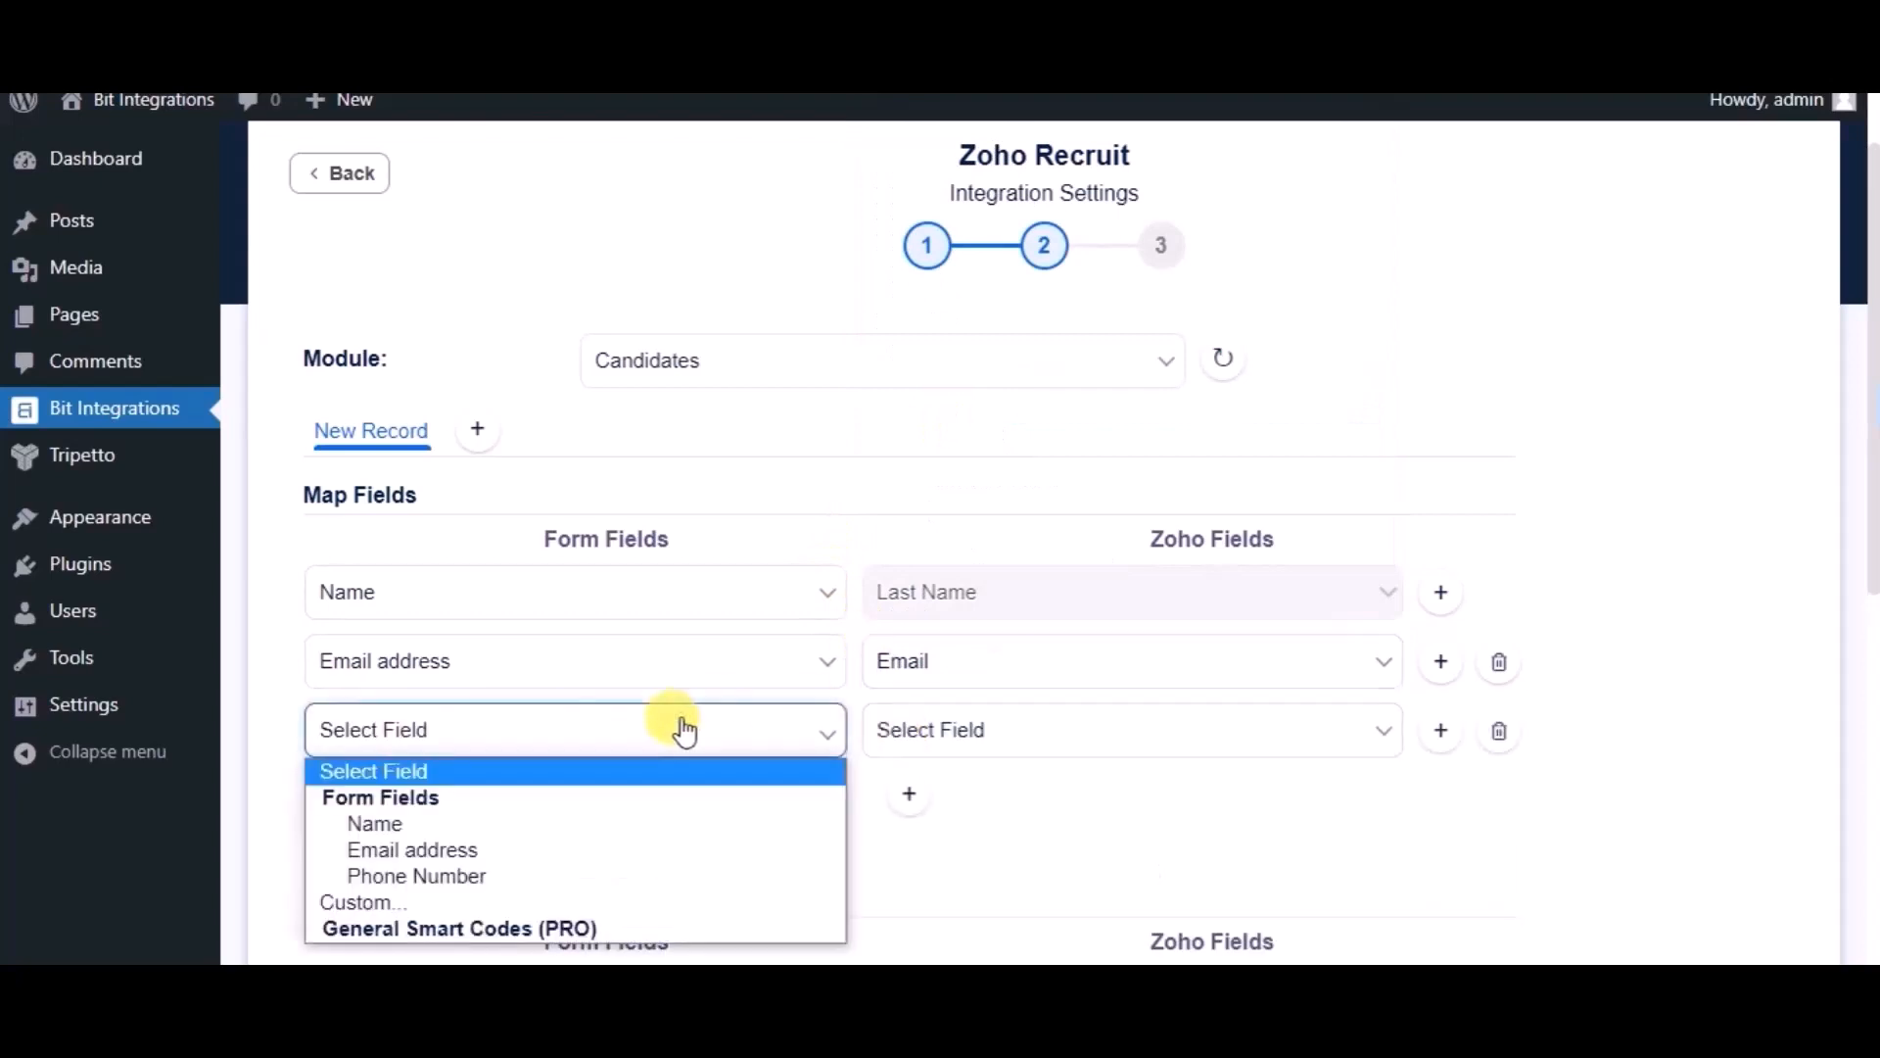
left_click(416, 875)
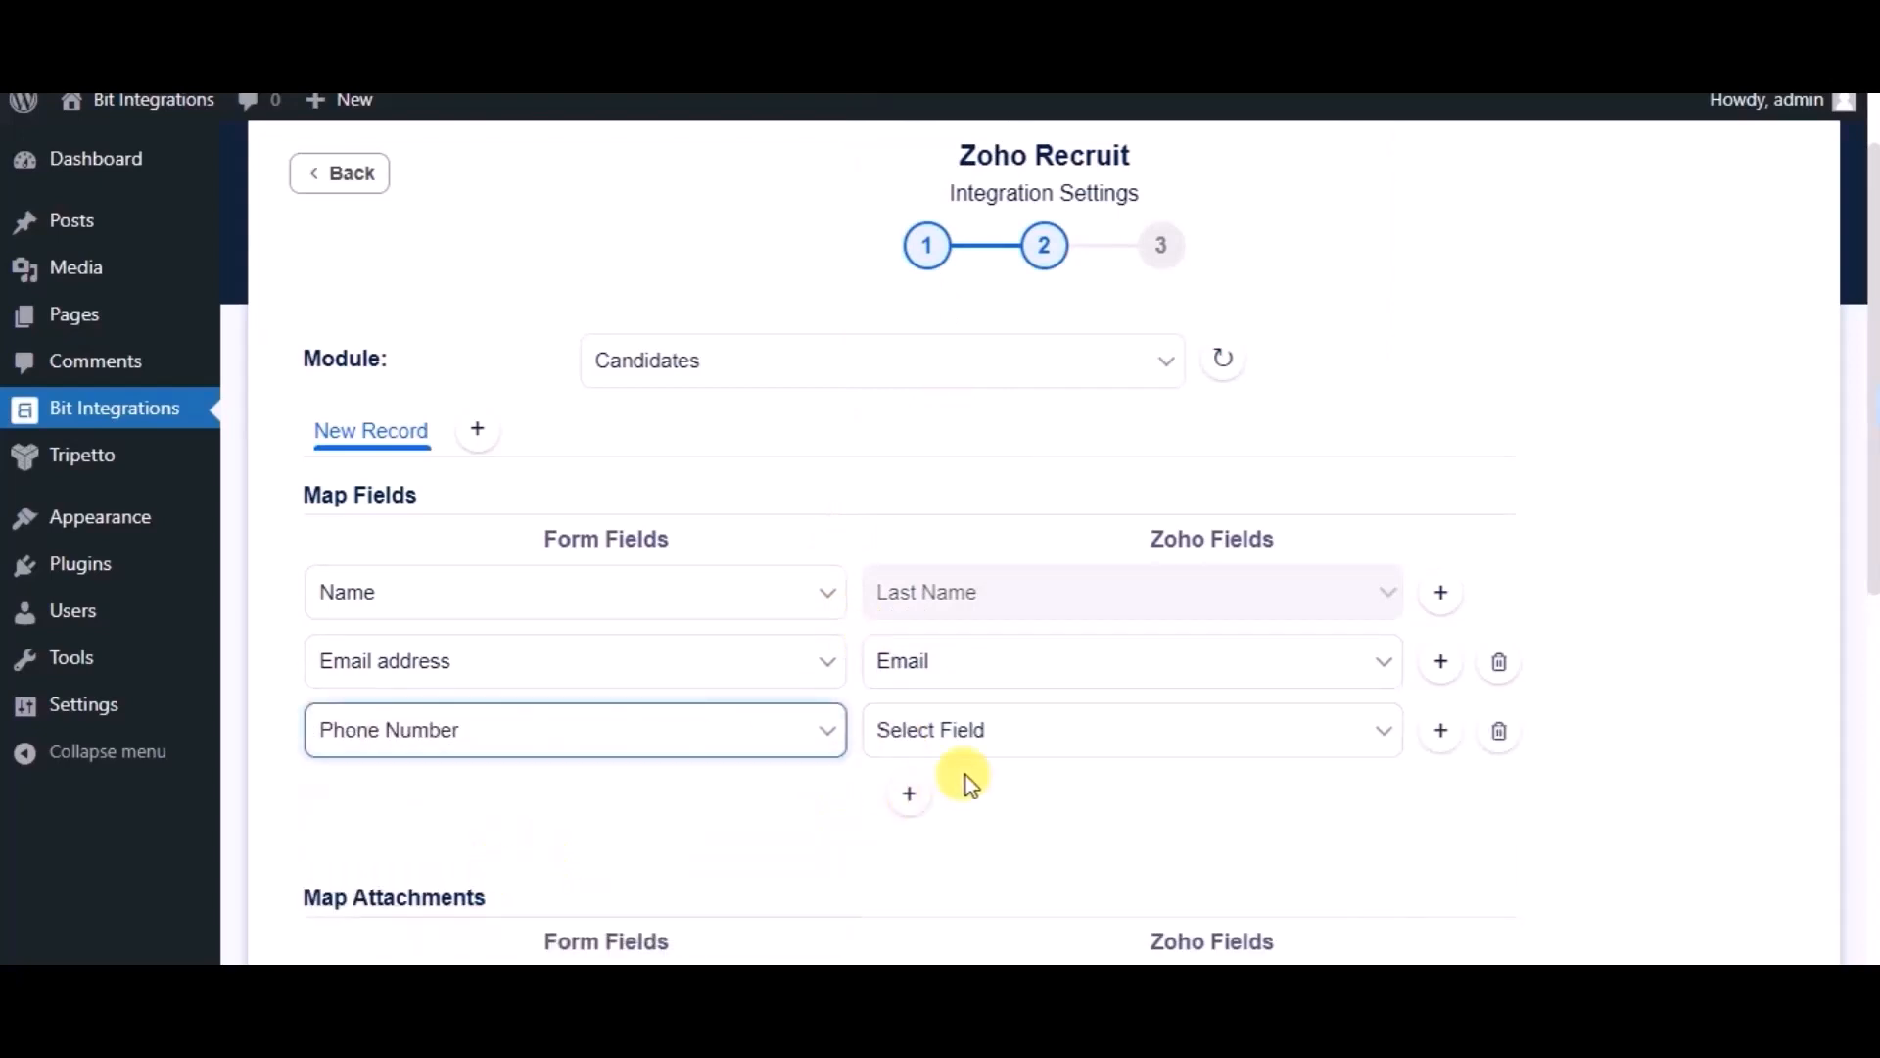
left_click(1127, 728)
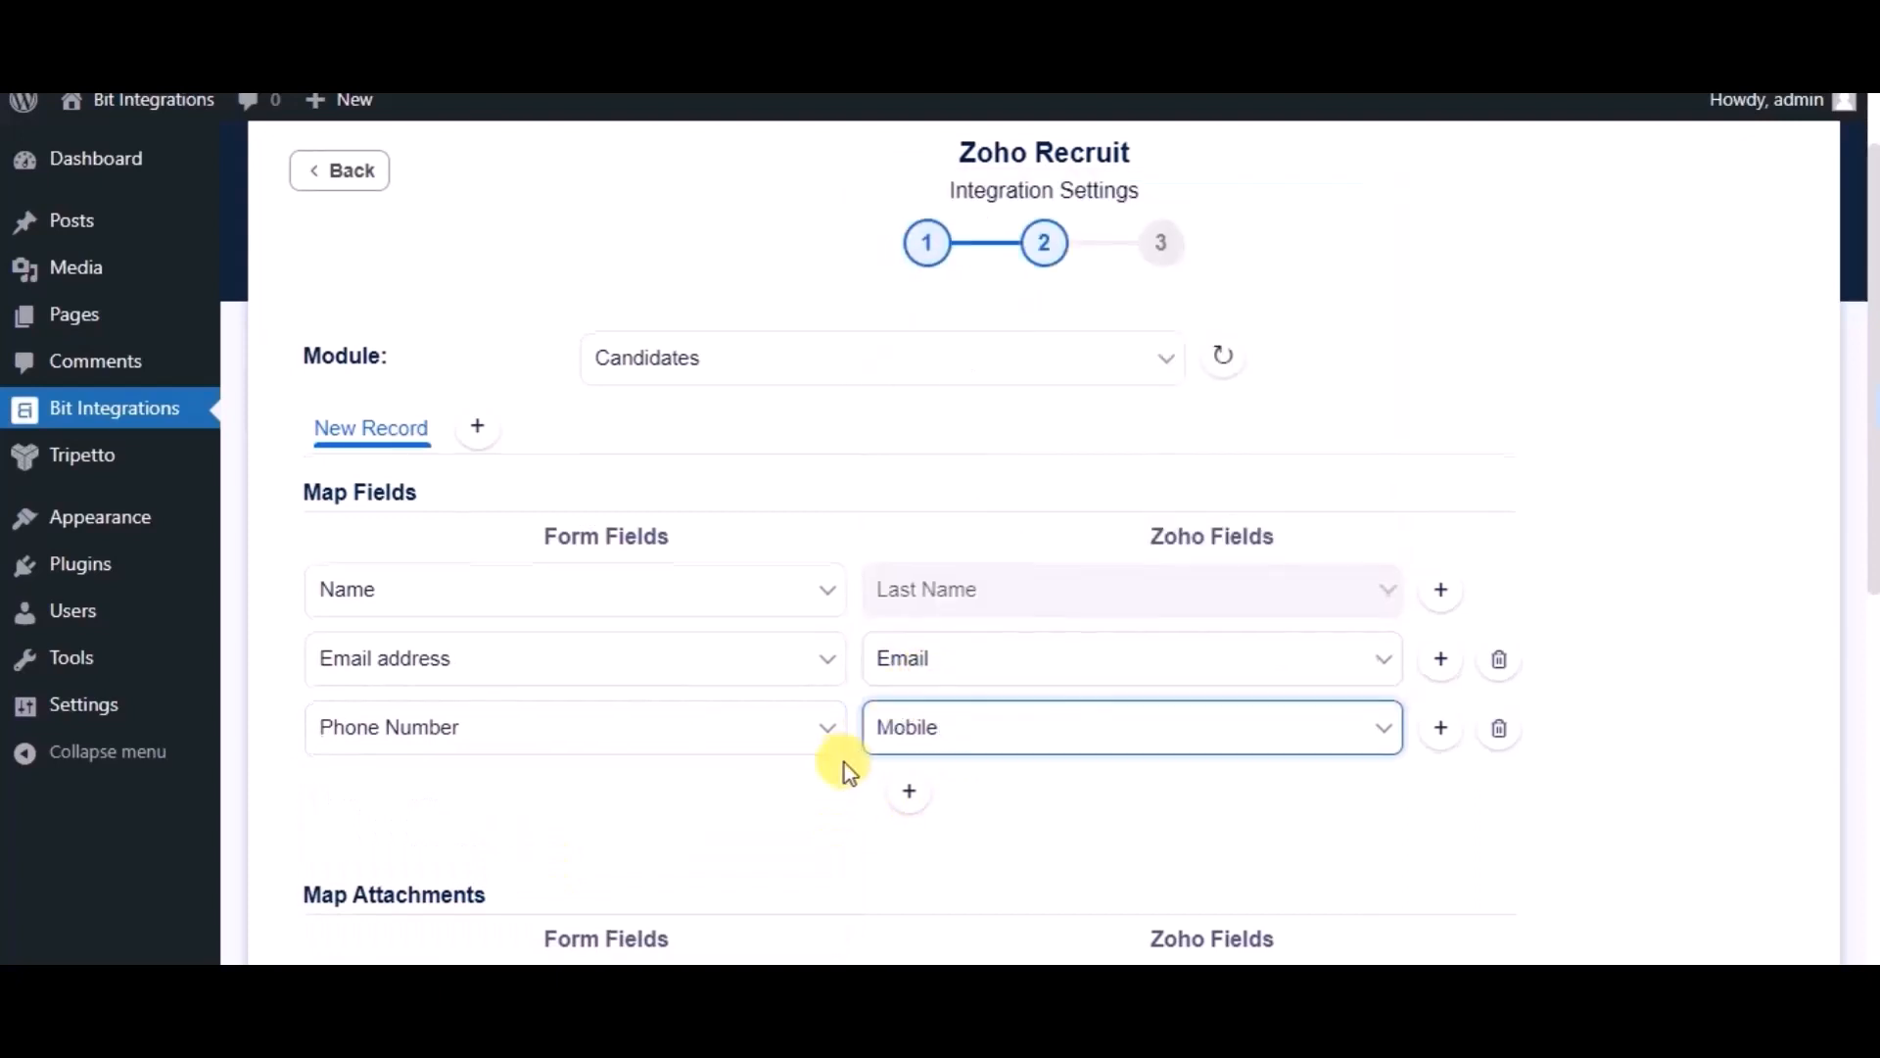
scroll("down", 3)
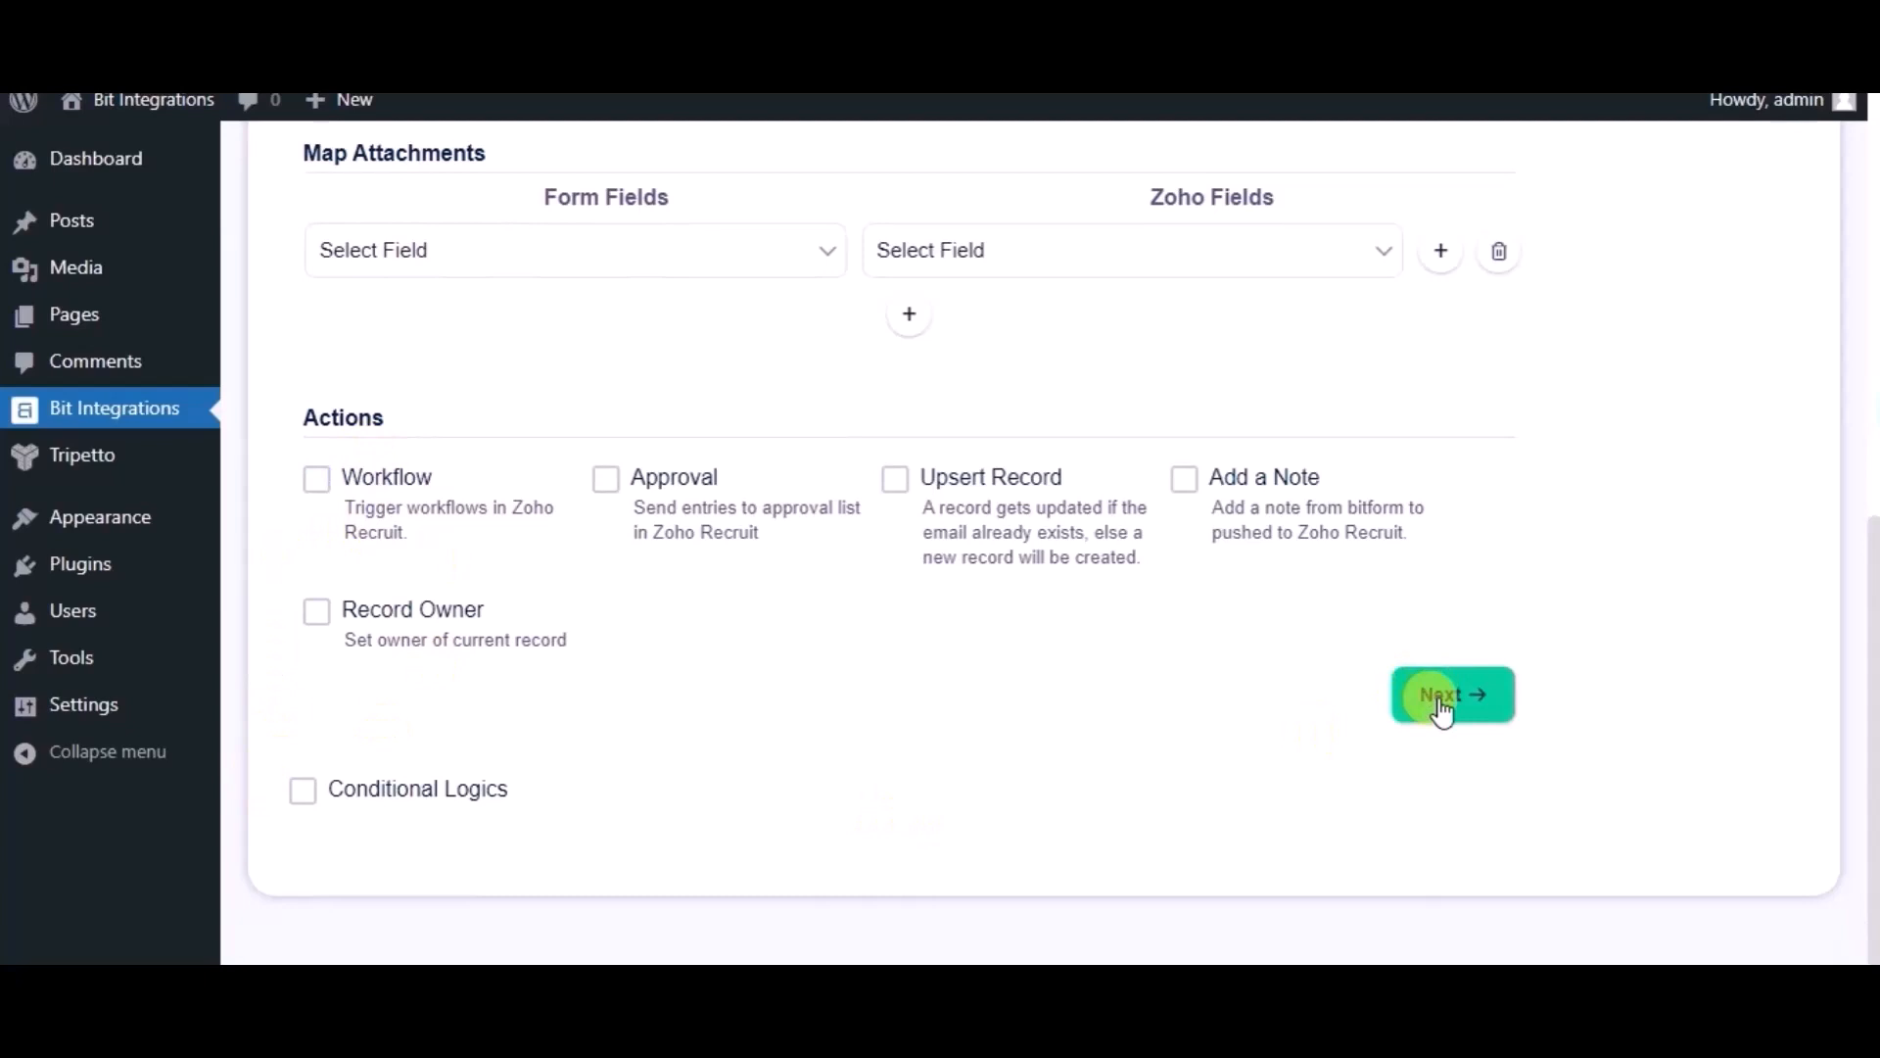
left_click(1452, 695)
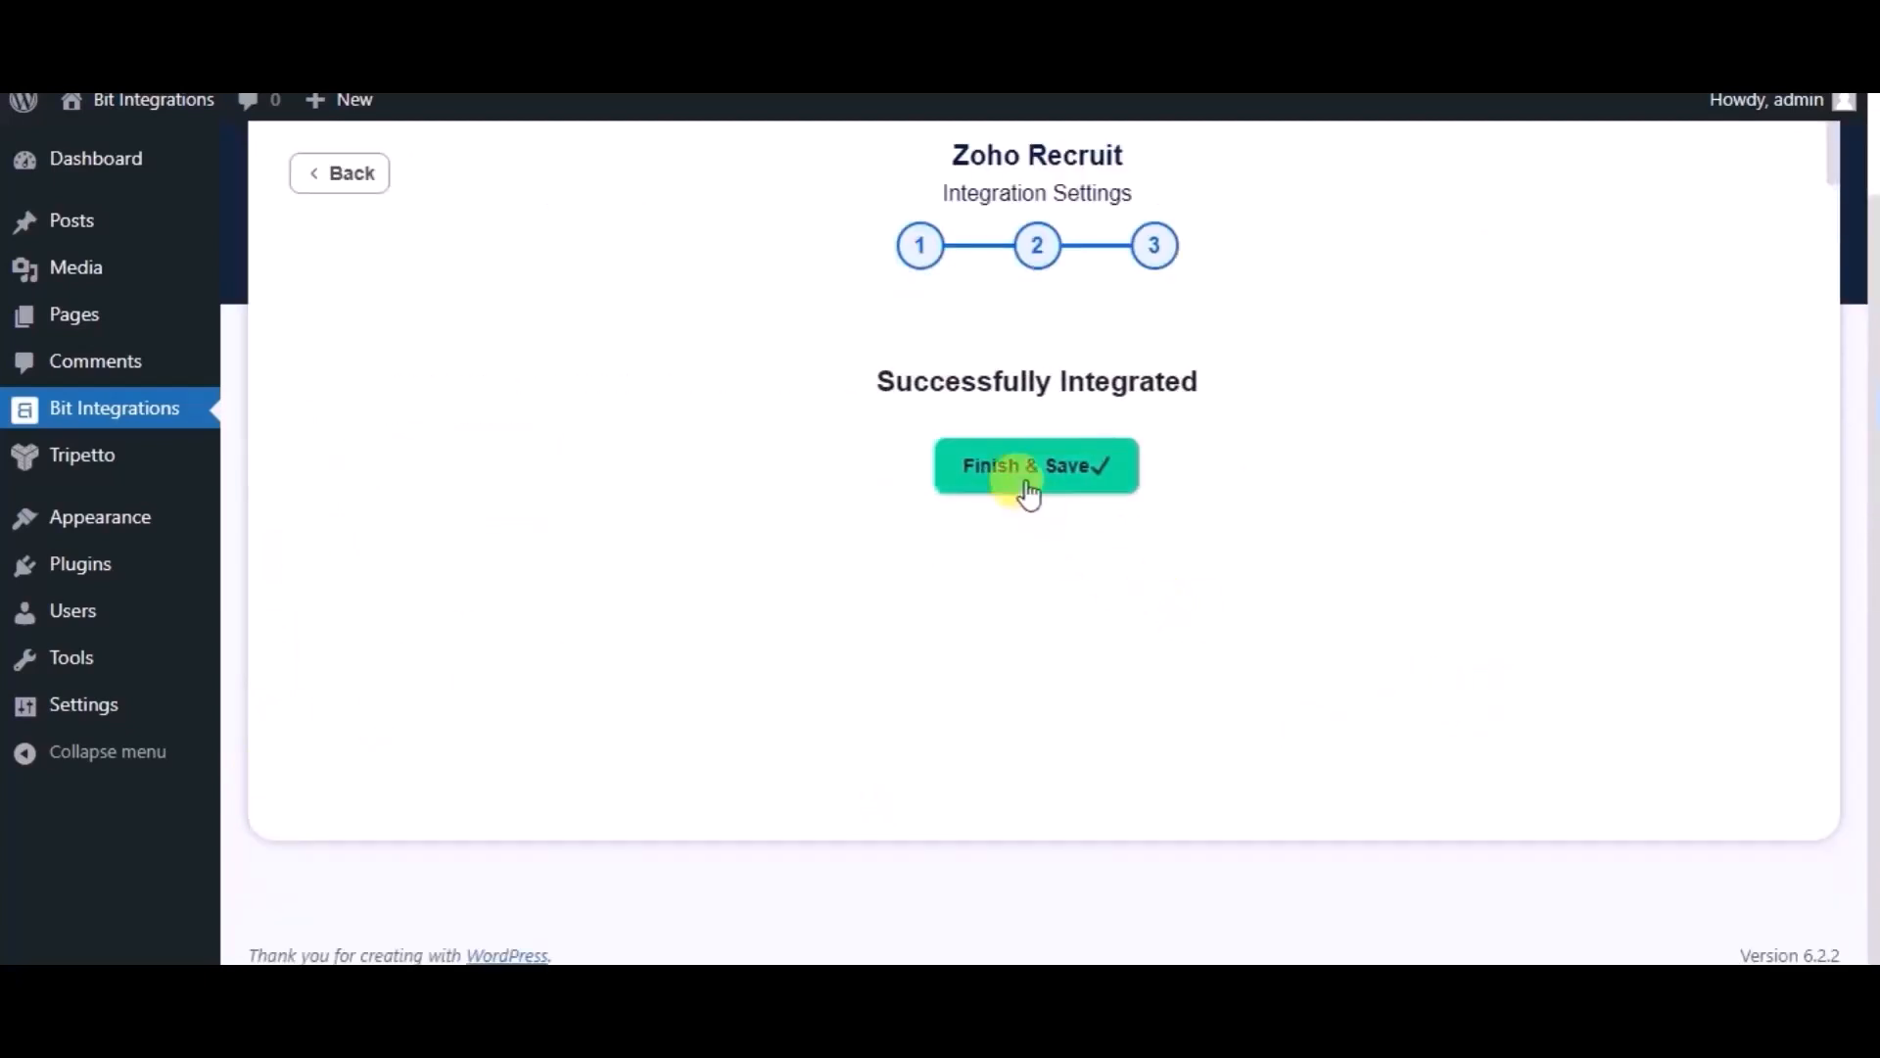
left_click(1034, 465)
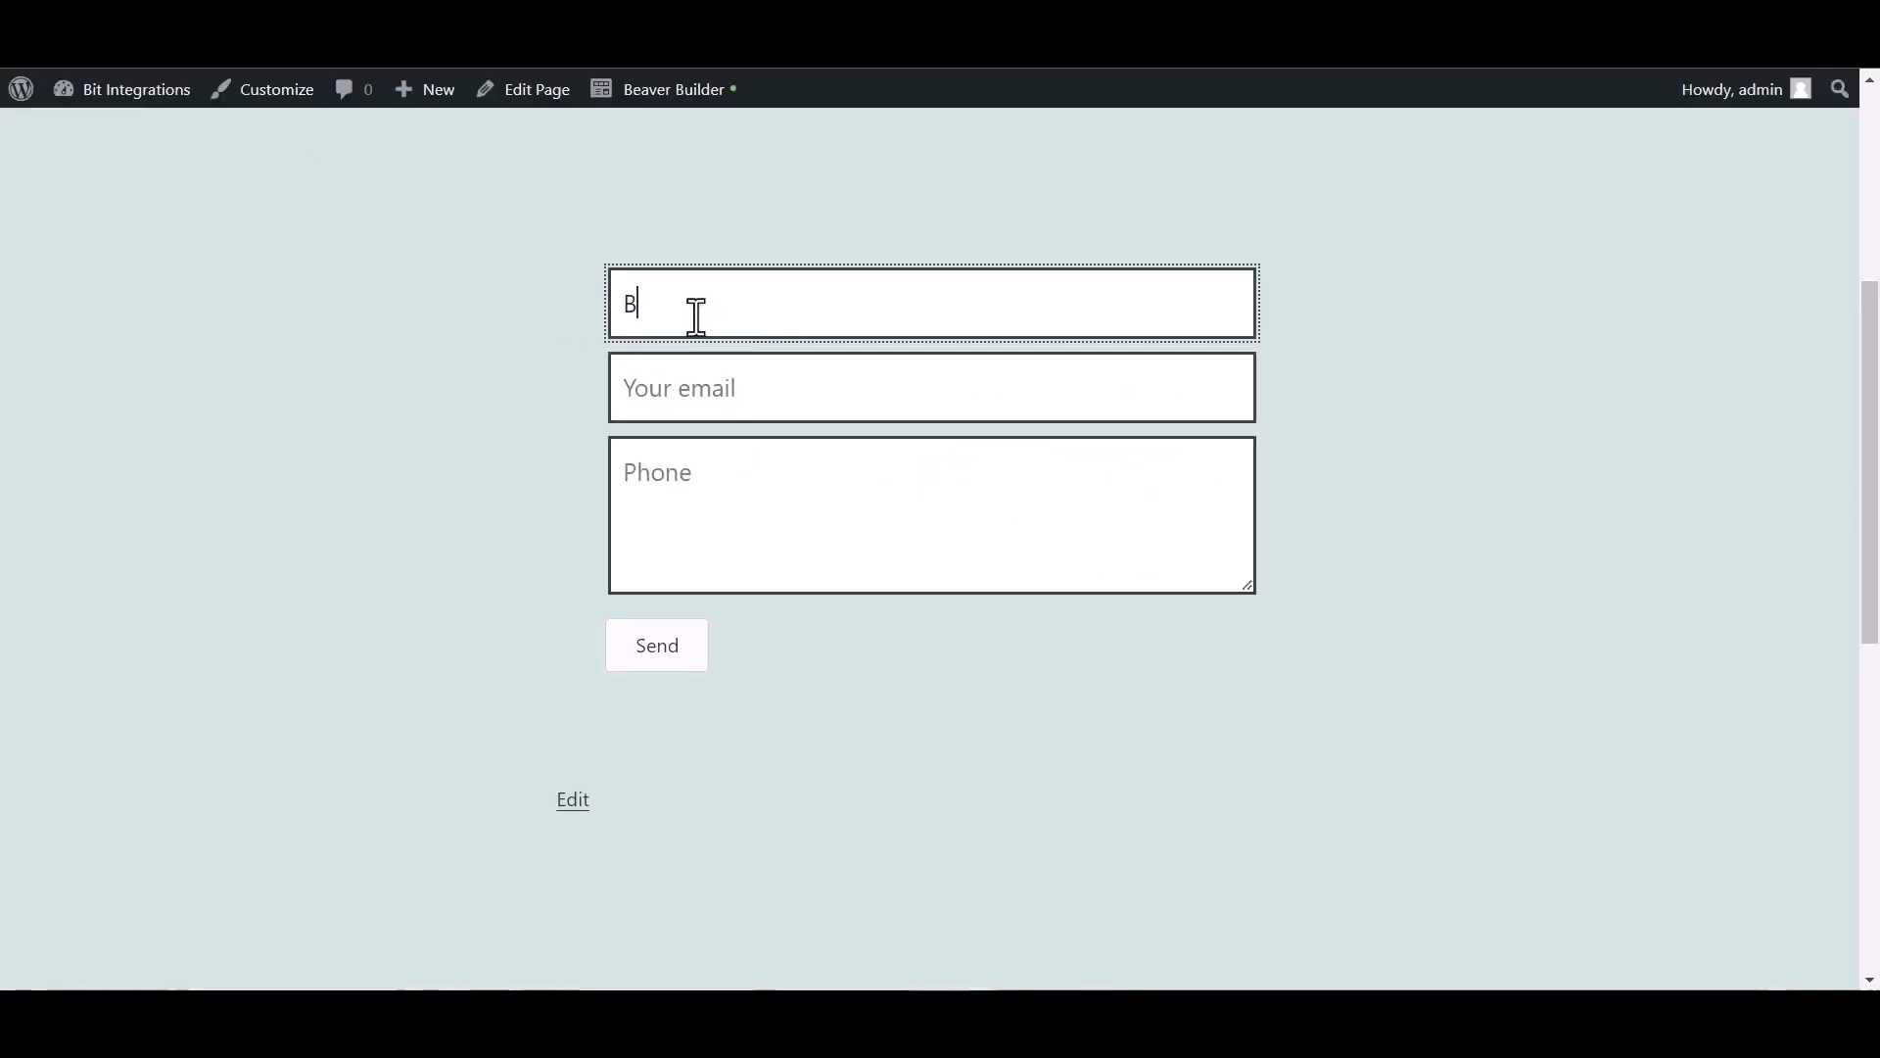
type("it Integ")
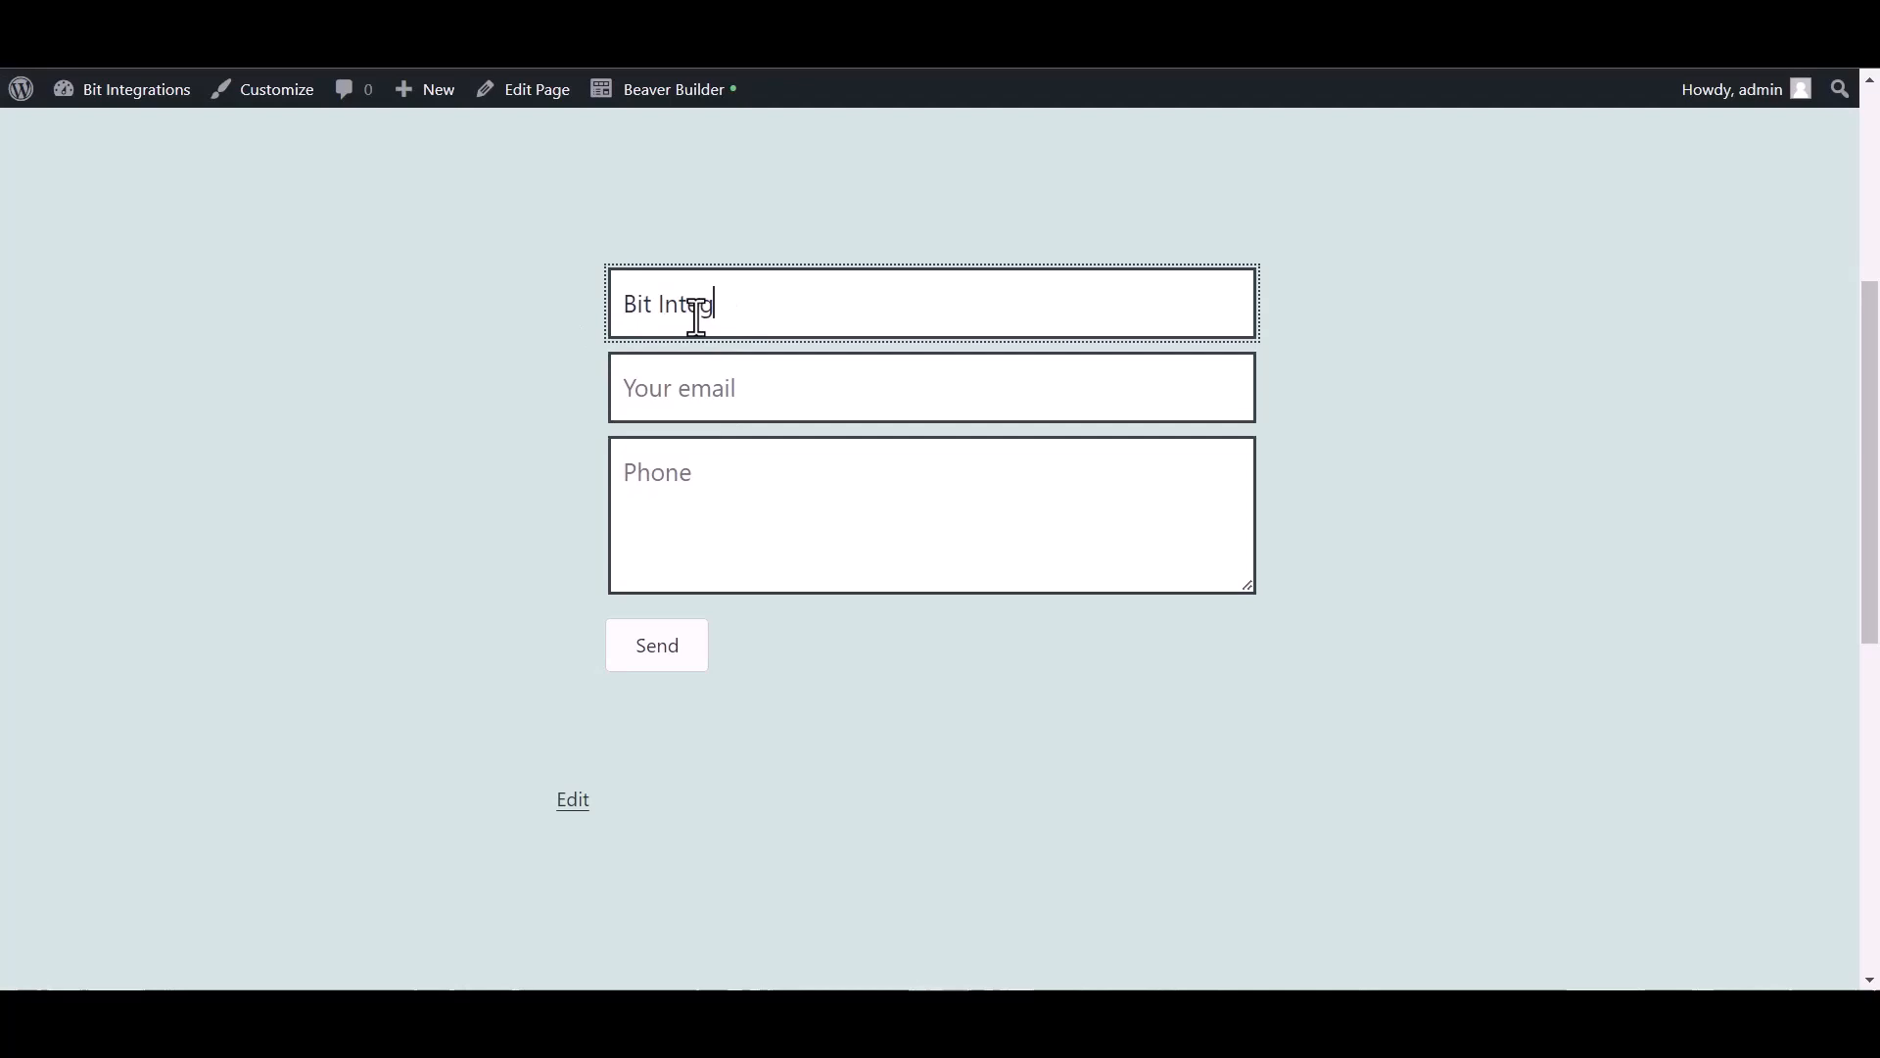
type("rations")
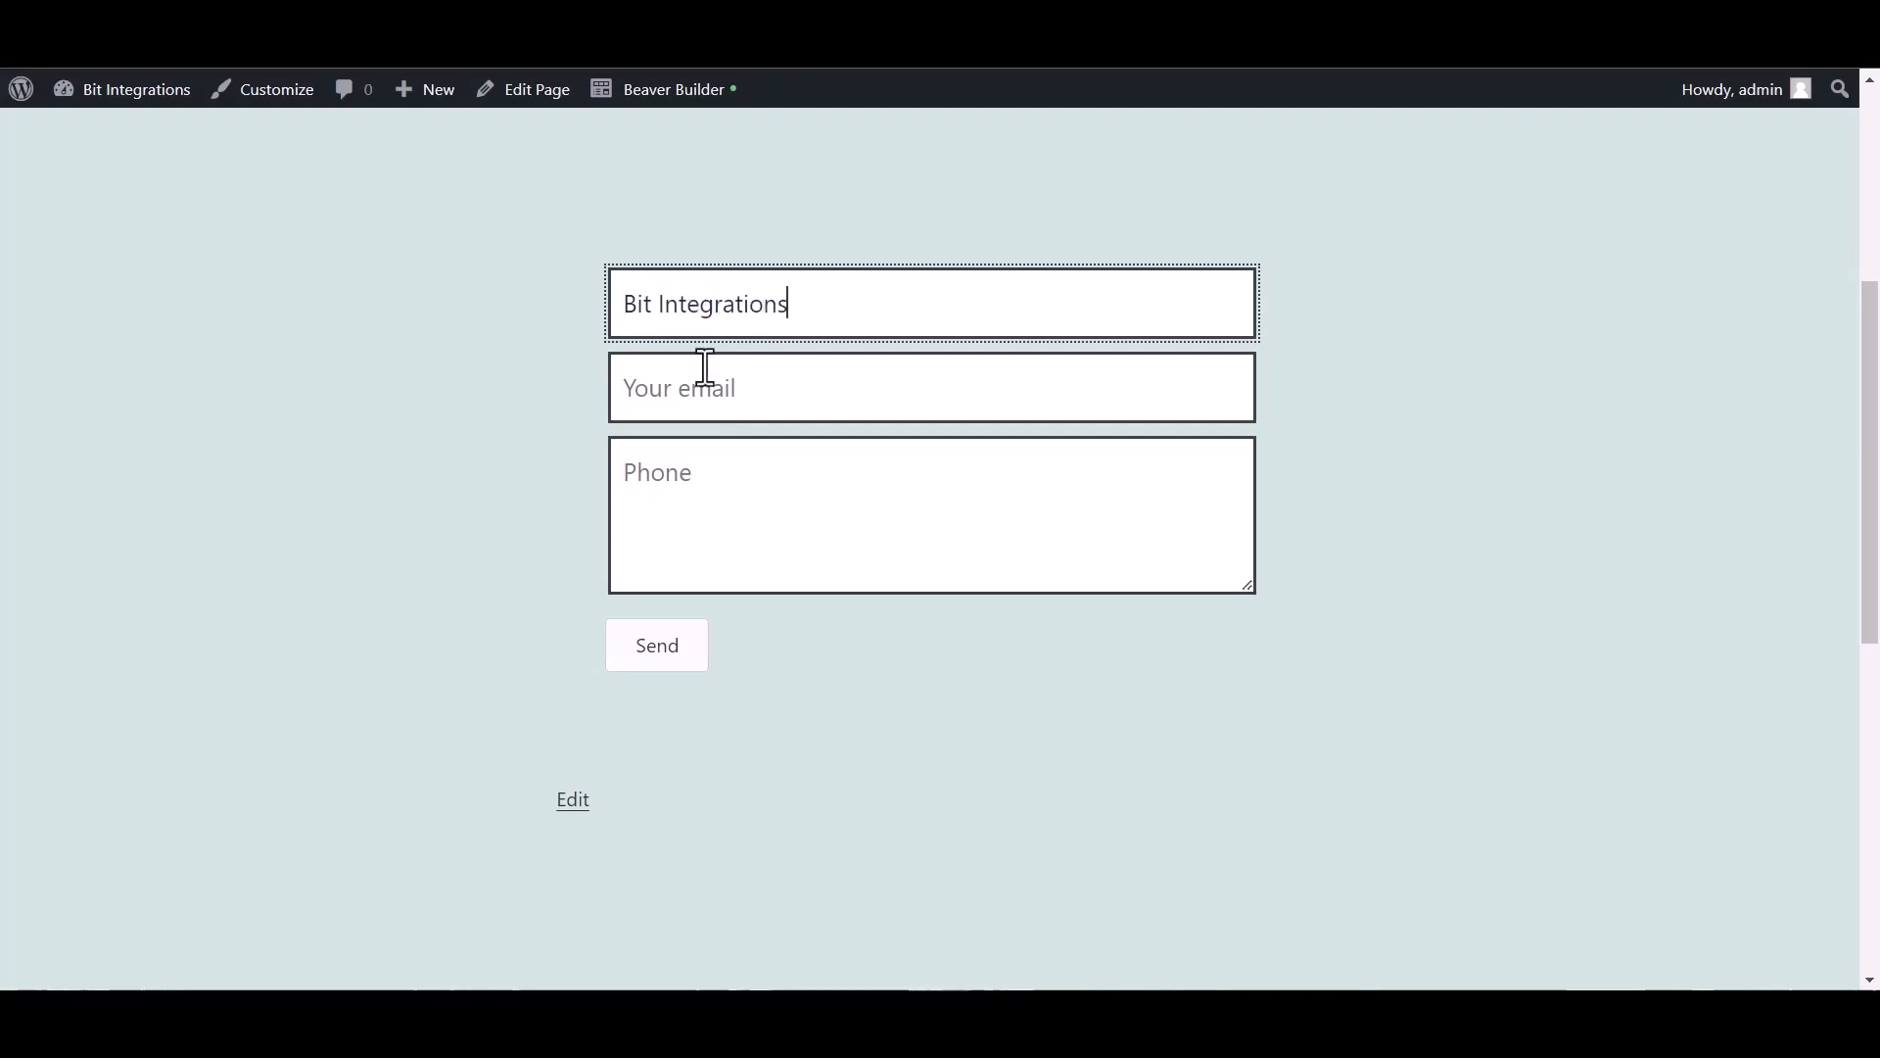
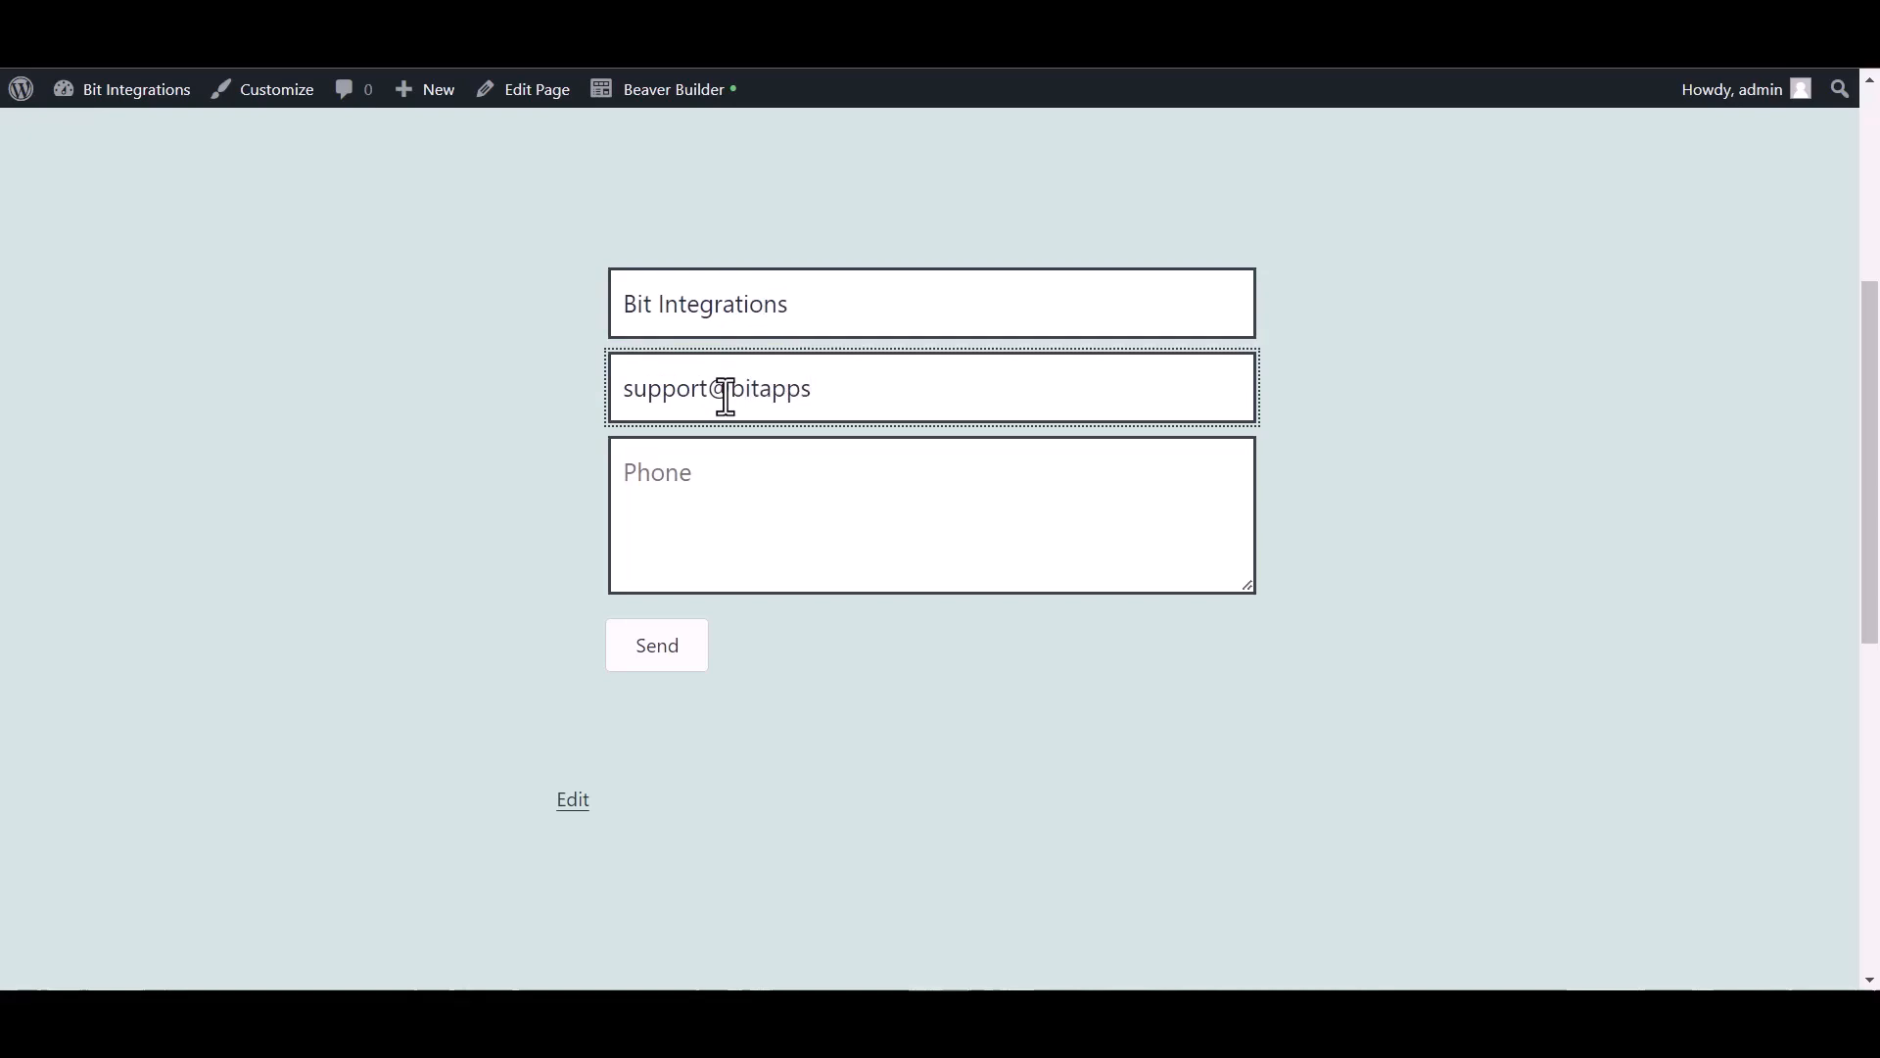
type("444")
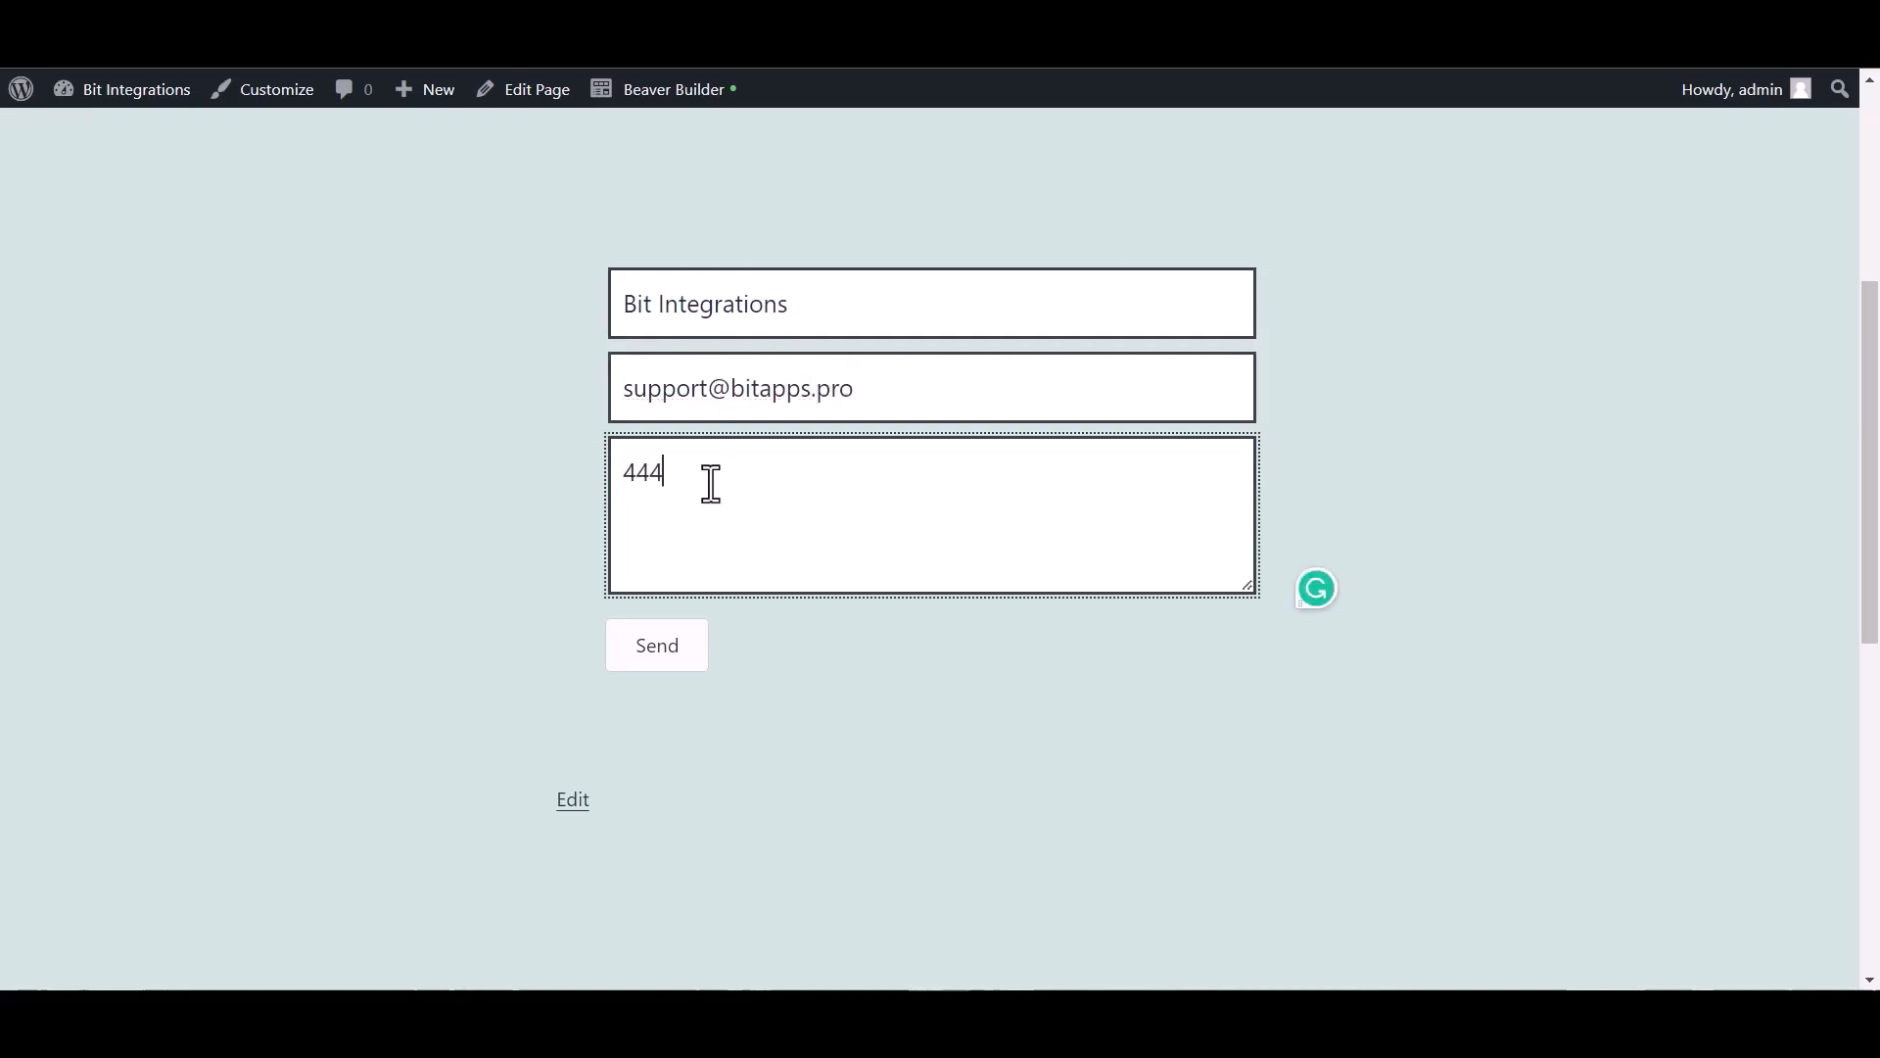
type("555666")
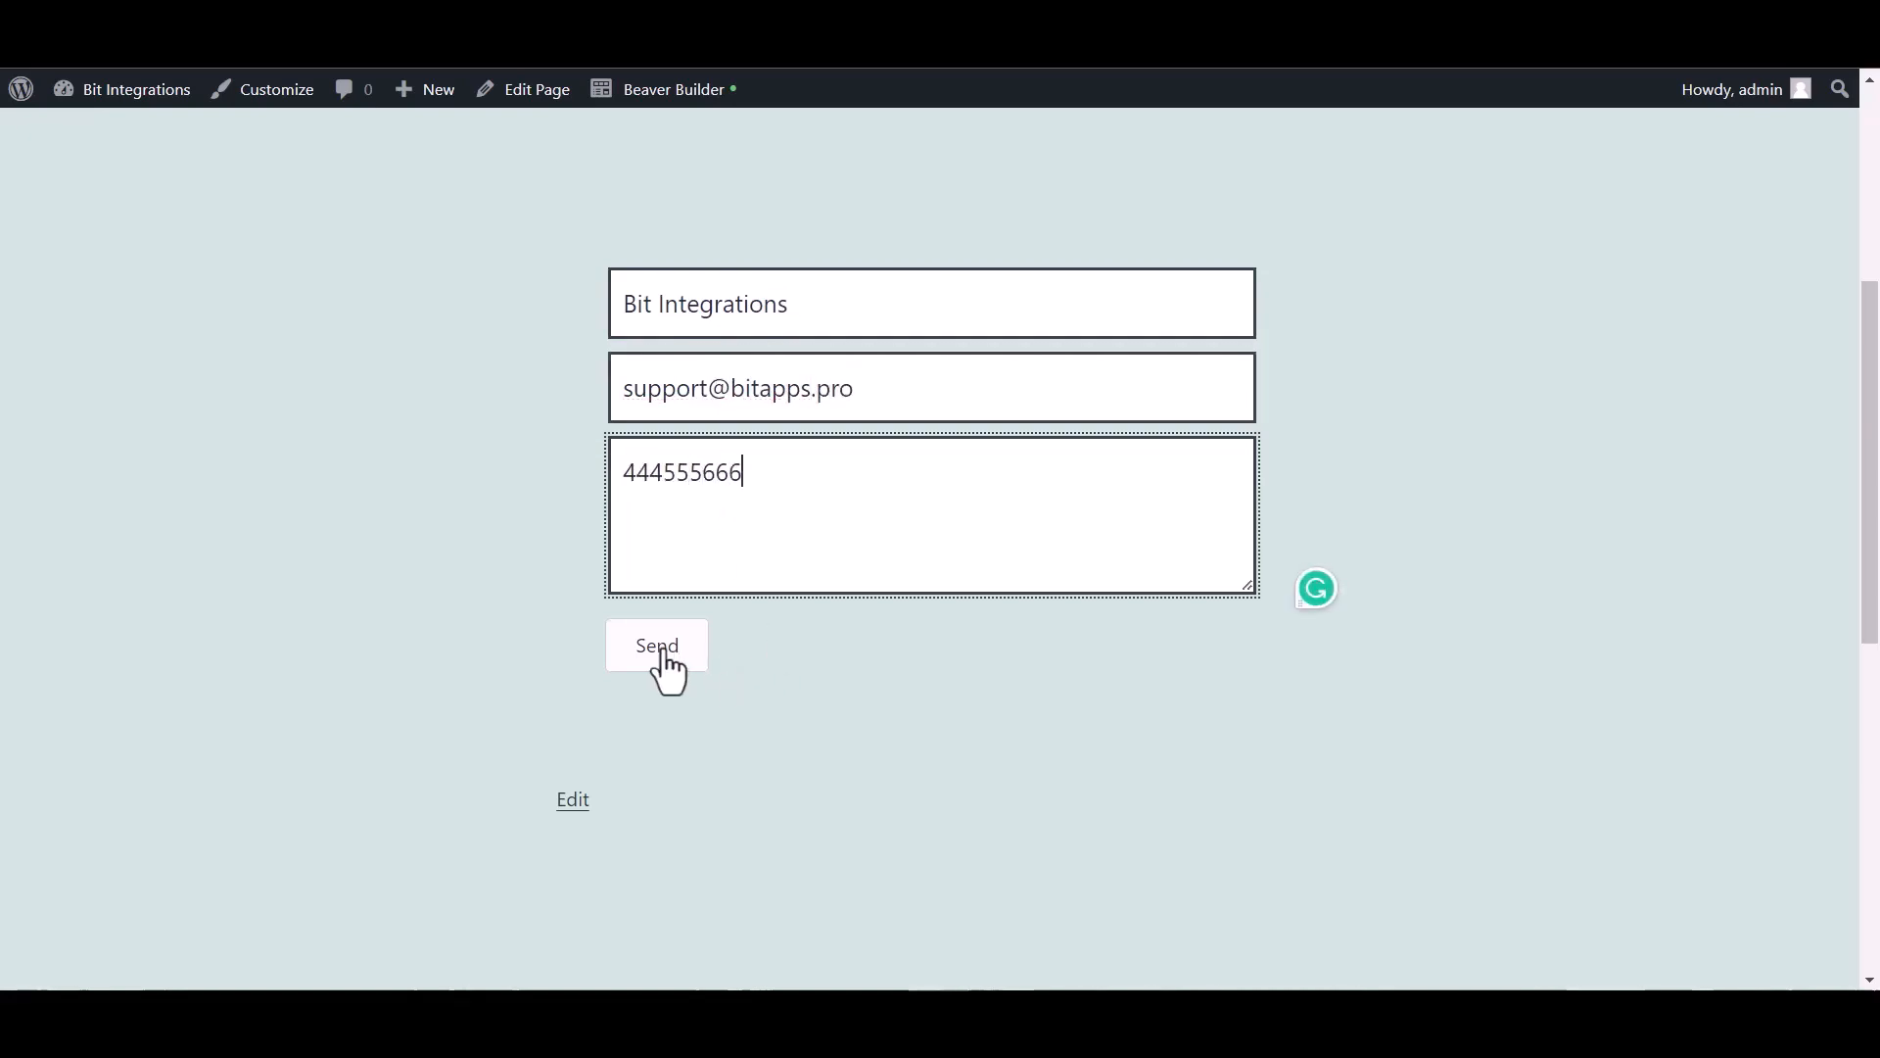
left_click(656, 646)
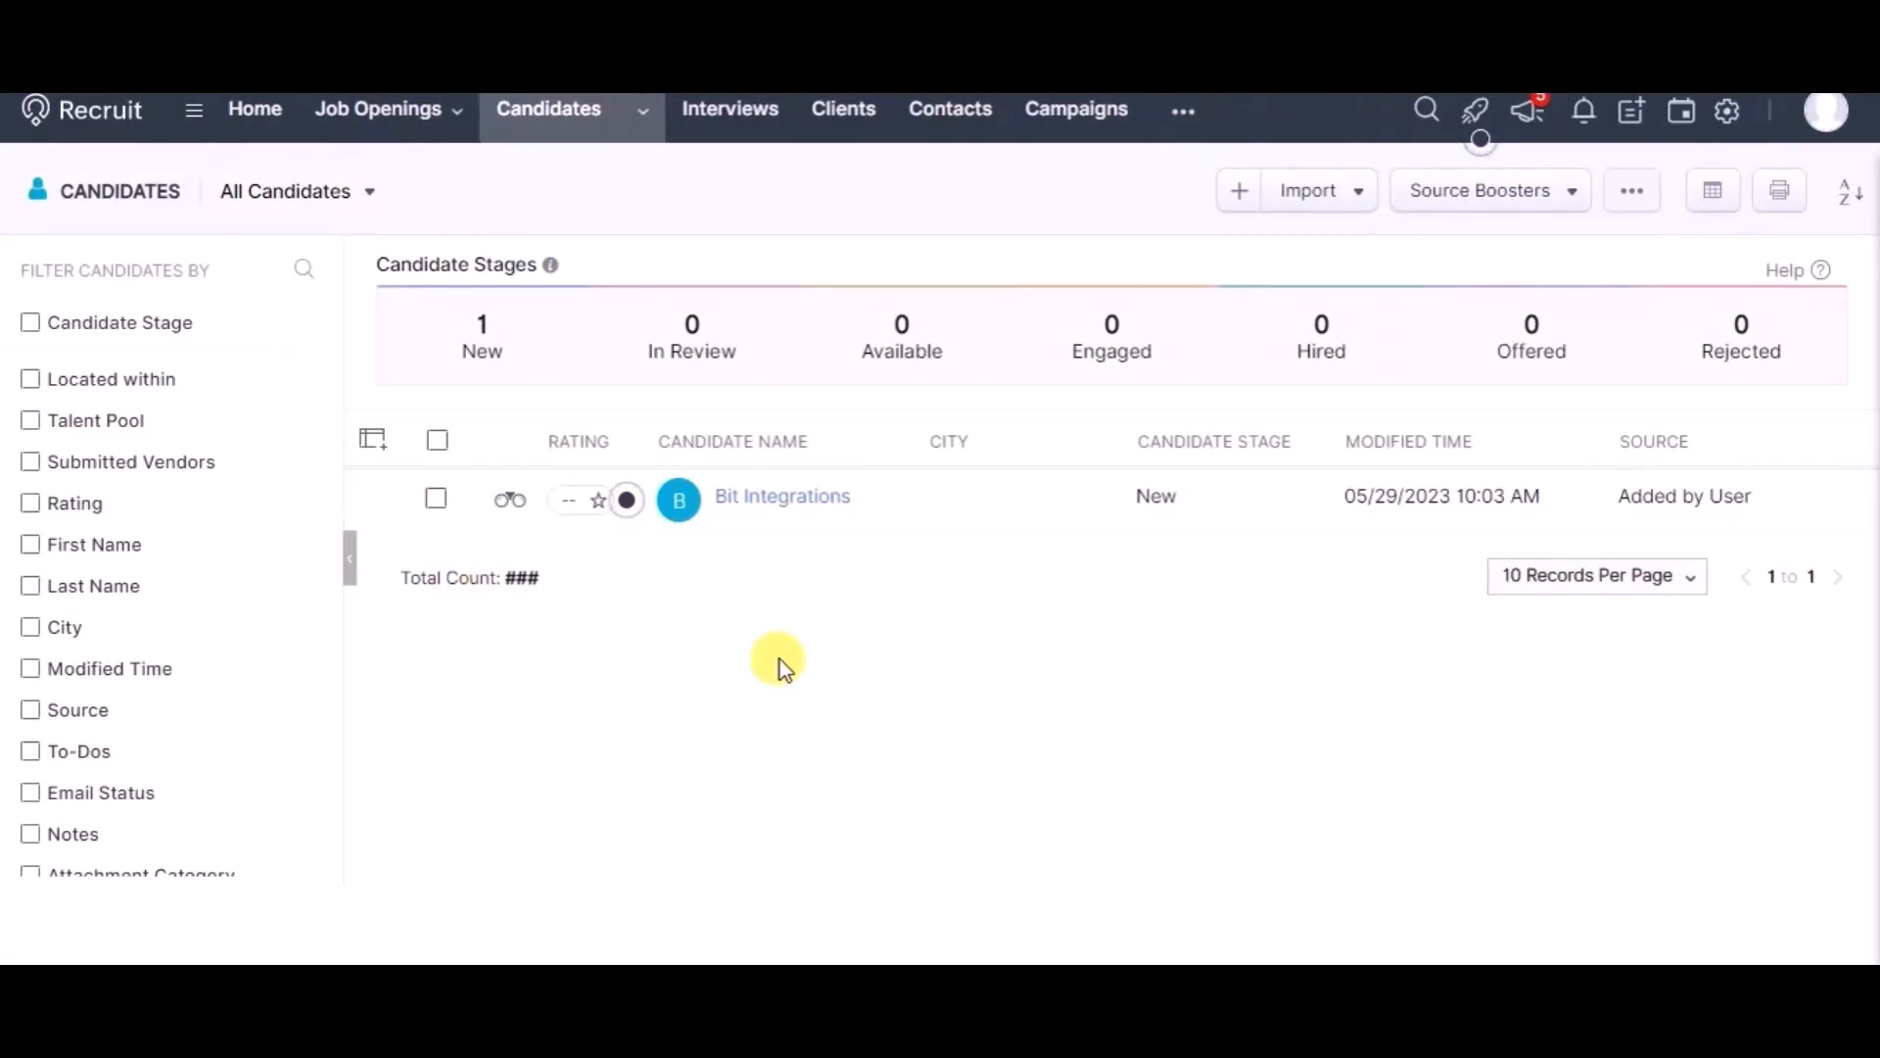
mouse_move(701, 590)
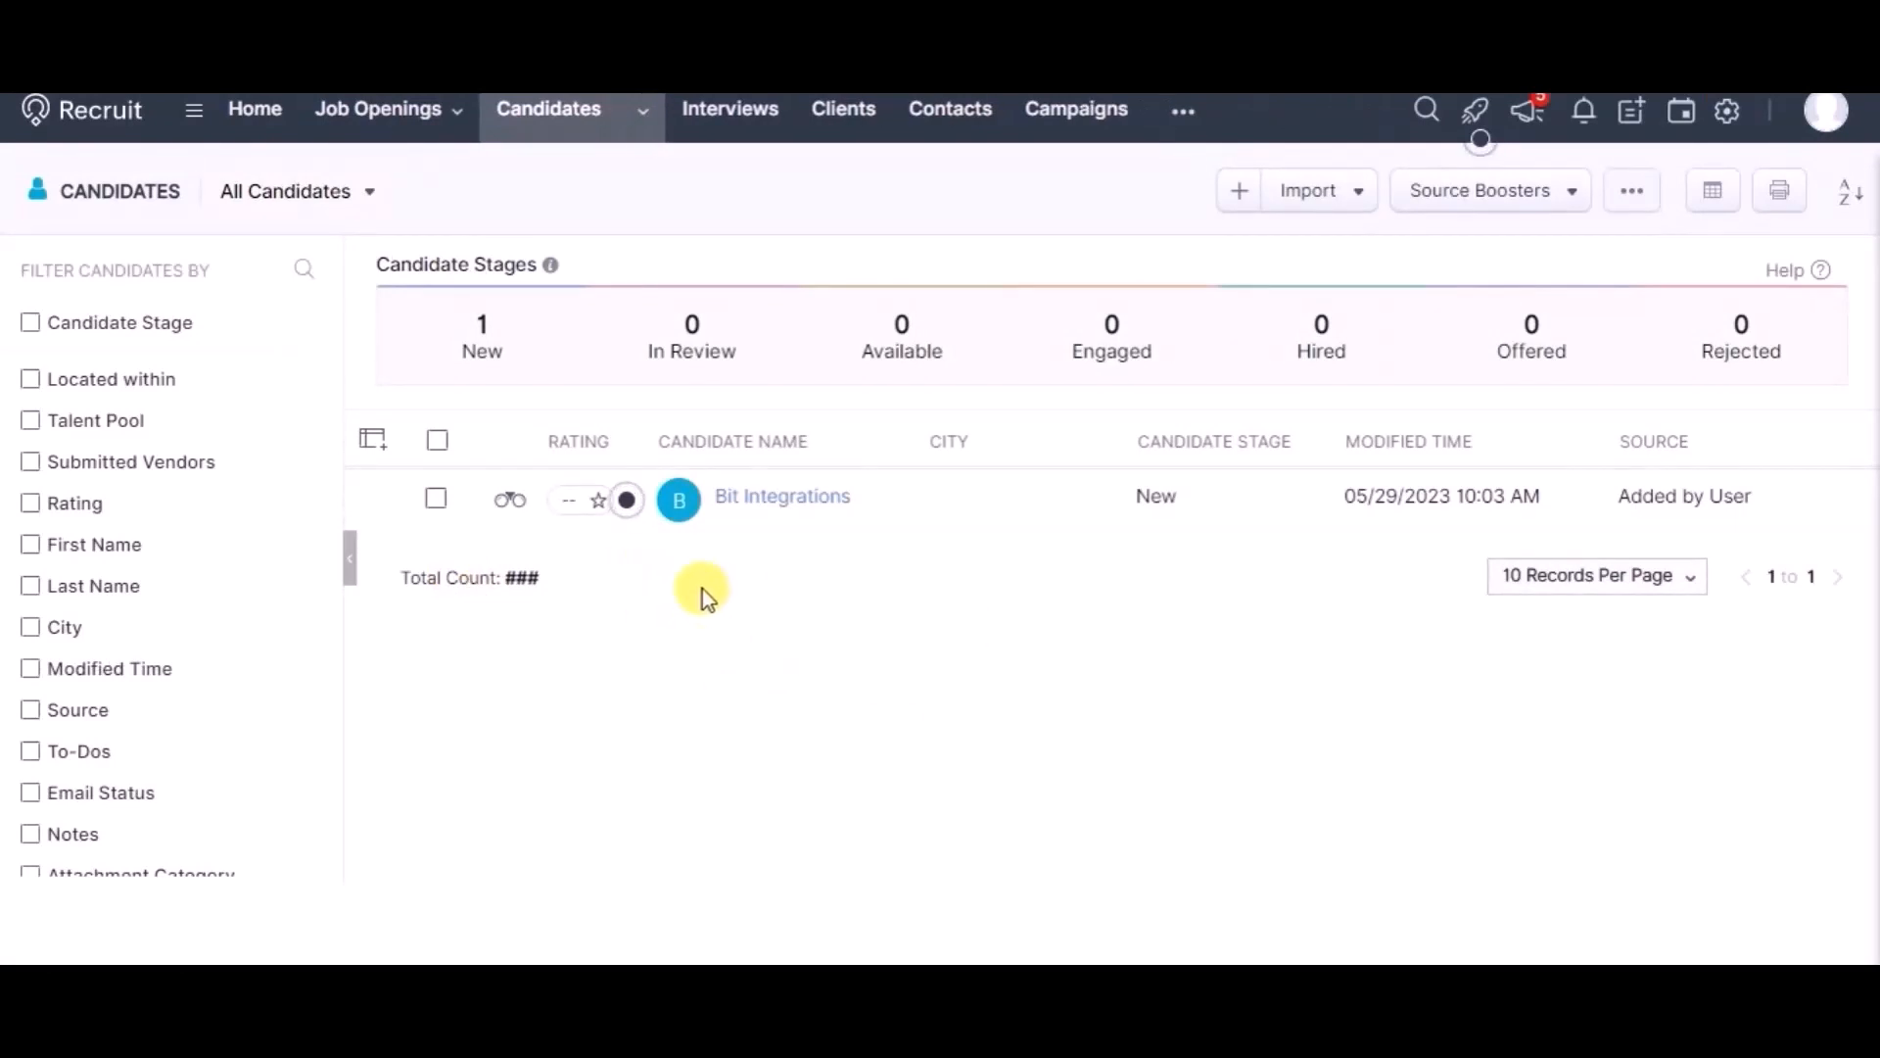